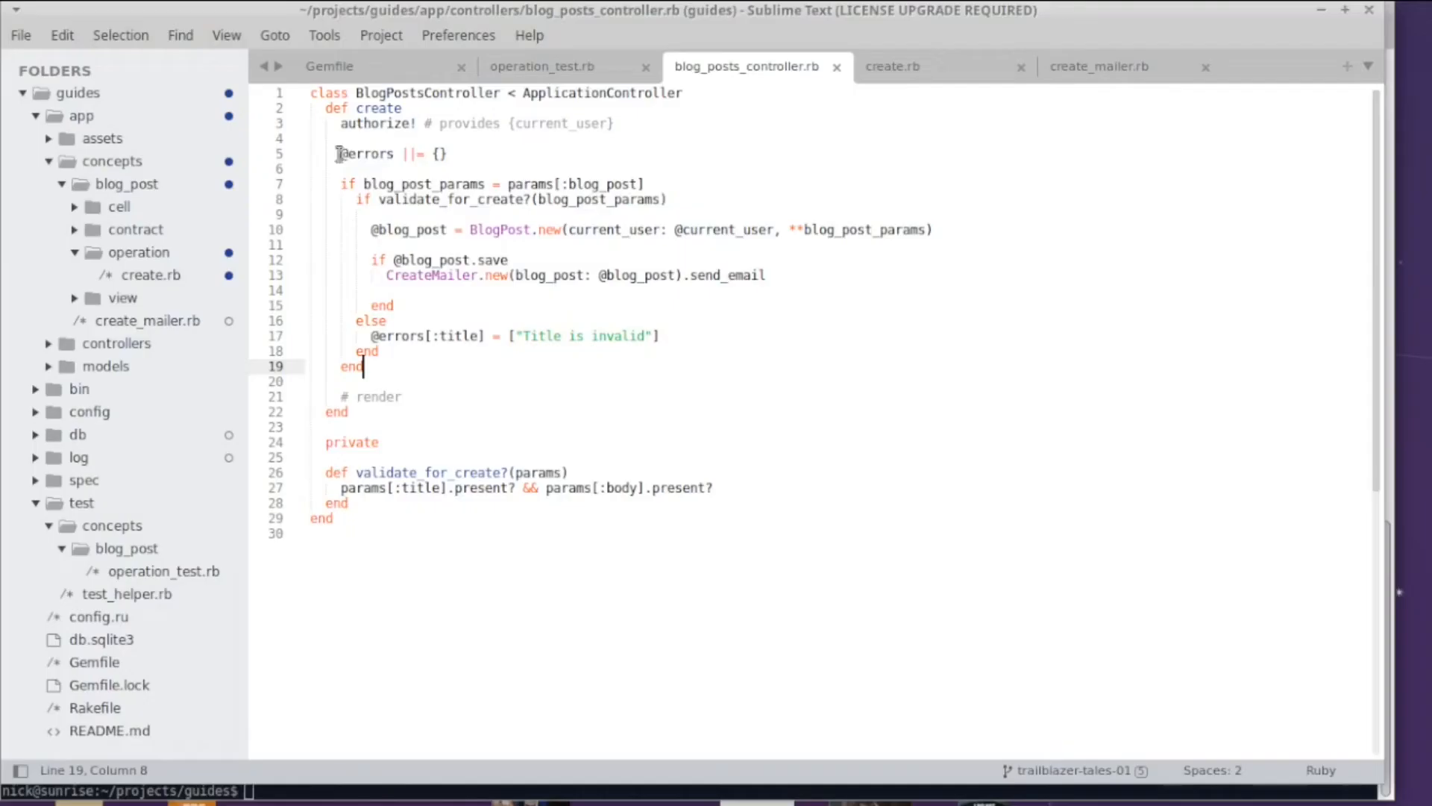
mouse_move(391, 375)
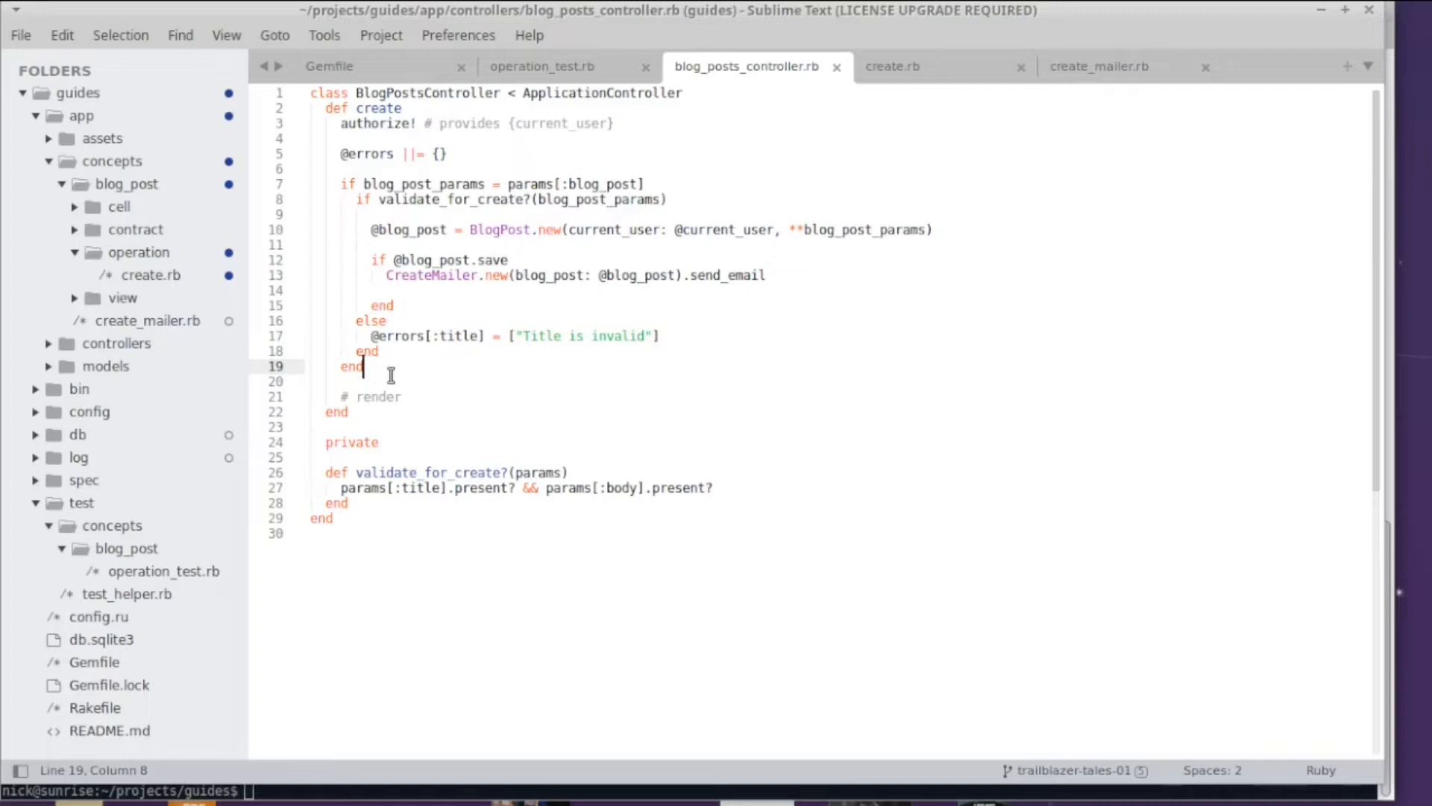
Step: Glance at create.rb and return to the blog_posts_controller.rb create action
click(892, 65)
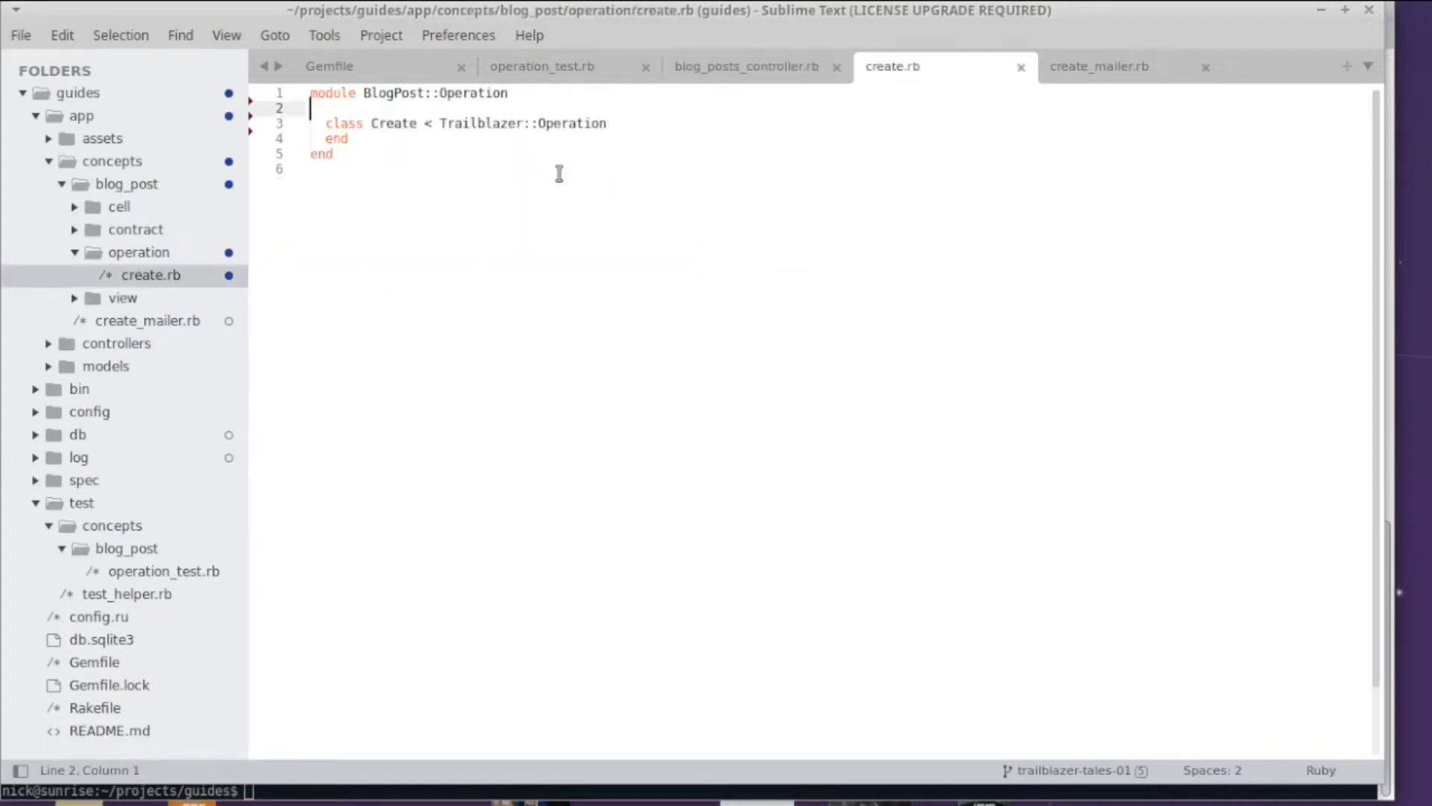
click(745, 65)
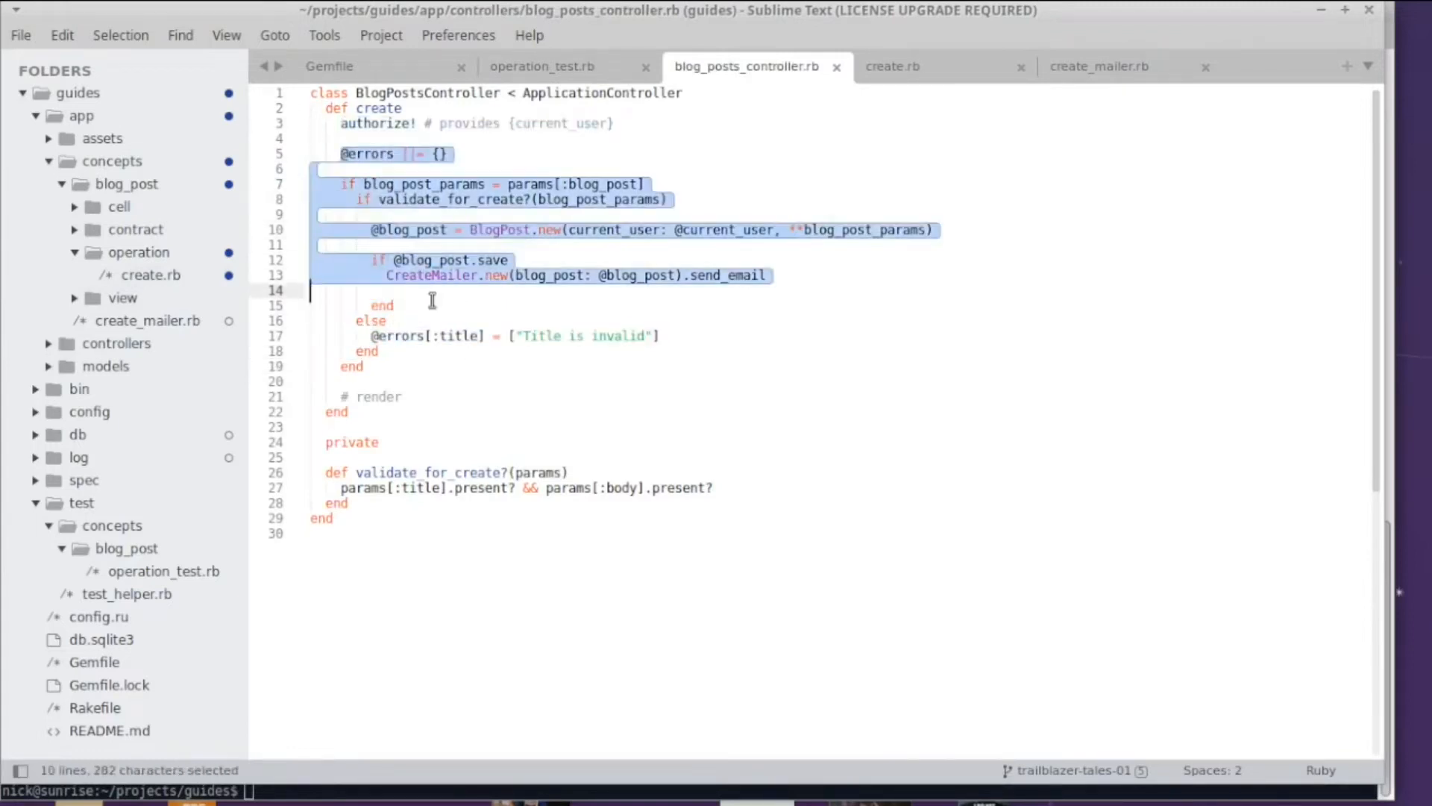
Step: Paste the controller logic into create.rb as comments and copy the blog_post_params assignment
click(891, 66)
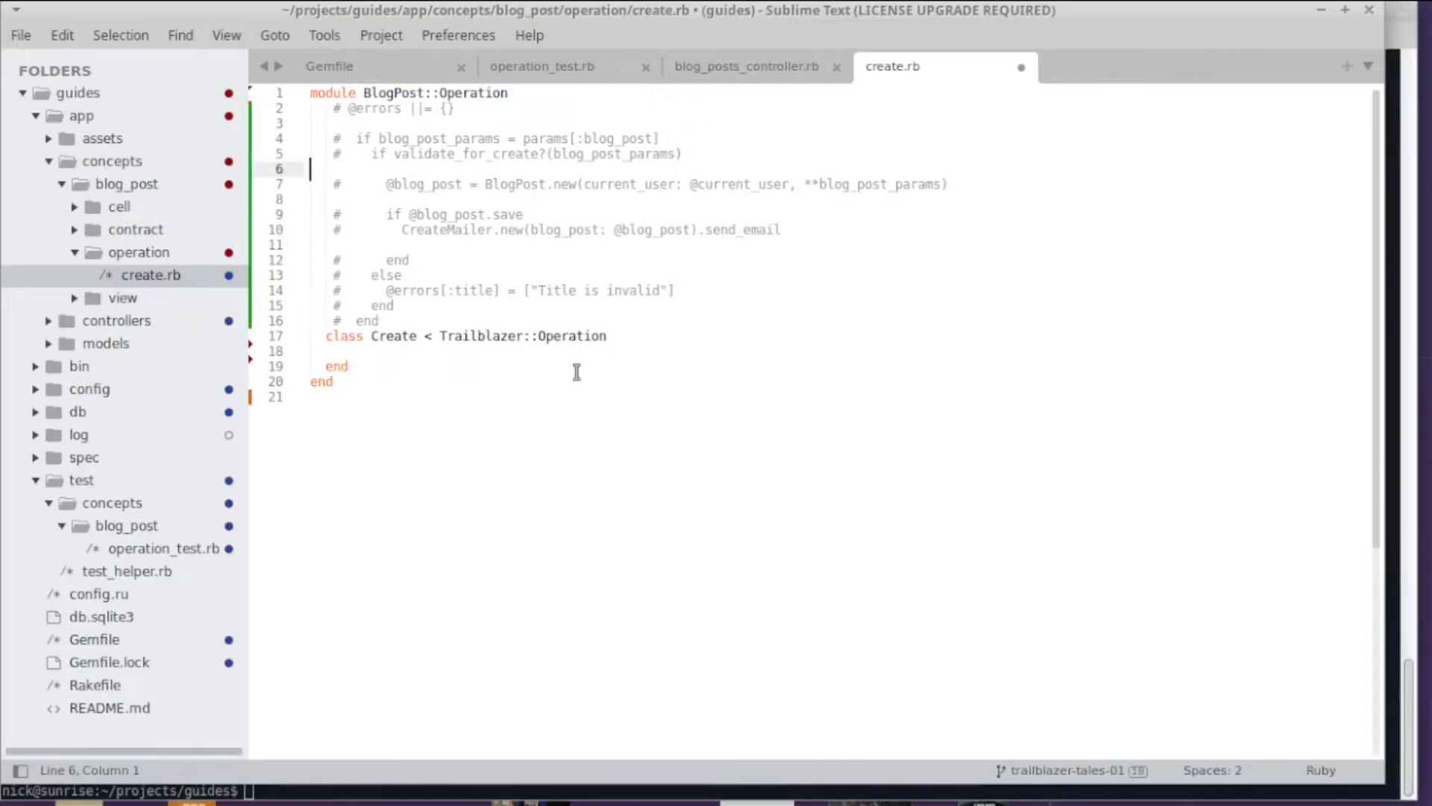
mouse_move(378, 138)
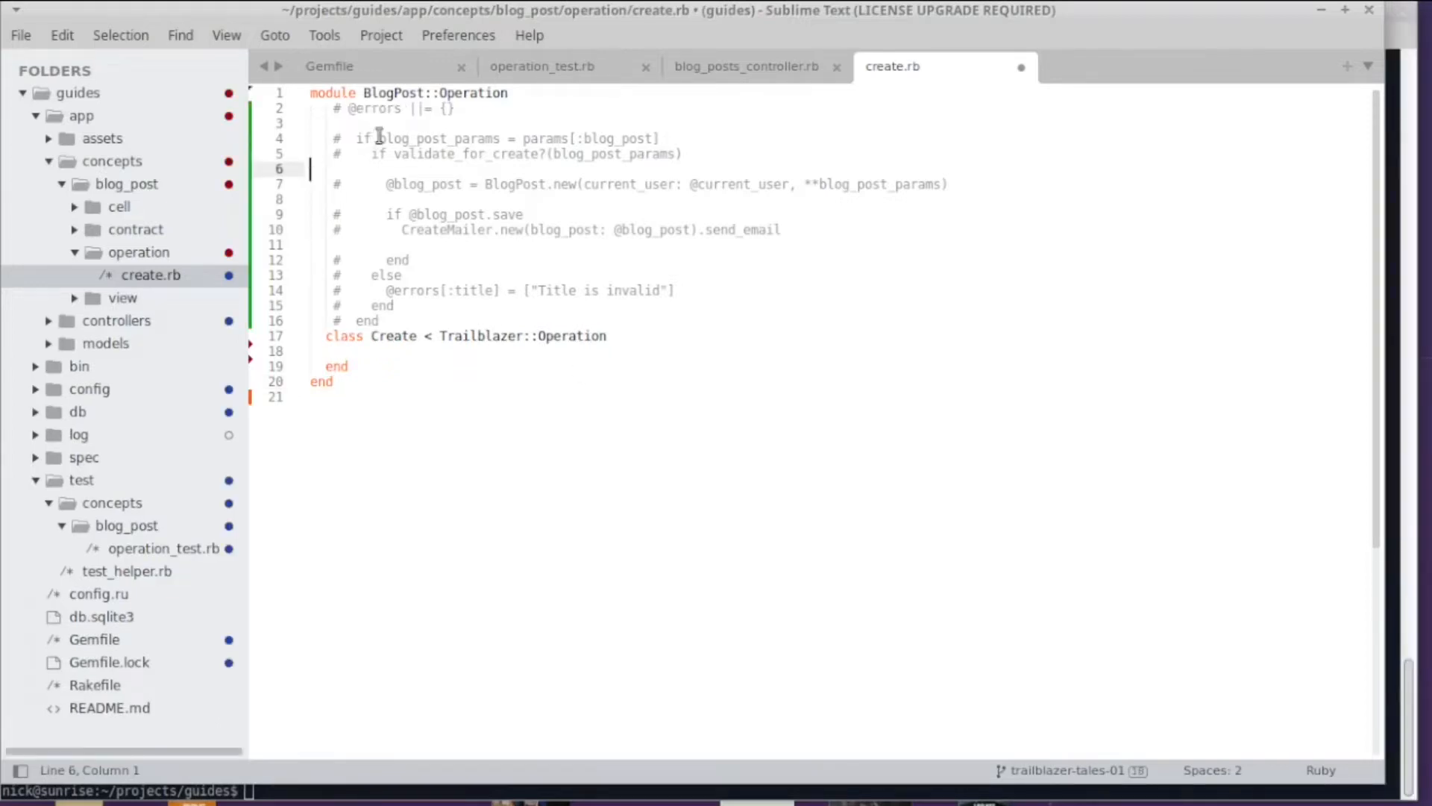
drag(378, 138, 659, 138)
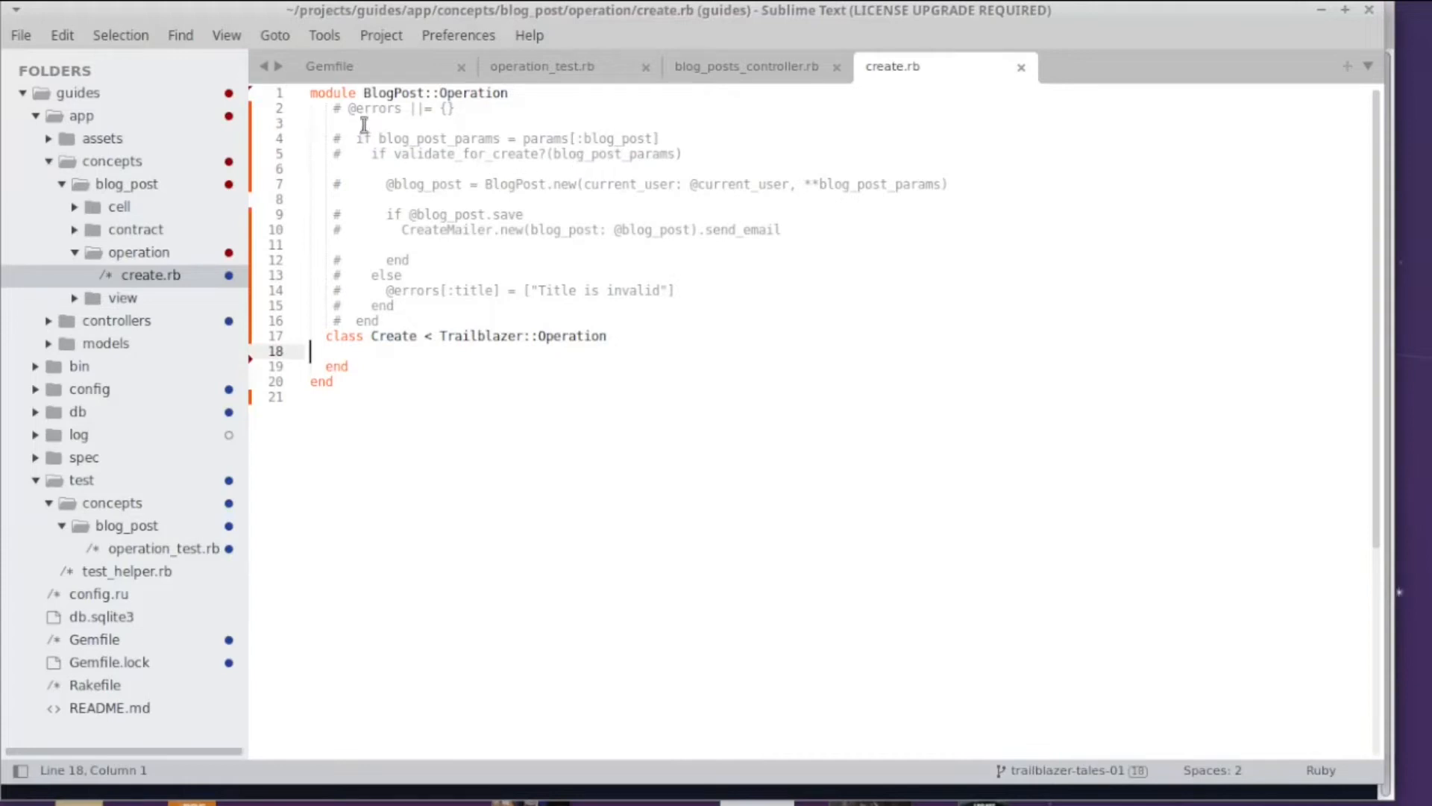
drag(380, 138, 617, 138)
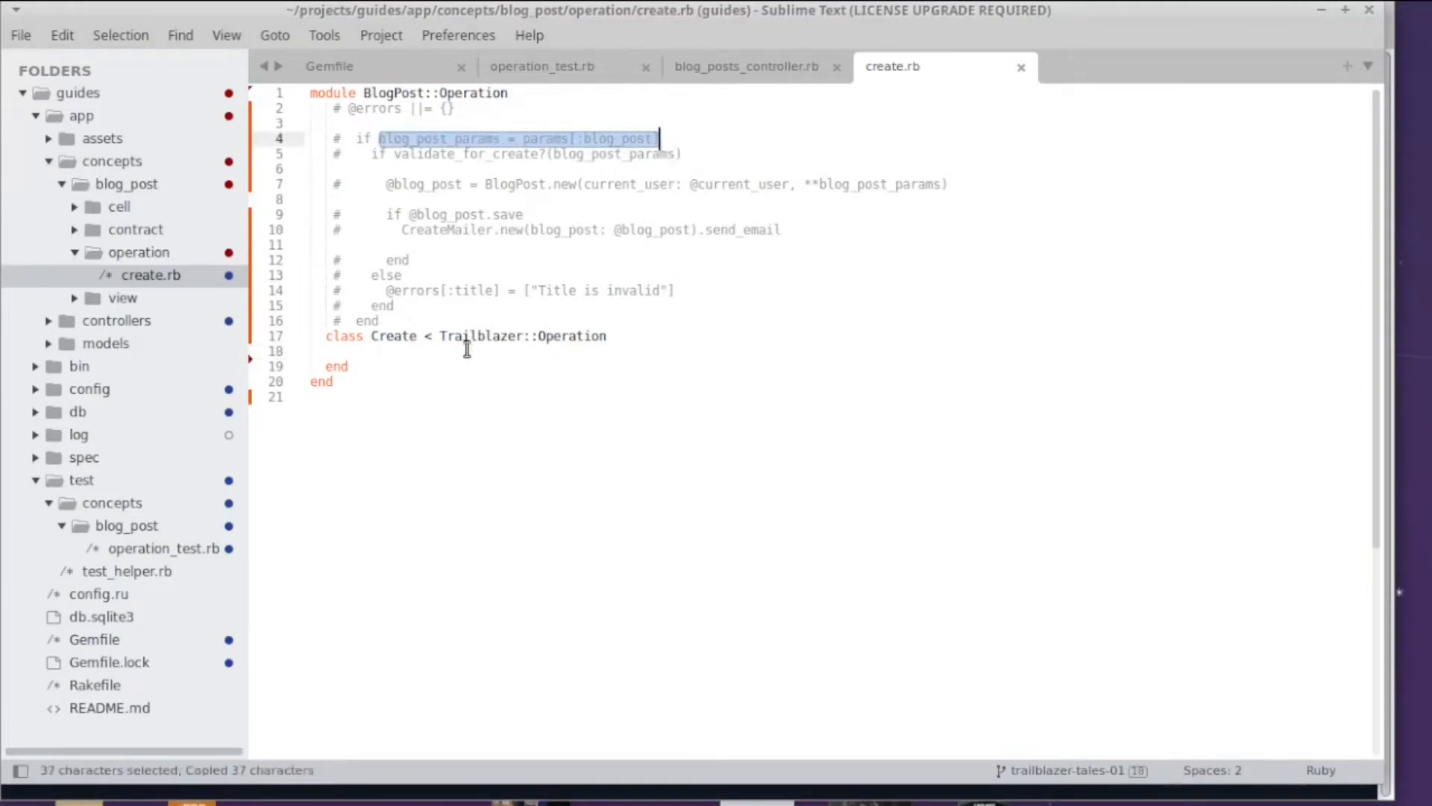
Step: Declare step :extract_params and start a def extract_params method in the Create class
text(def ex)
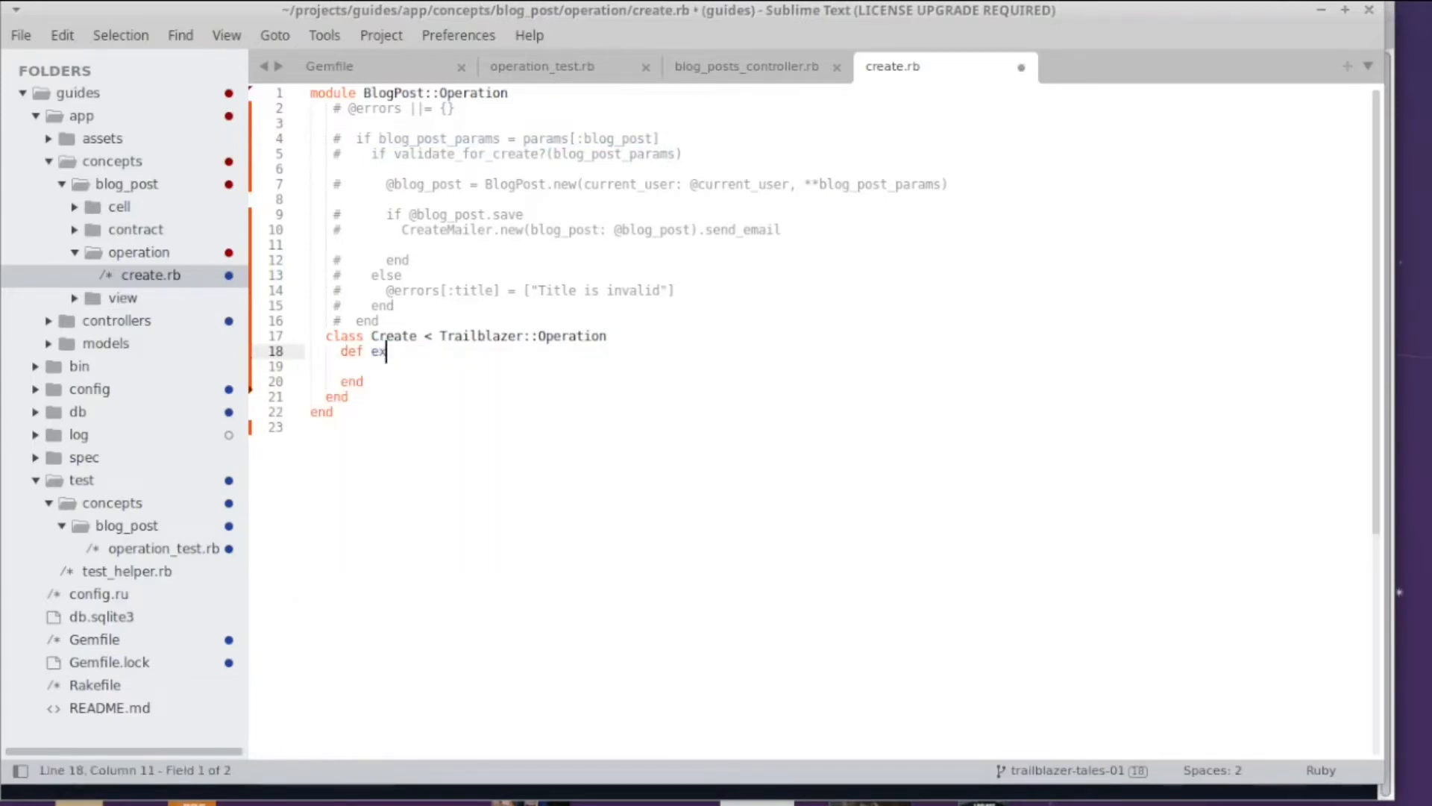
text(tract_parms)
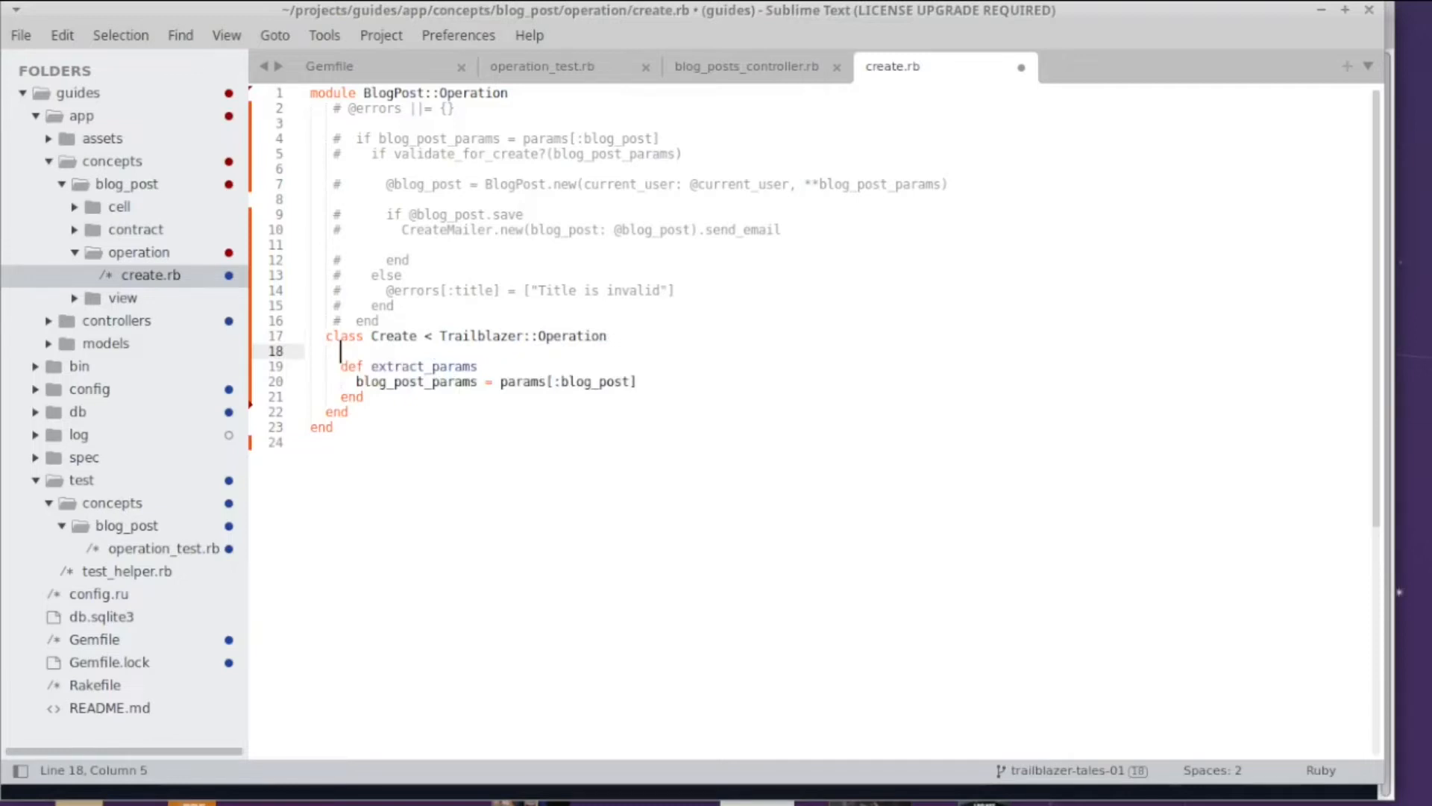
text(step)
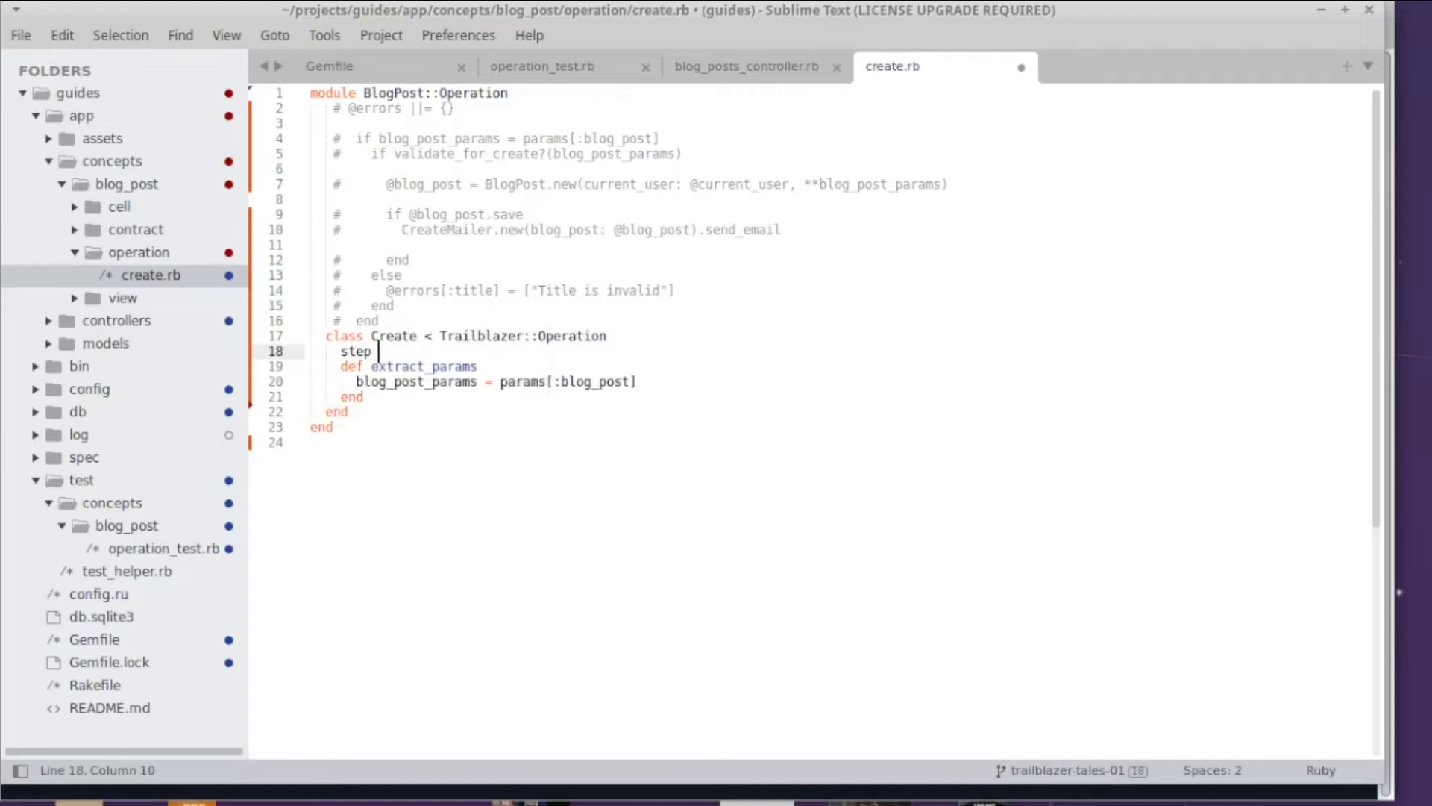
text(:extract_params)
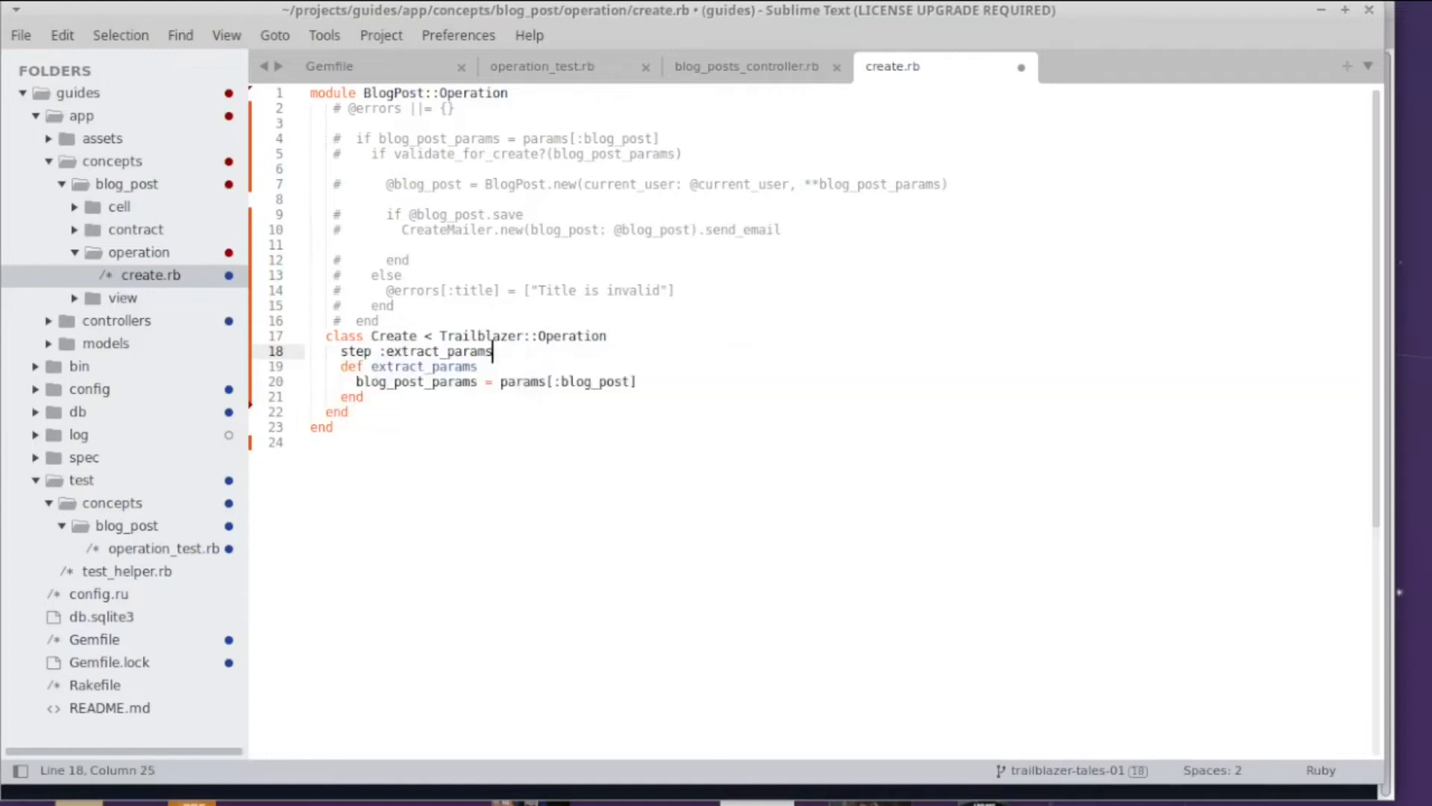
key(enter)
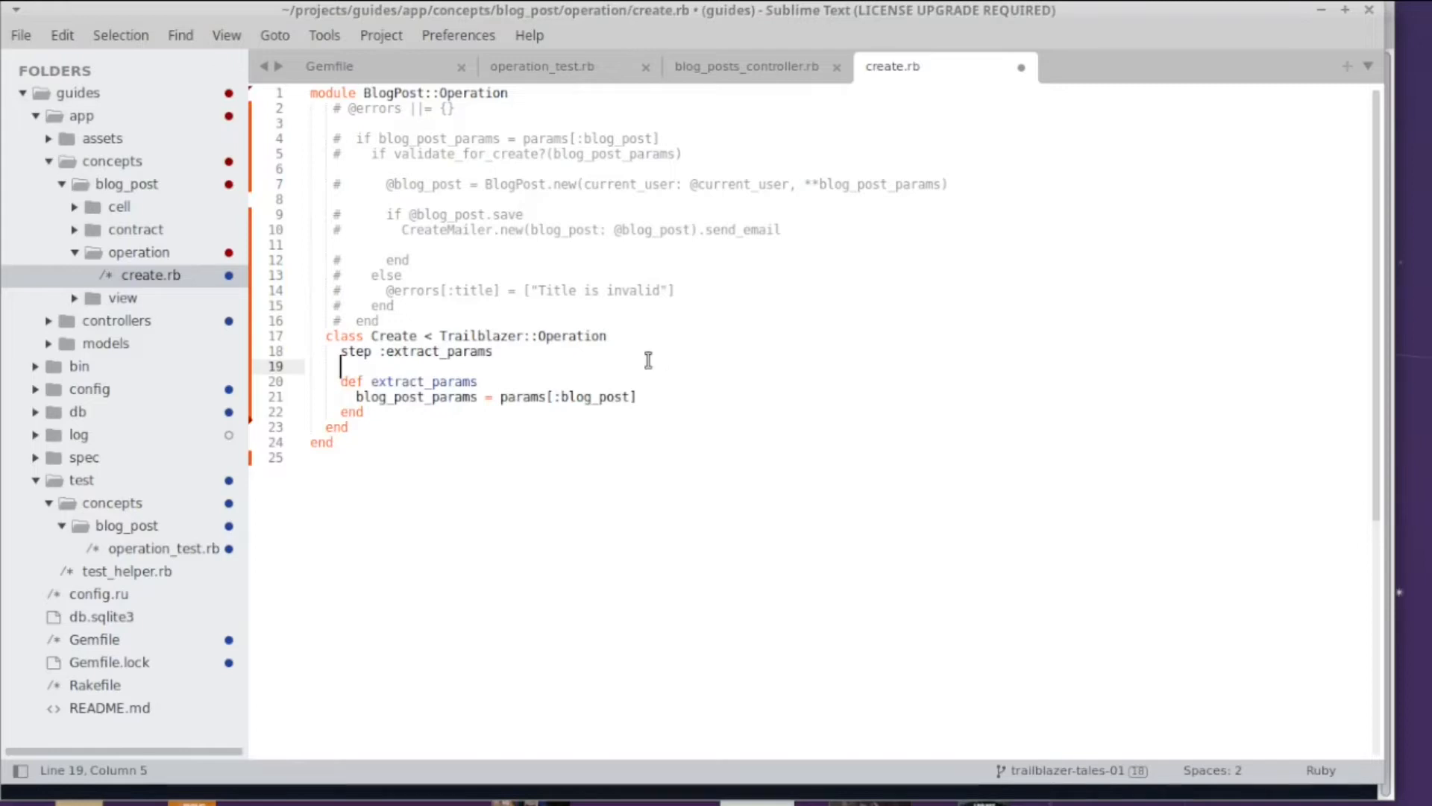
Step: Give extract_params the signature (ctx, **) assigning blog_post_params from params[:blog_post]
text(())
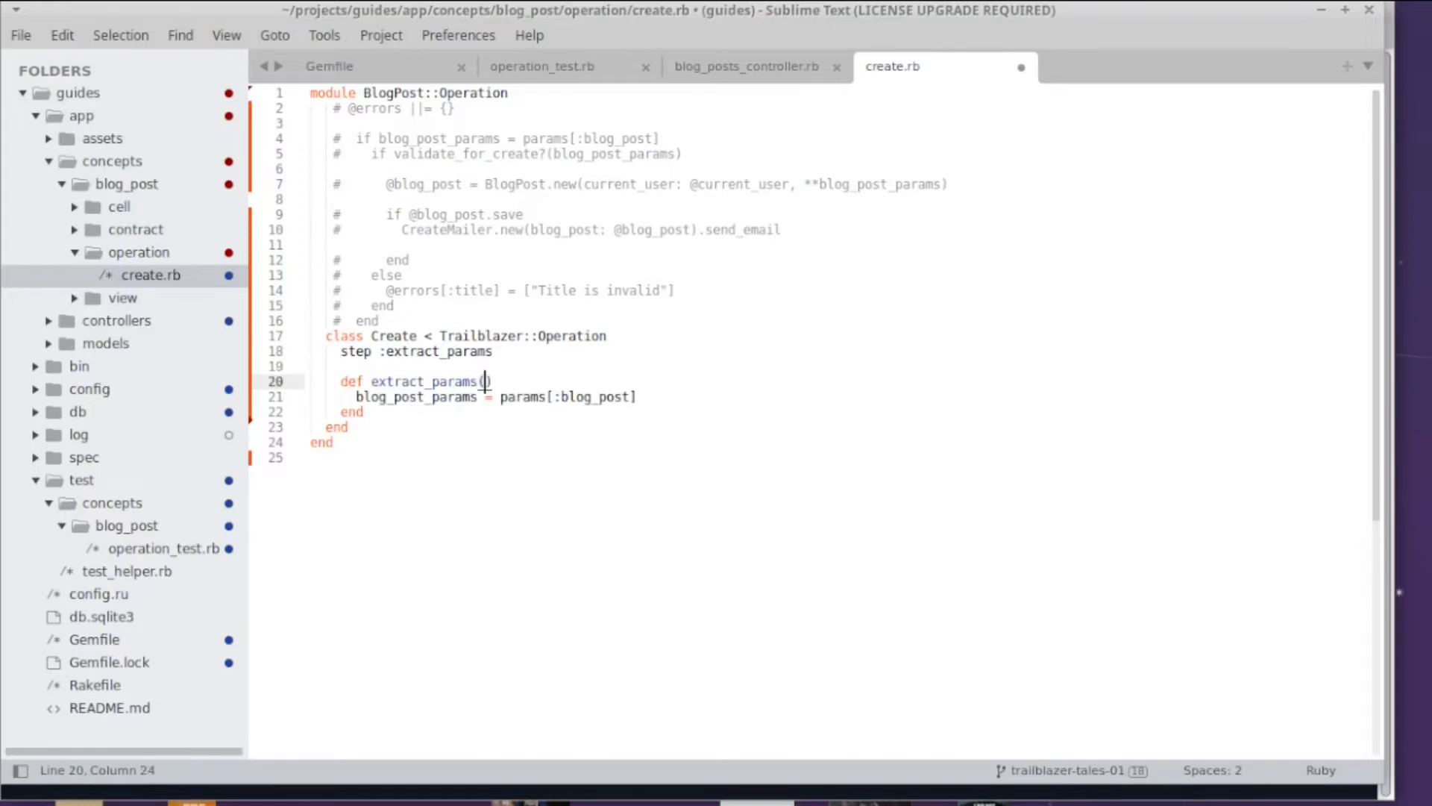
text(ctx,)
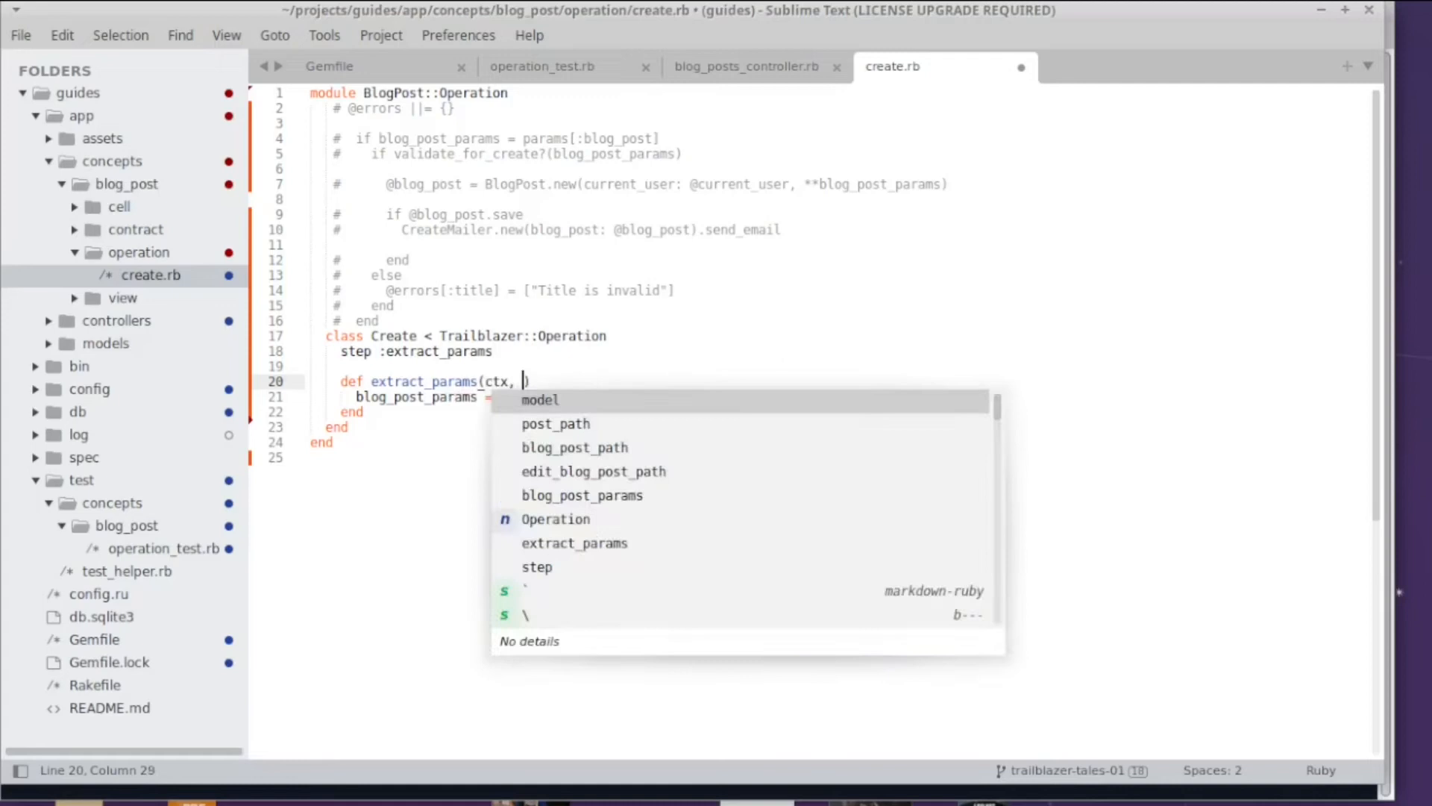
text(**)
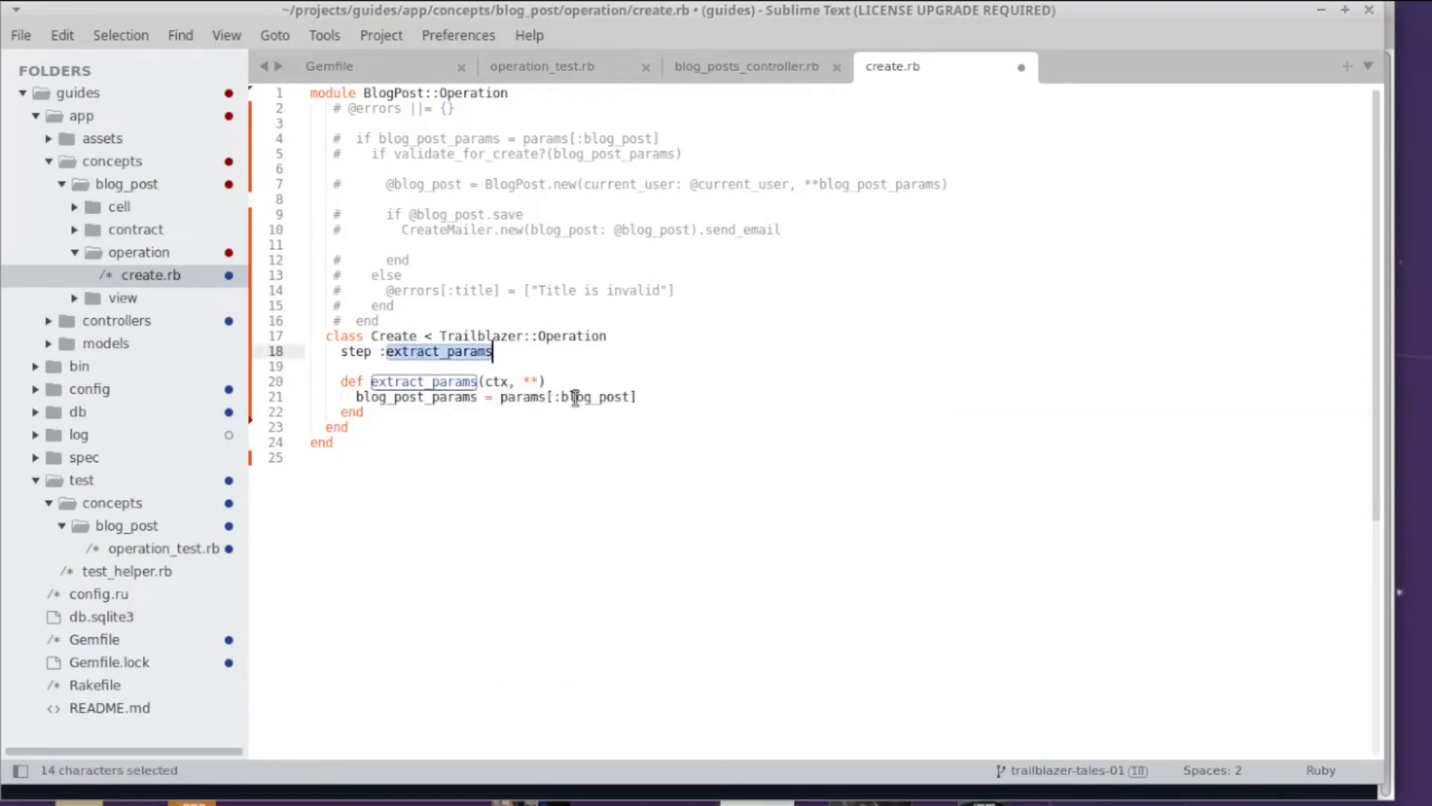
click(493, 381)
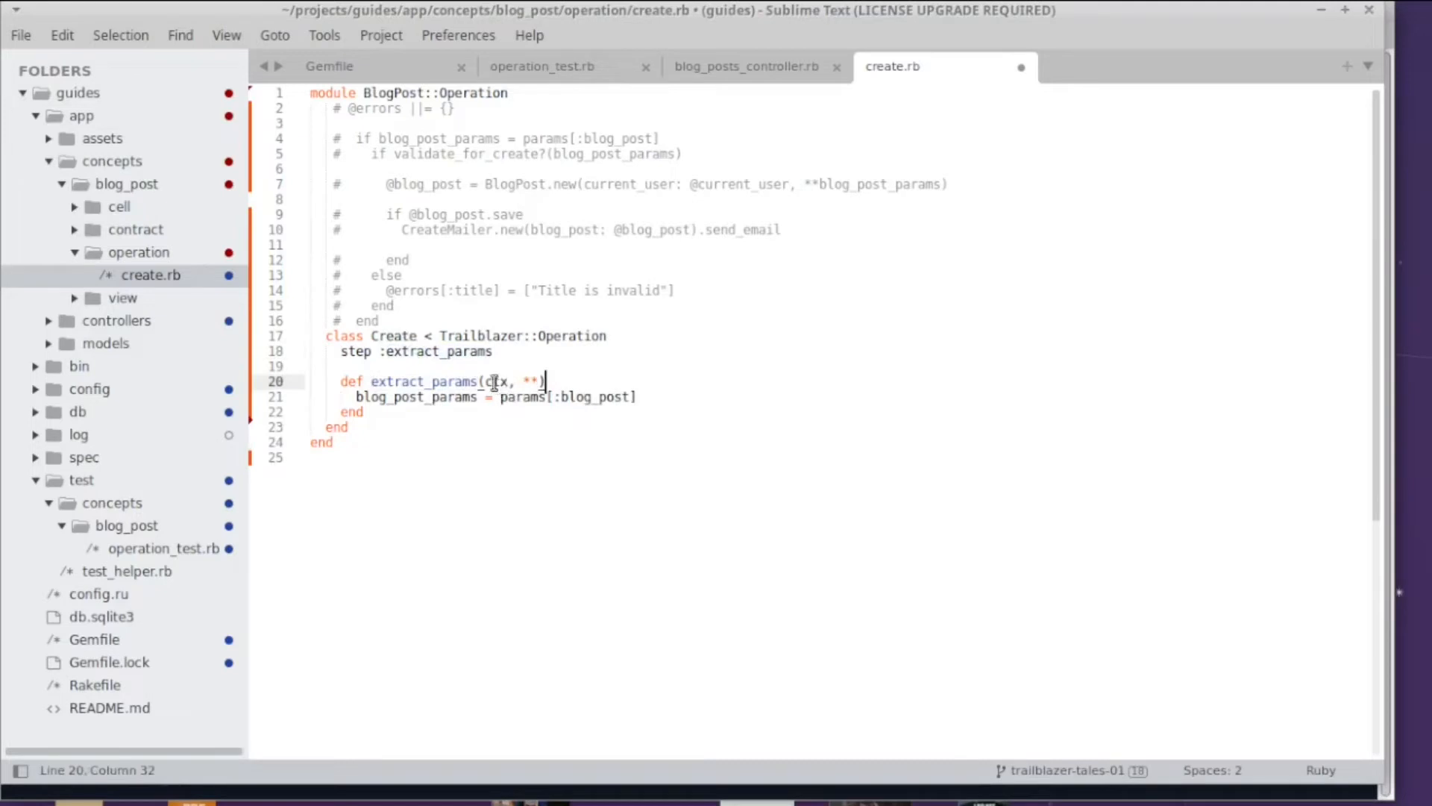
double_click(496, 381)
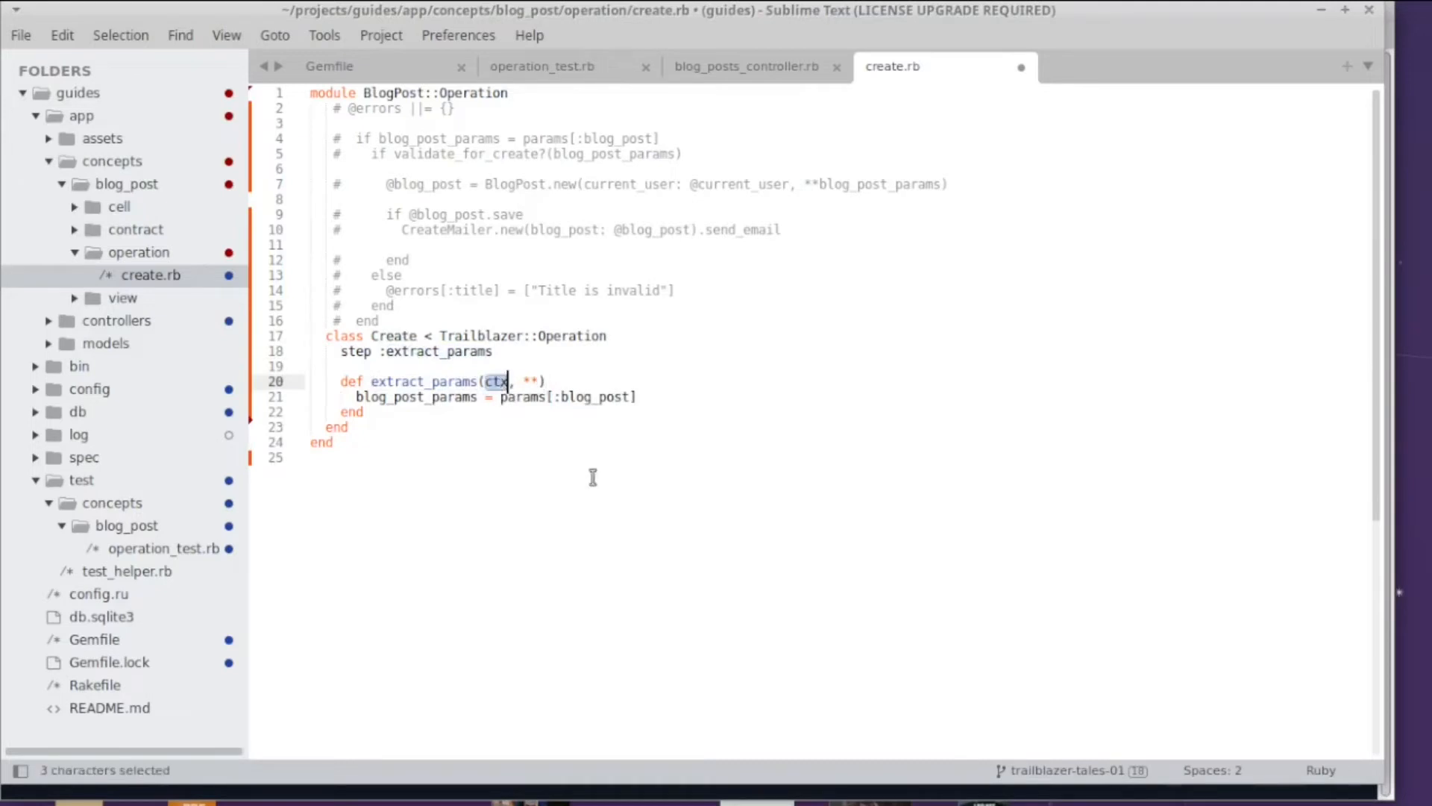
mouse_move(573, 440)
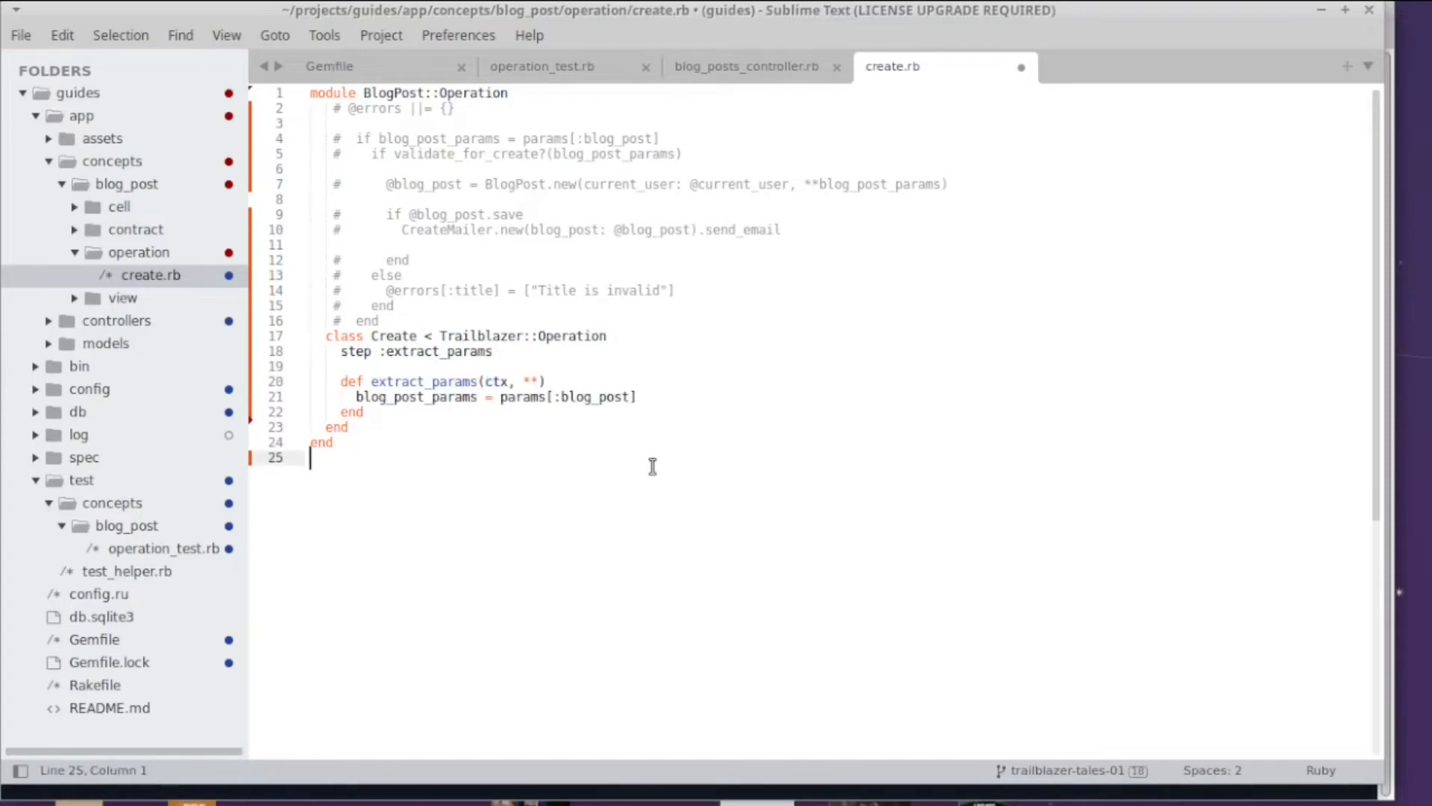
Step: Make operation_test.rb invoke BlogPost::Operation::Create.call
click(541, 66)
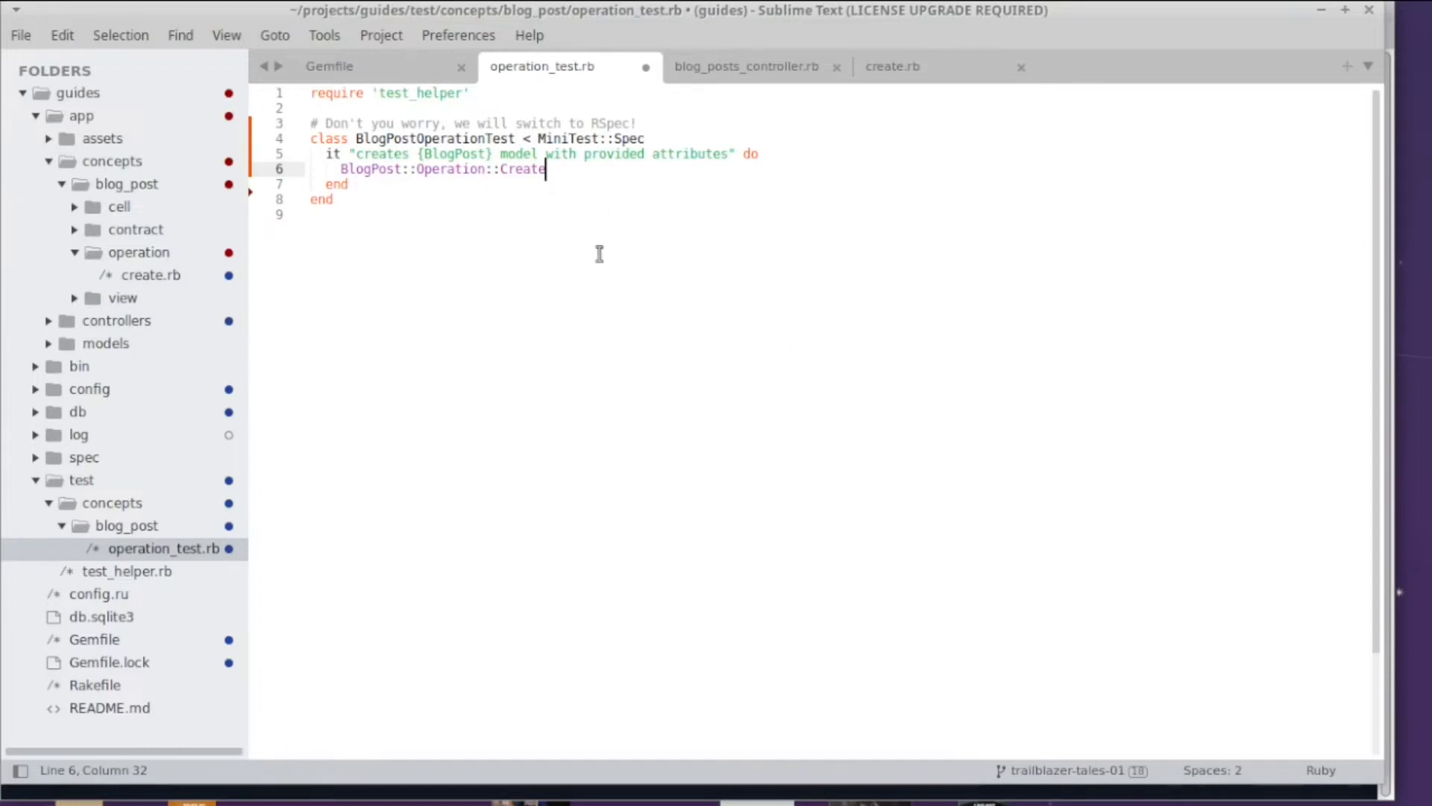
mouse_move(609, 251)
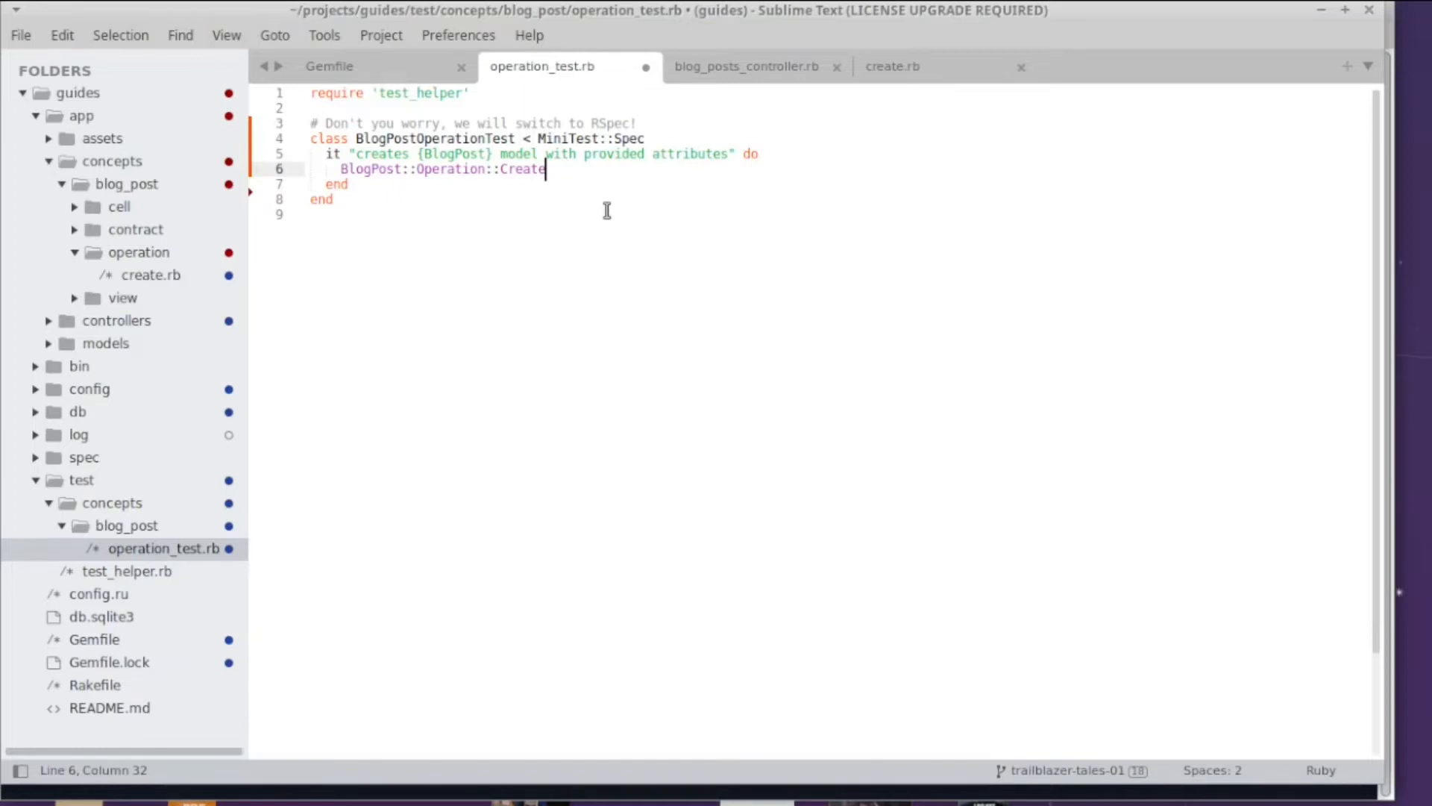
text(.call)
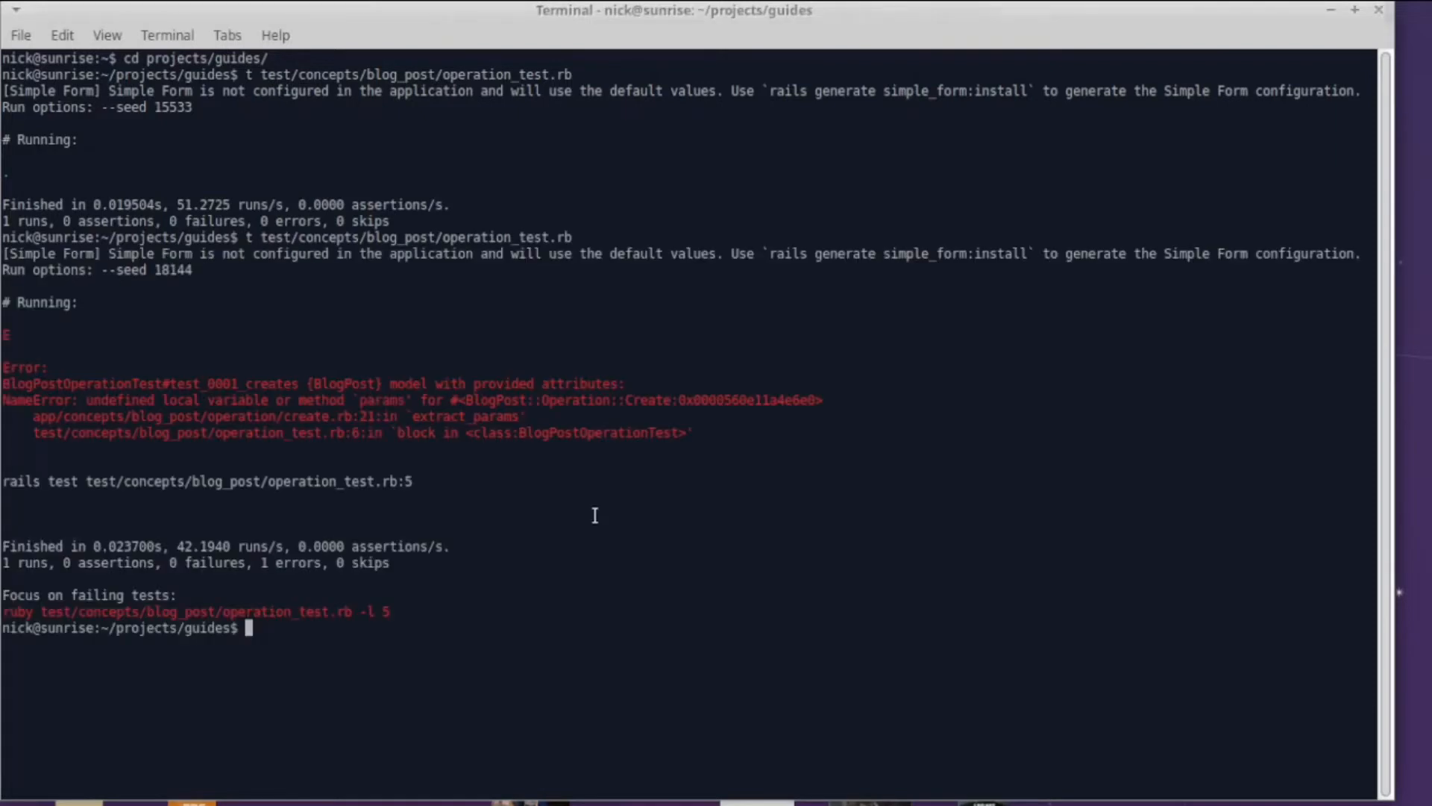
mouse_move(388, 408)
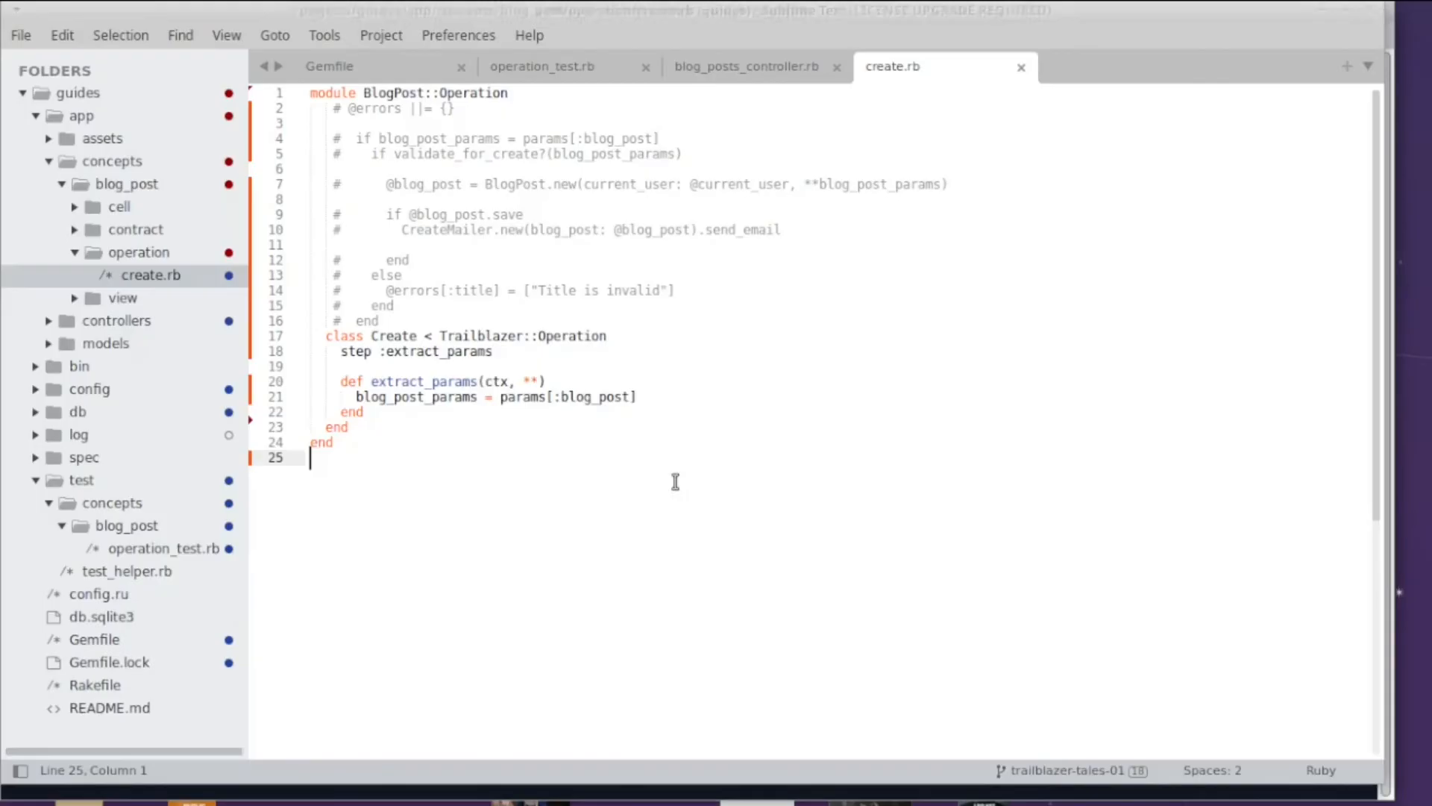
double_click(522, 396)
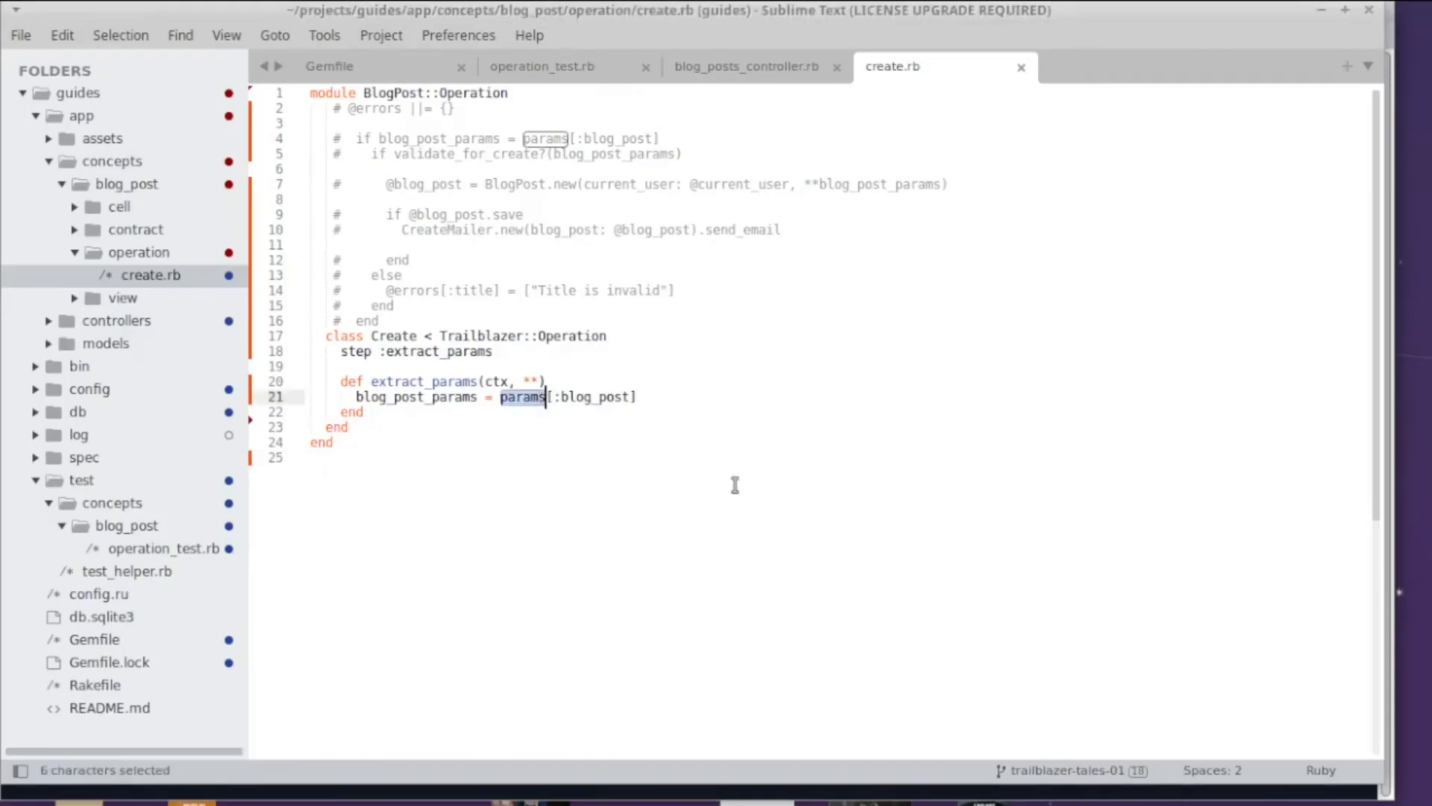
click(362, 411)
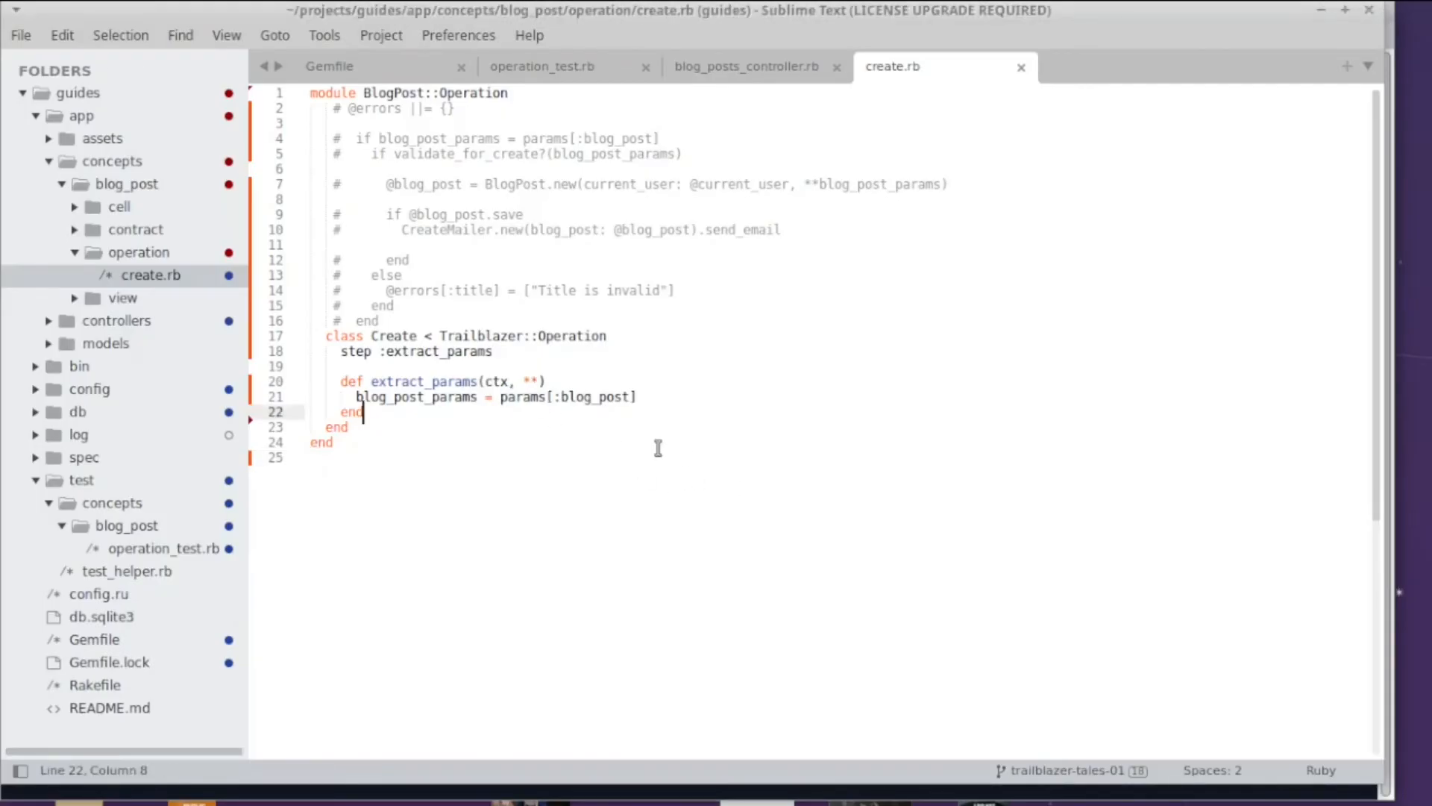
mouse_move(534, 395)
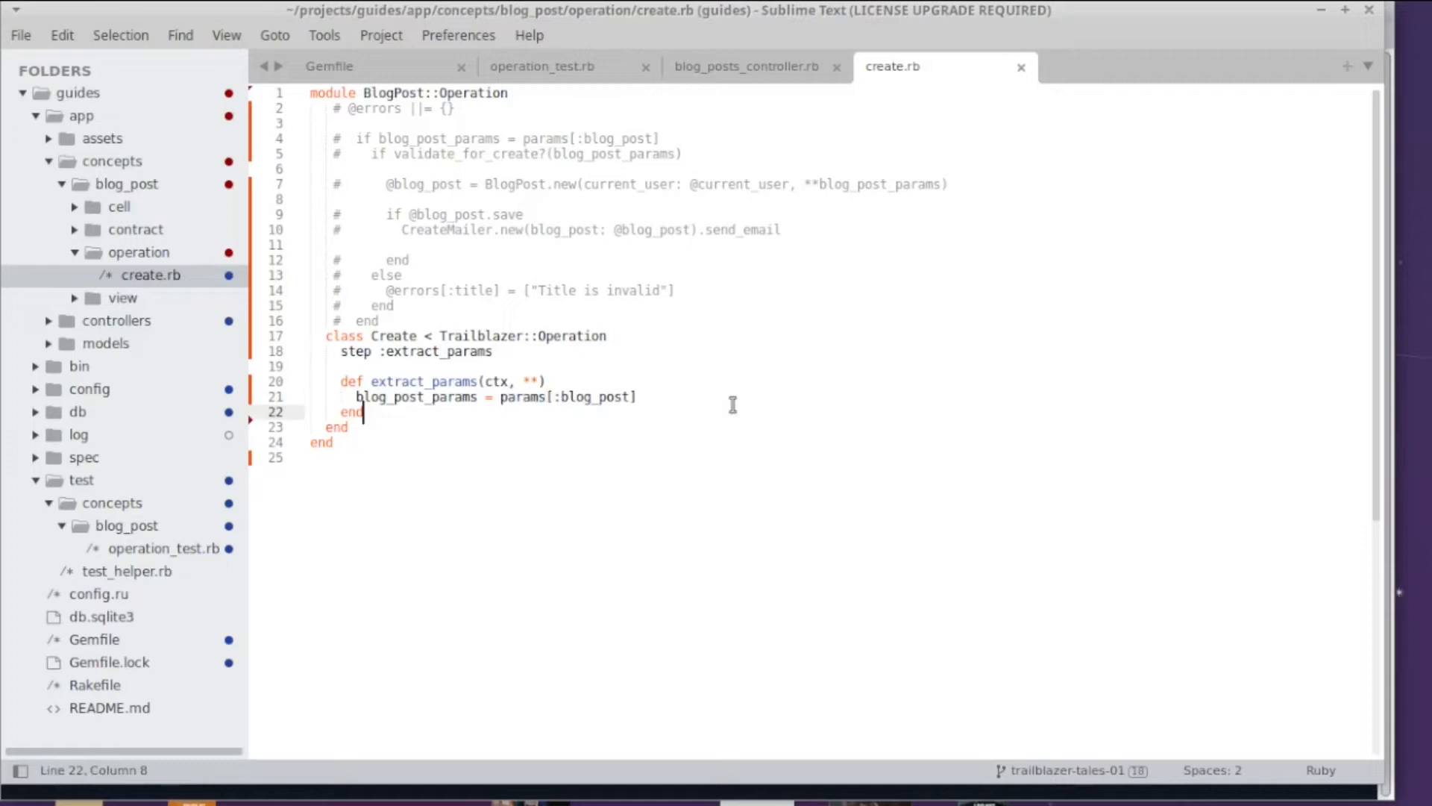
mouse_move(699, 404)
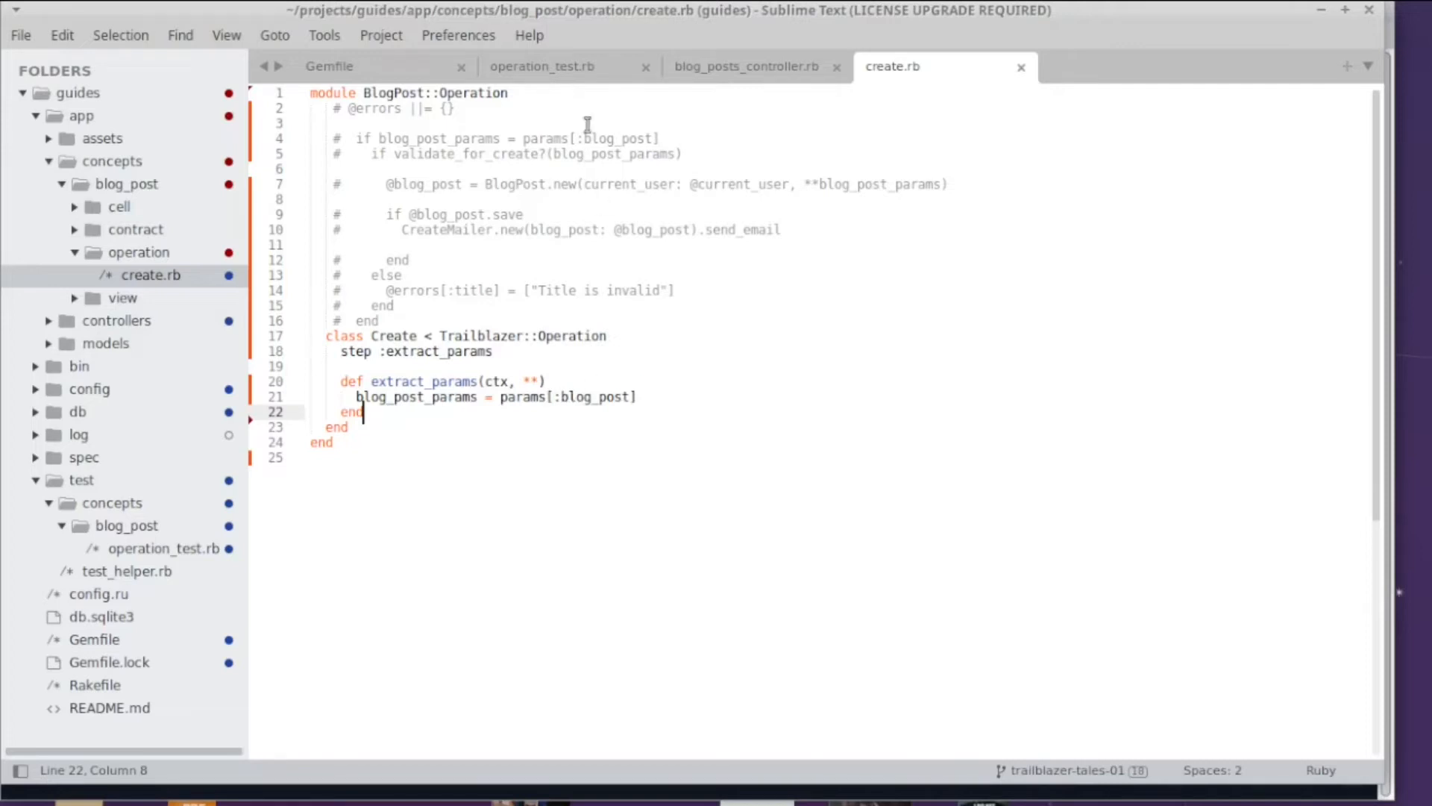
Step: Pass params: {blog_post: {title: ""}} to the test's Create.call
click(541, 66)
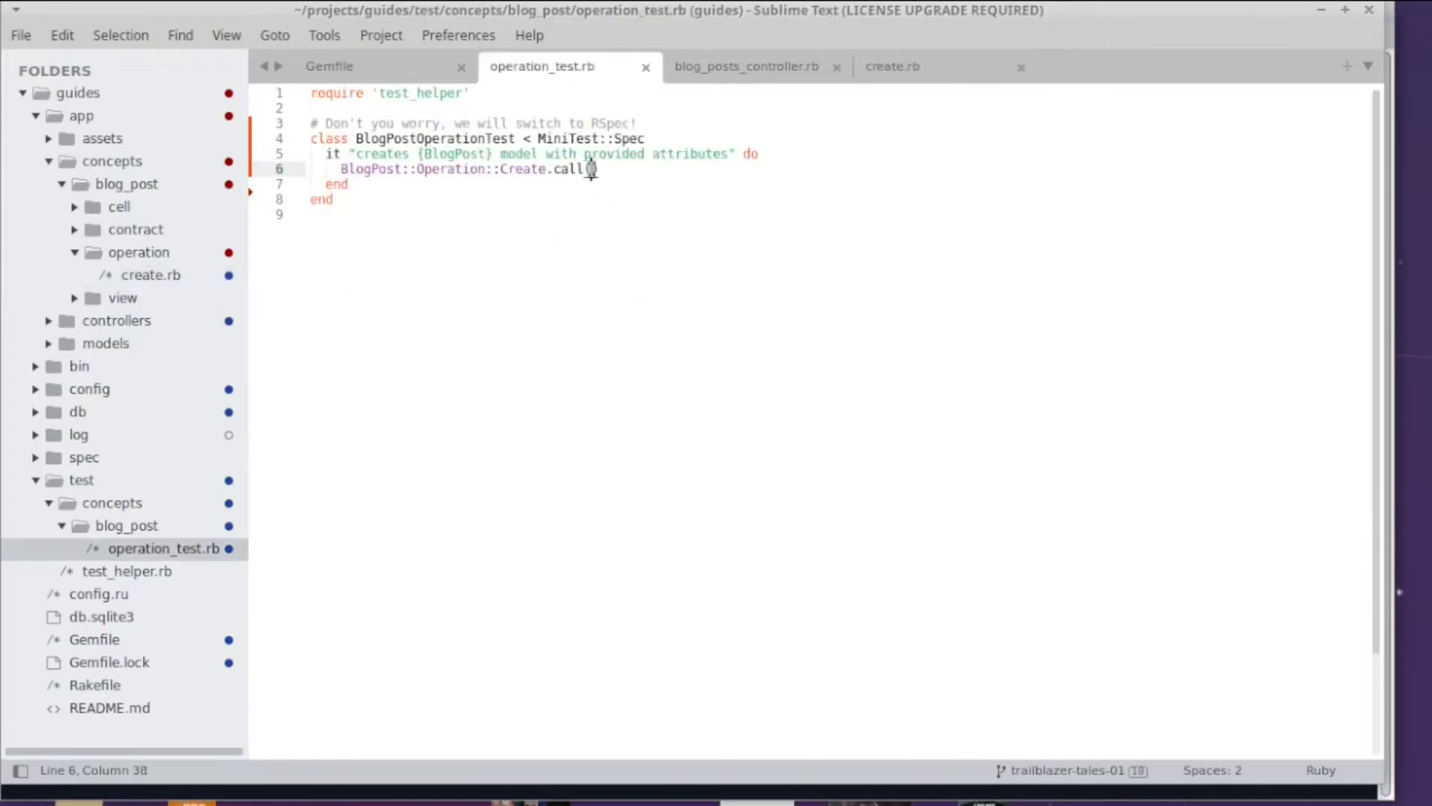
text((params: {blog_post: {title: ")
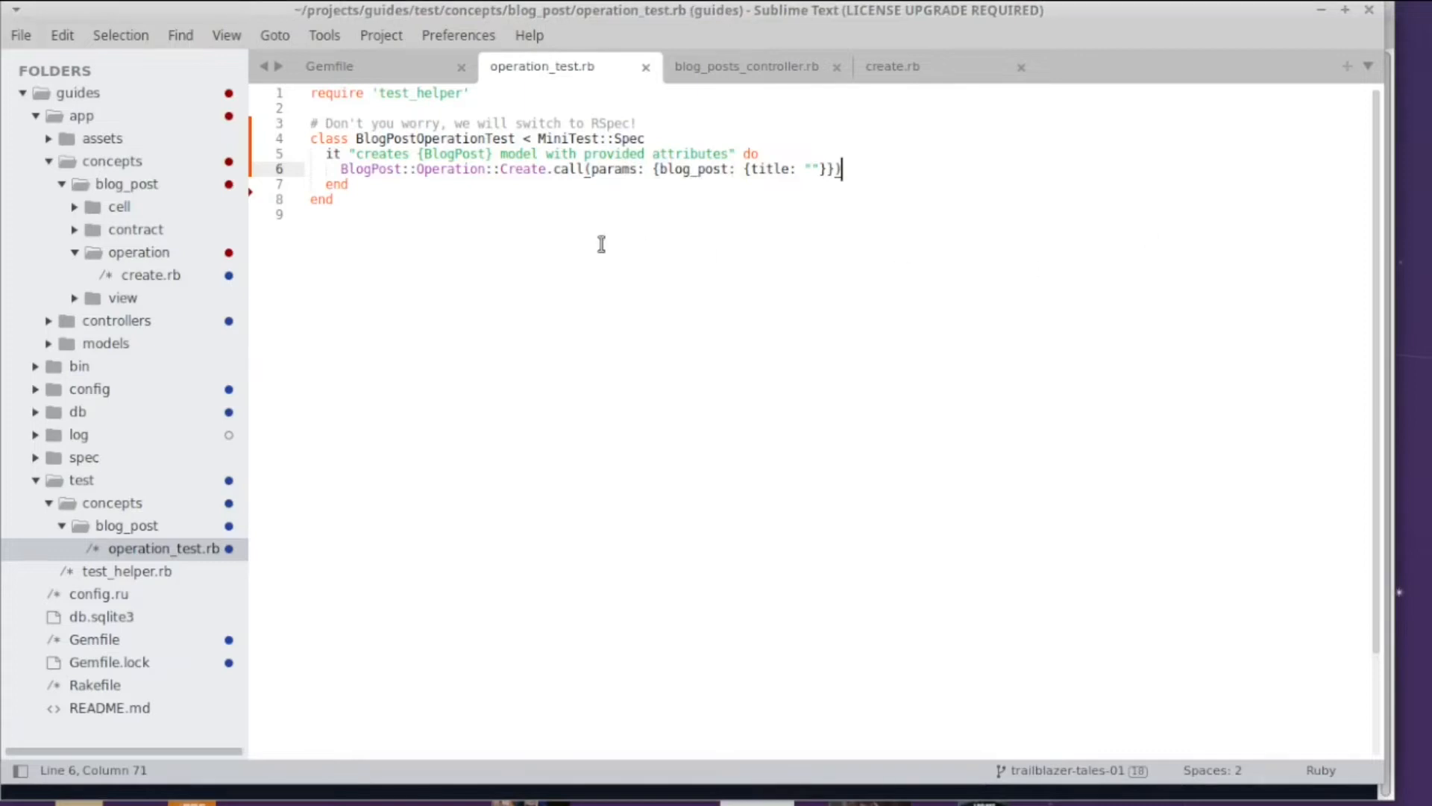
mouse_move(849, 168)
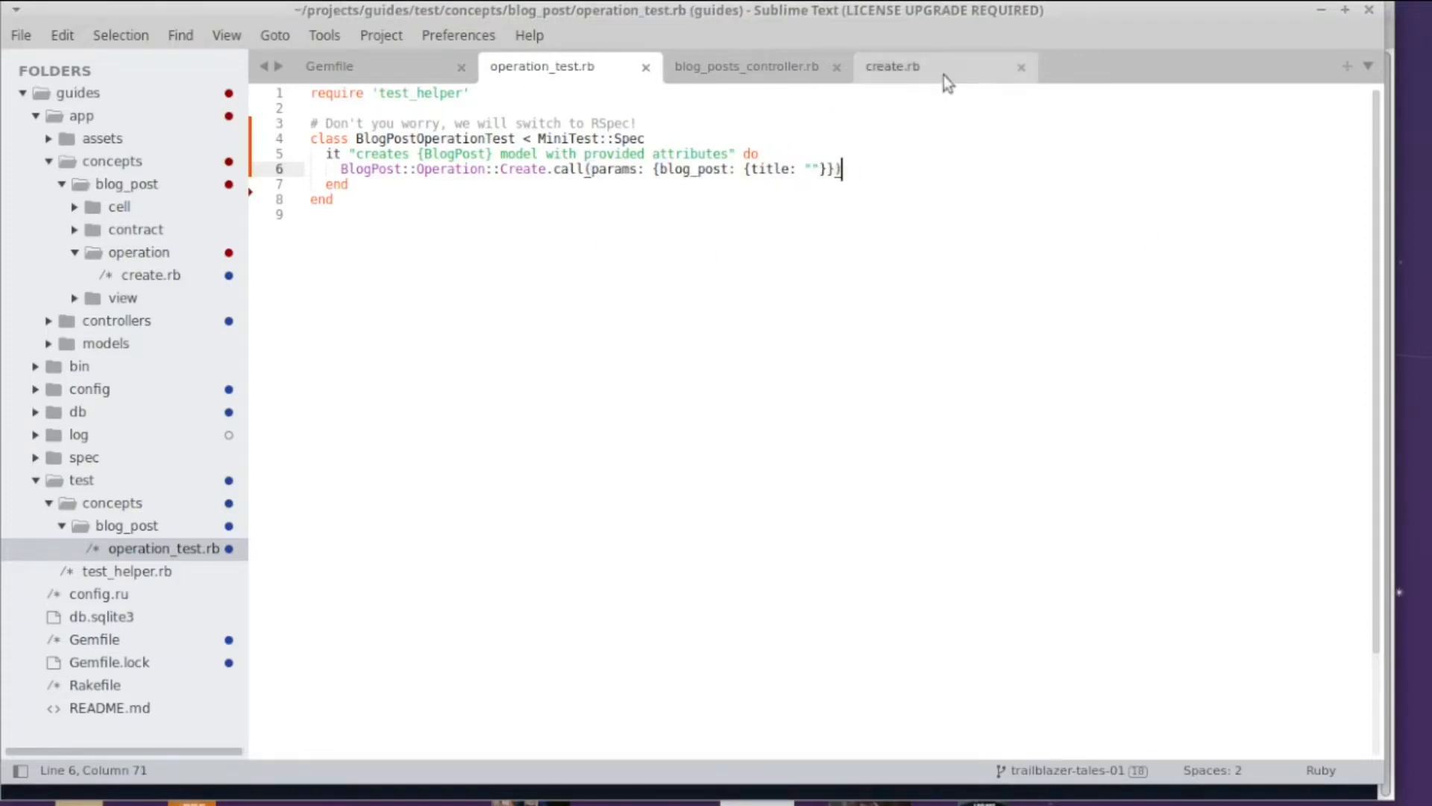
Step: Assign params = ctx[:params] at the top of extract_params in create.rb and save
click(891, 65)
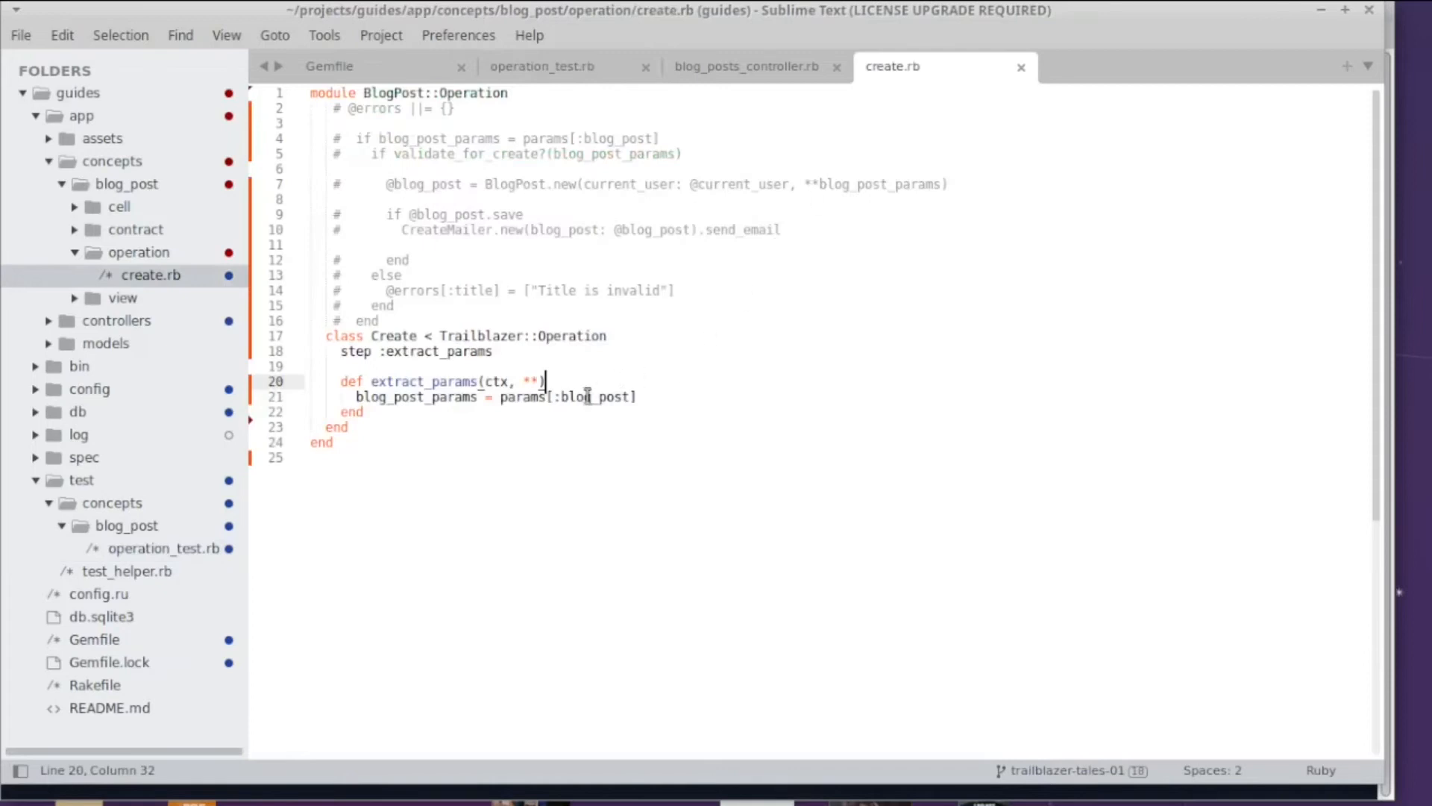
text(params = ctx[:params])
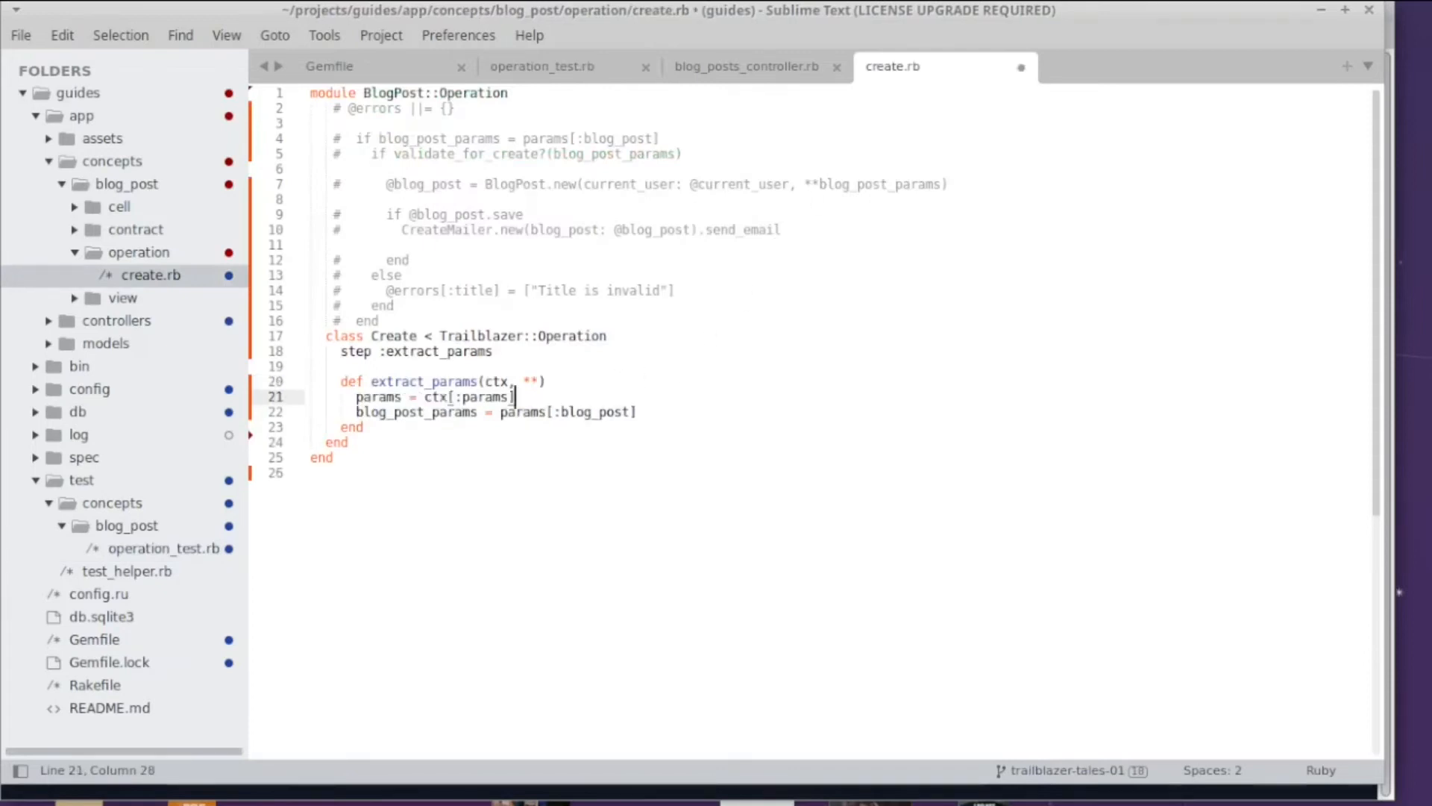
double_click(497, 382)
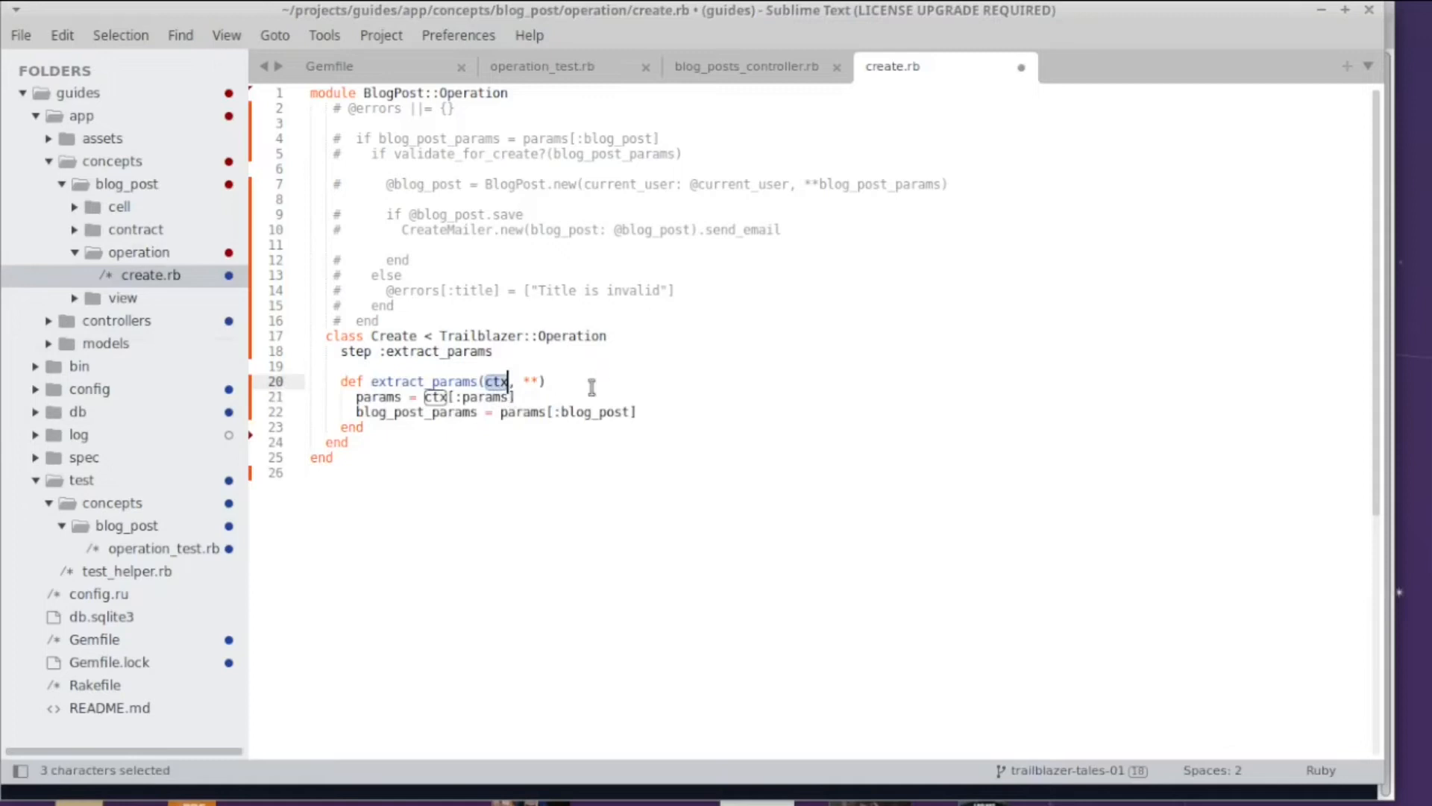
click(546, 381)
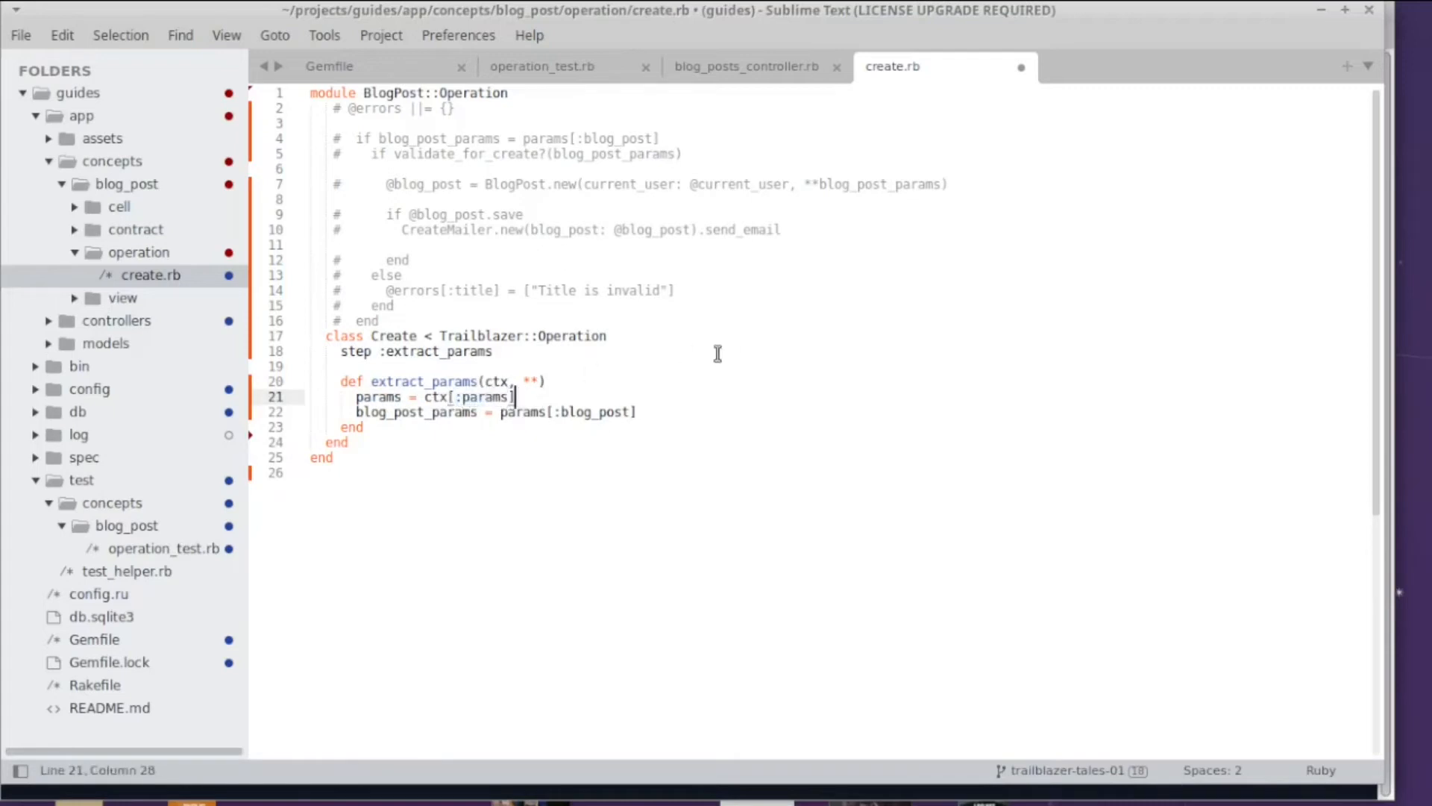
double_click(378, 396)
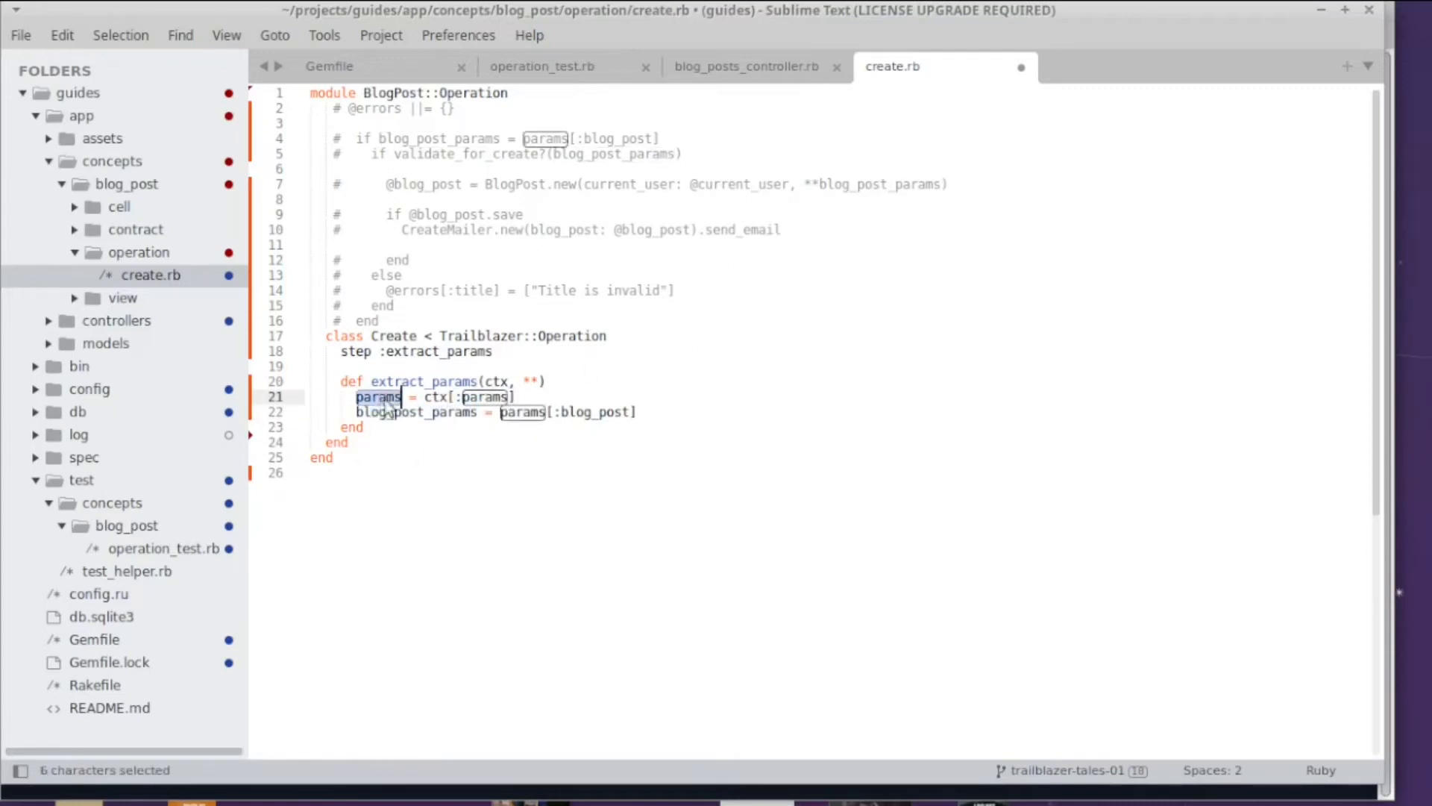
click(541, 66)
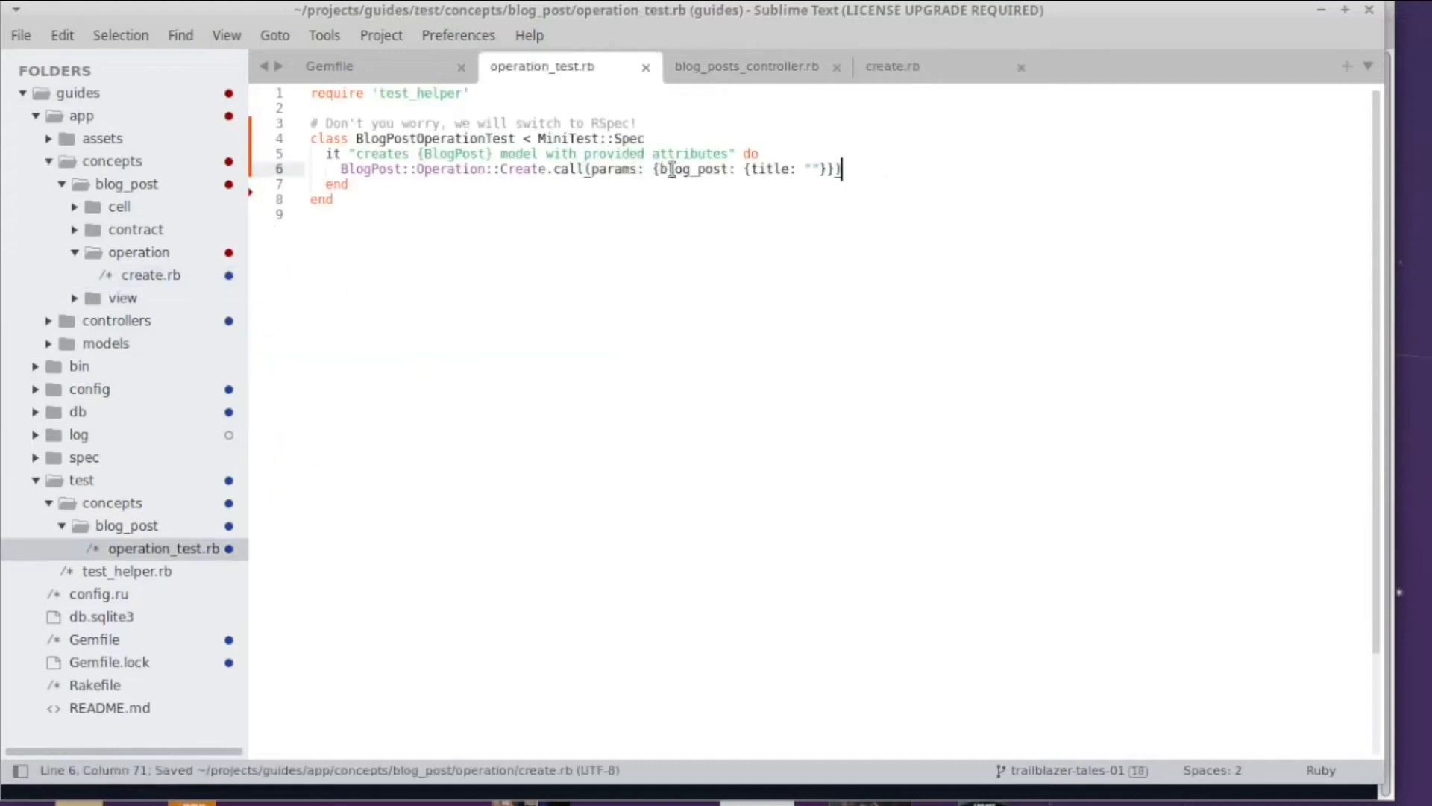
Step: Add hello: "Yooo!" to the test's Create.call arguments and save
drag(666, 169, 794, 169)
text(, hello: "Yooo!")
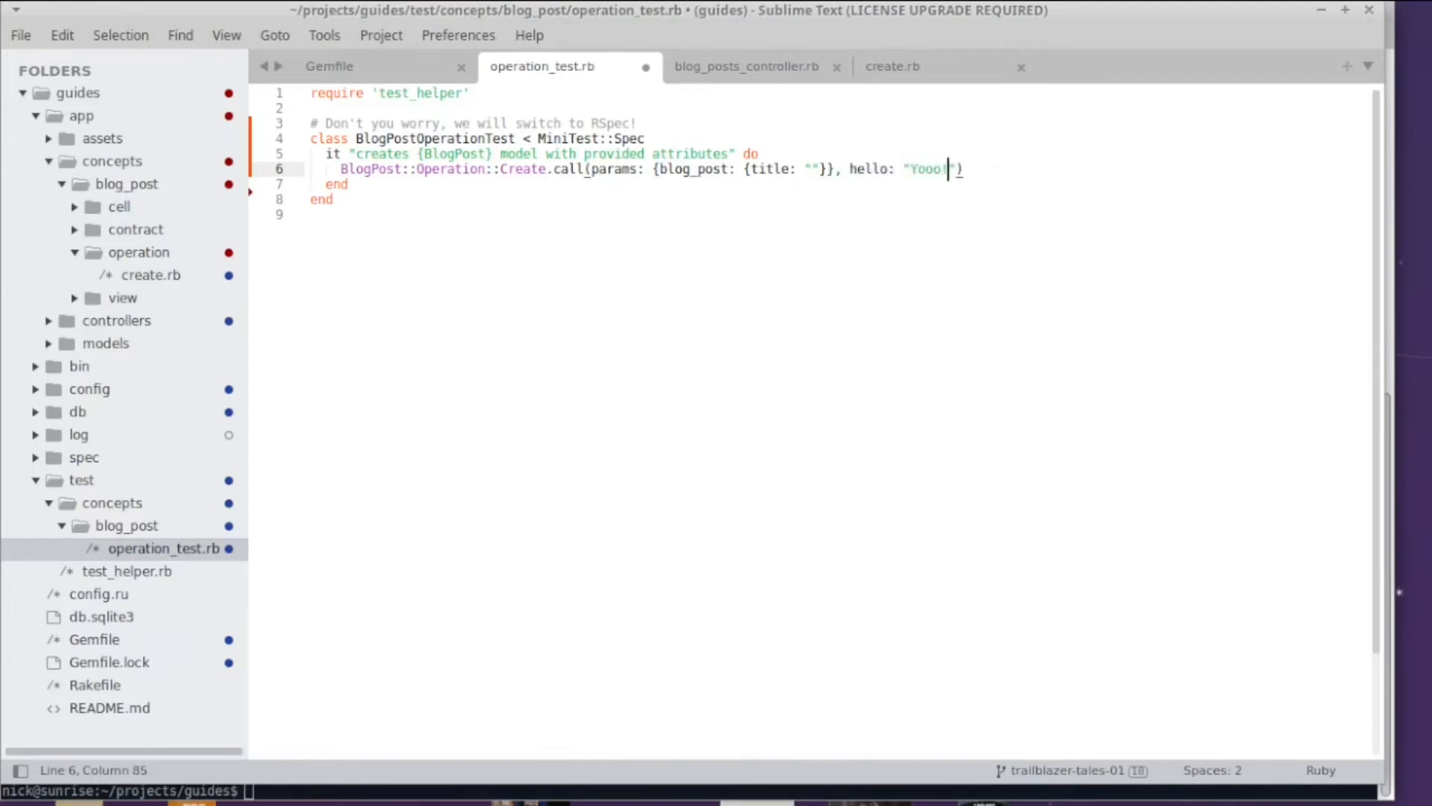
double_click(871, 169)
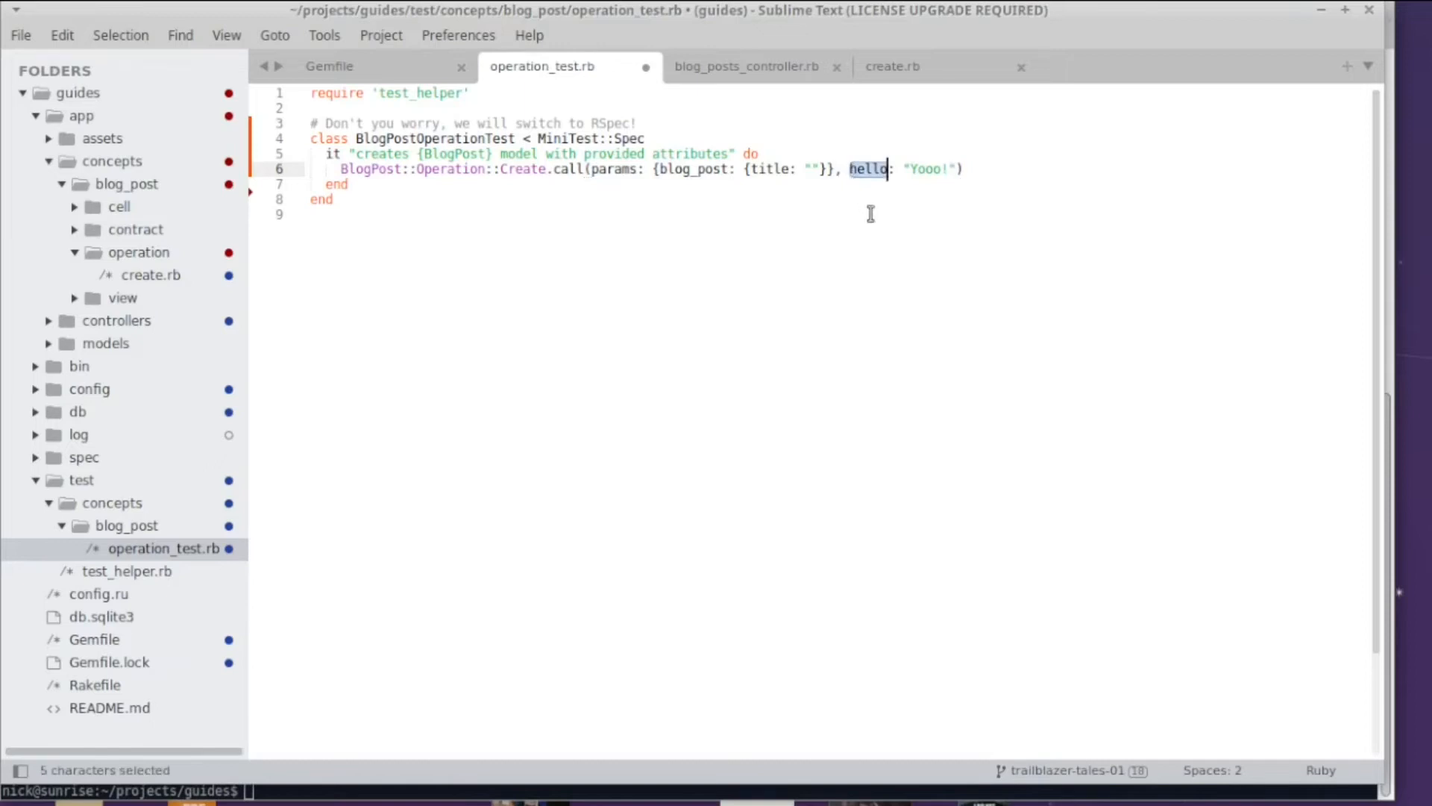
click(891, 65)
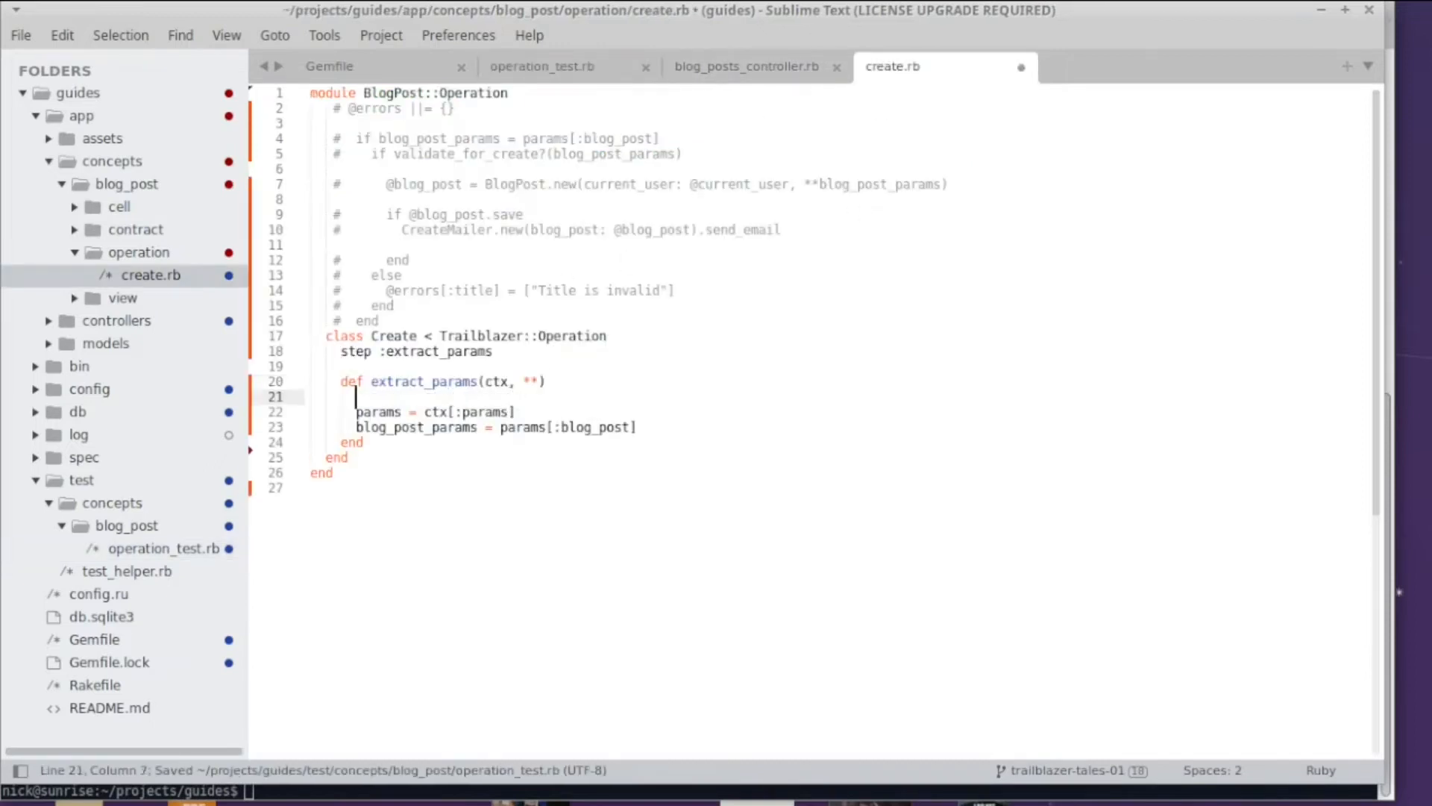
Step: Print ctx[:hello] as the first line of extract_params, save, and rerun the test
text(puts ctx[:)
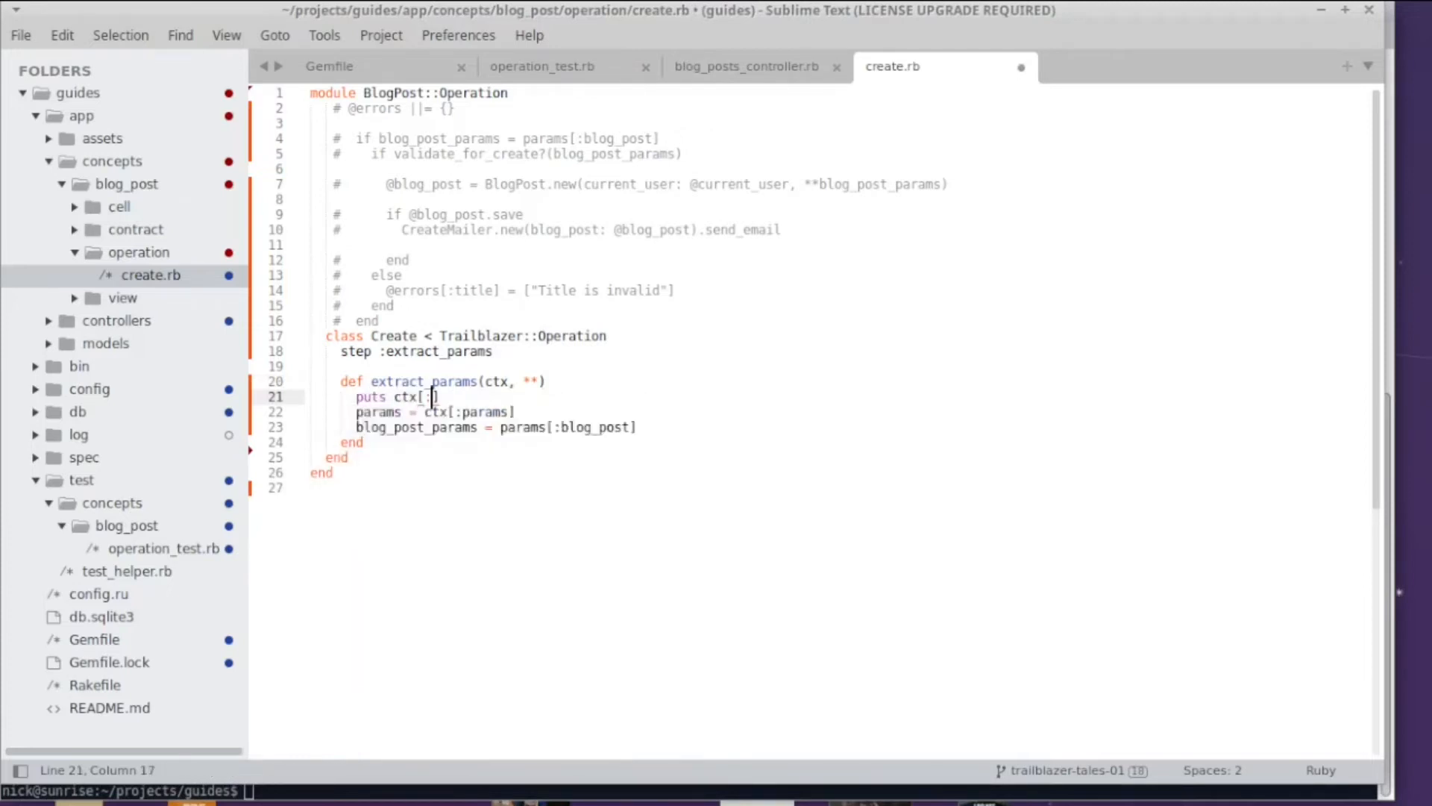
text(:e)
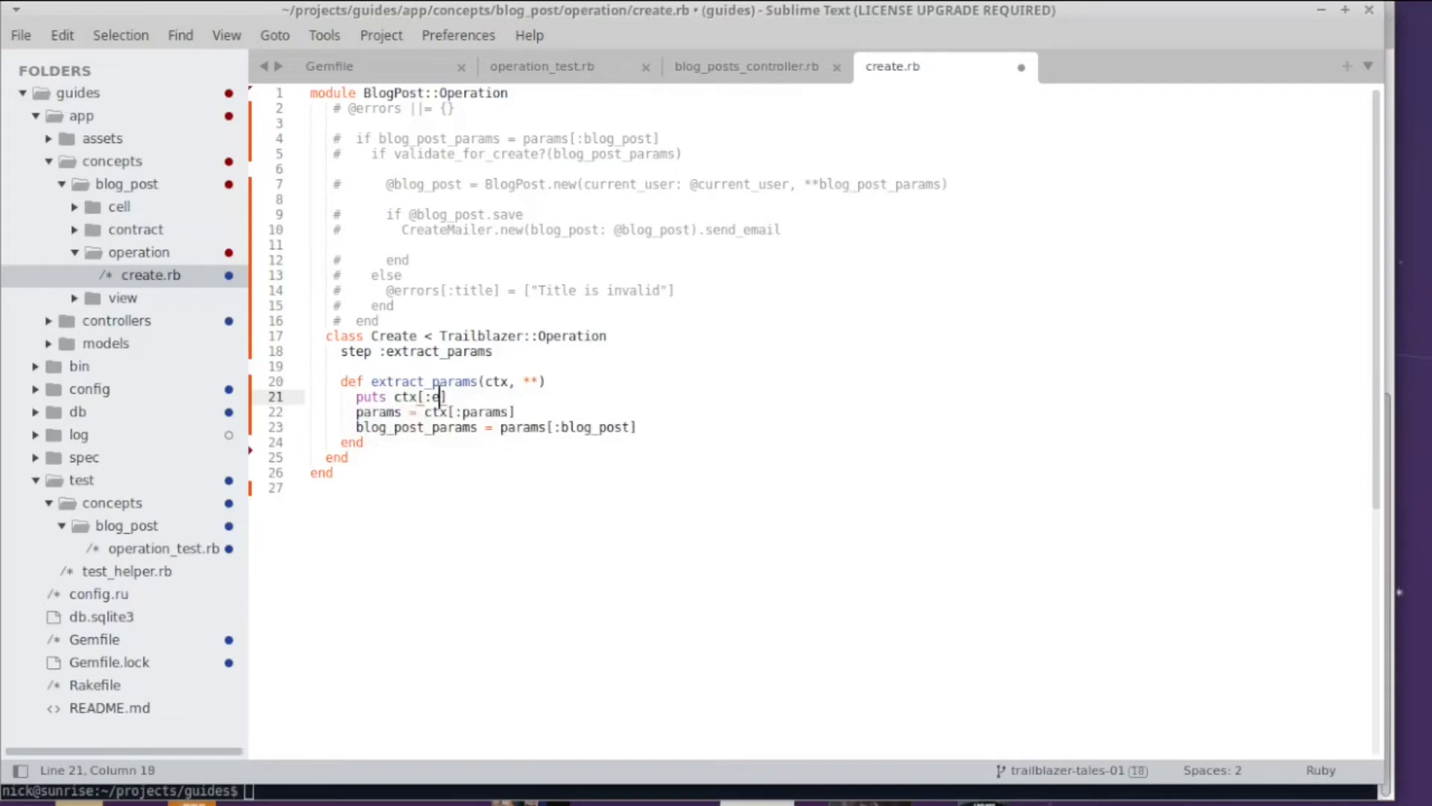
text(llo)
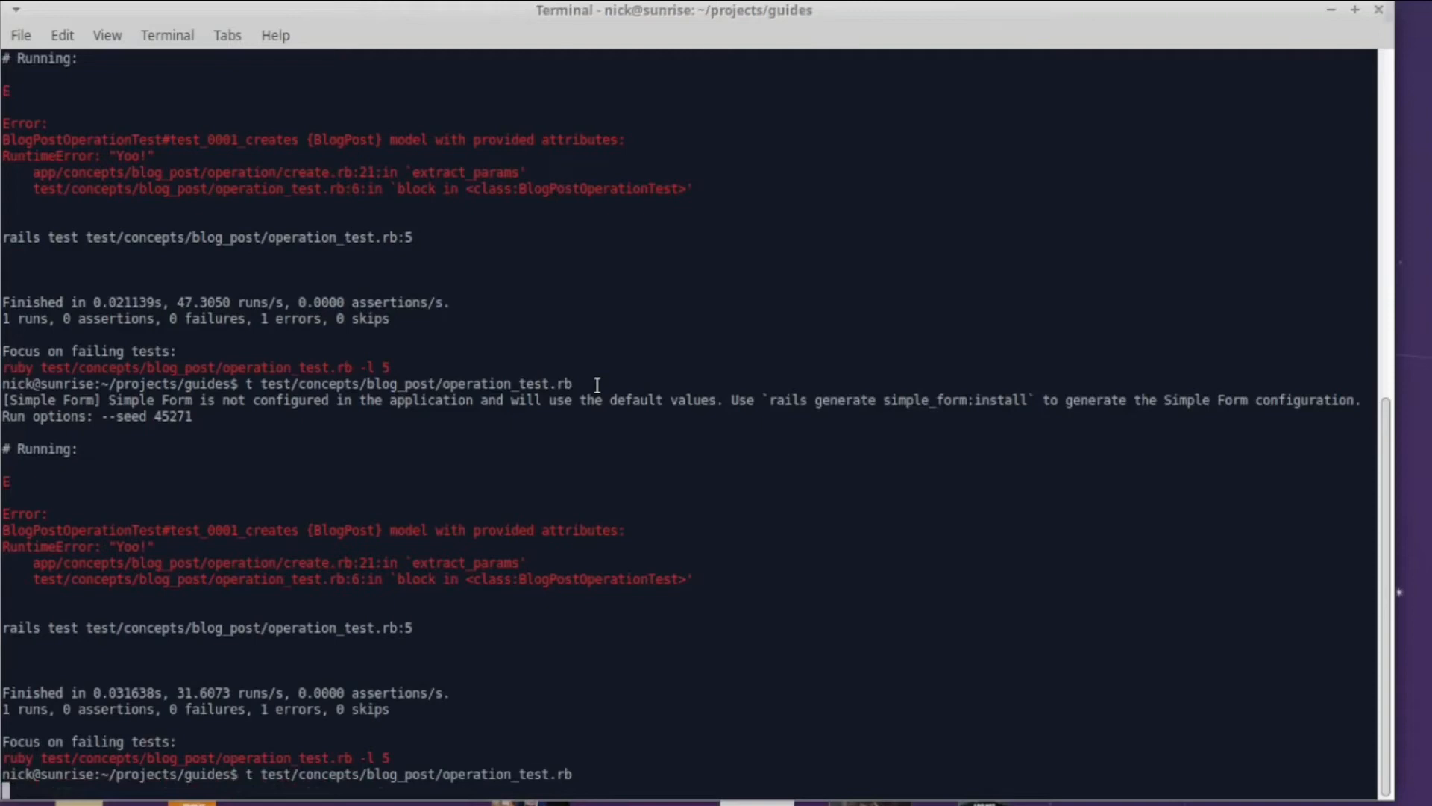
key(Return)
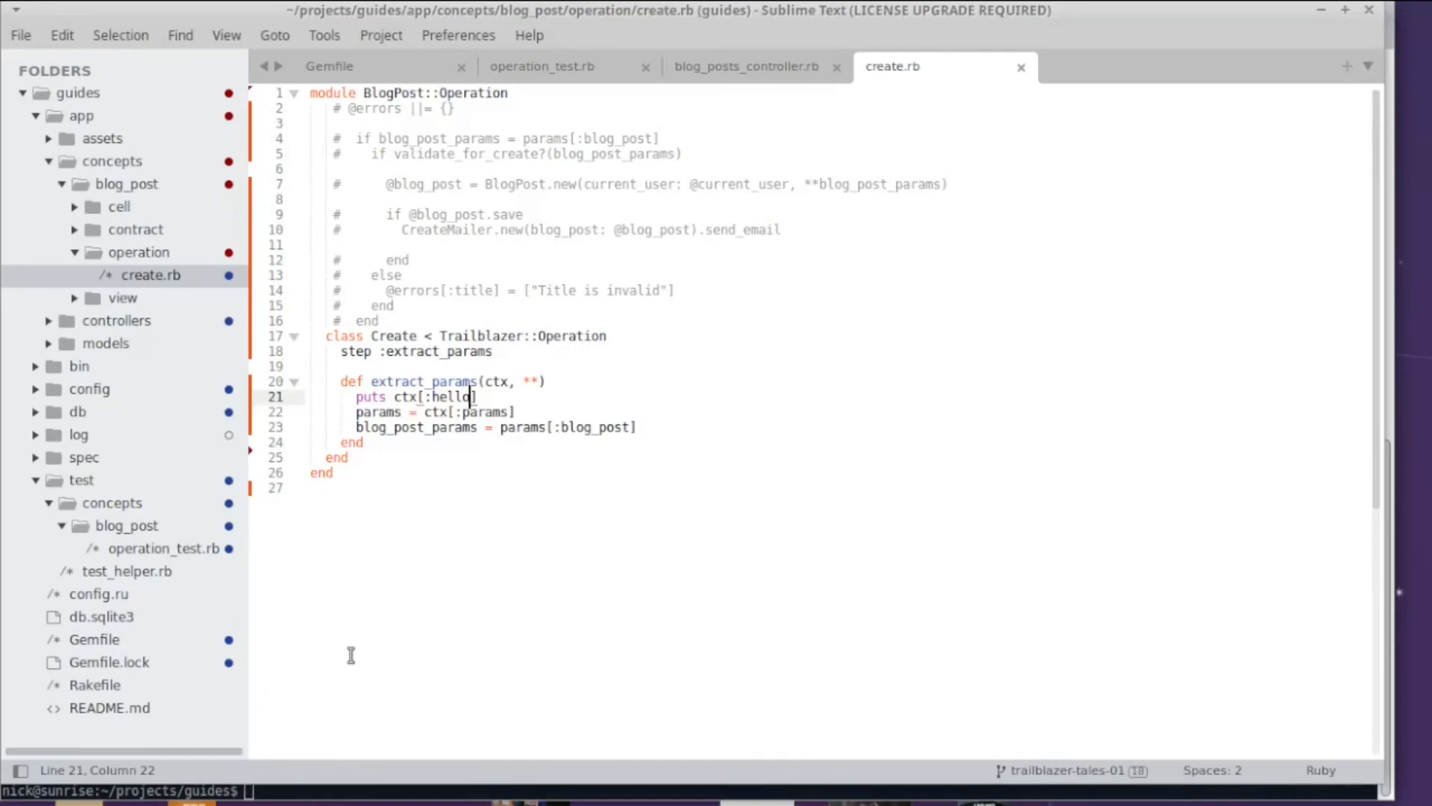
mouse_move(471, 412)
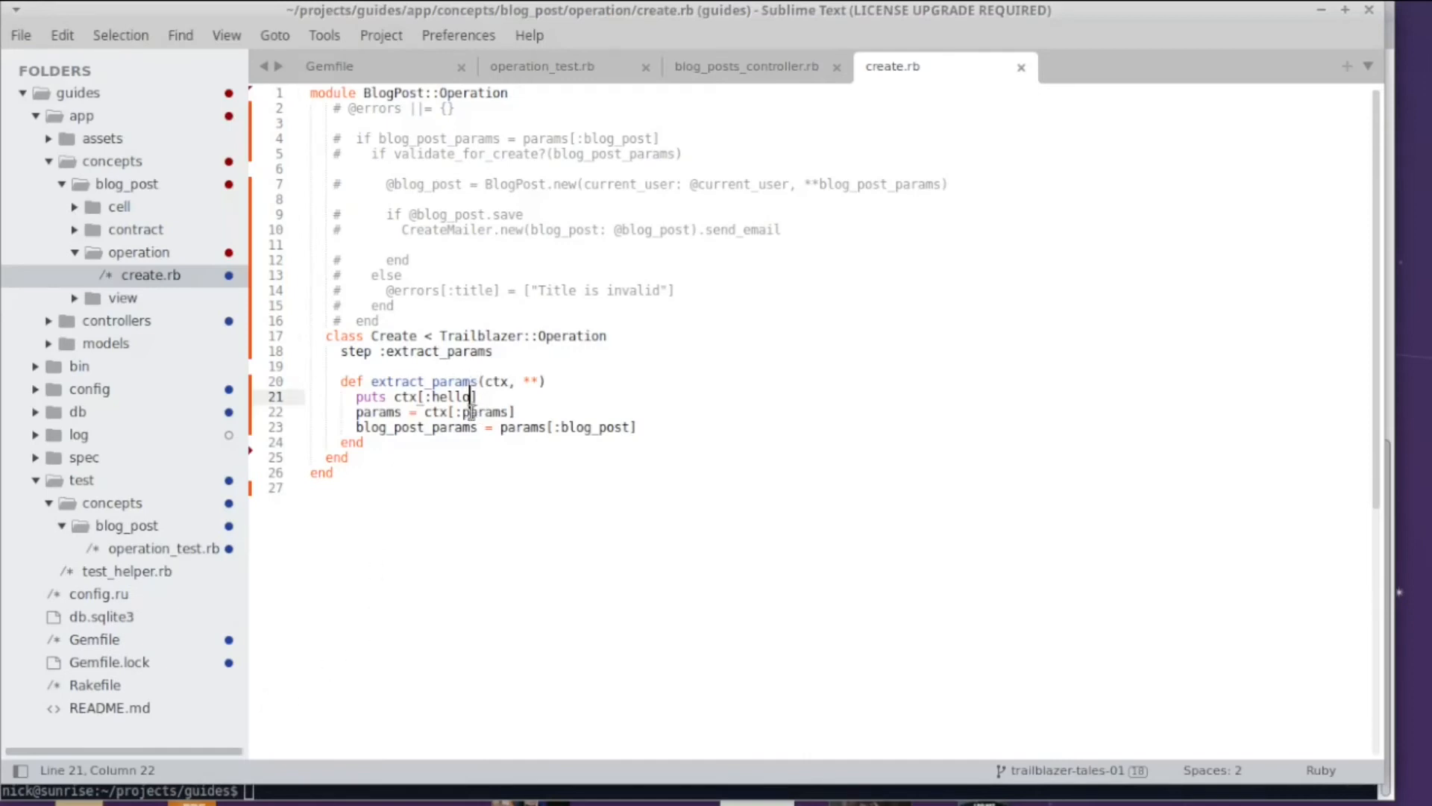
Step: Compare the ctx argument in extract_params with the hello key in the test call
double_click(496, 381)
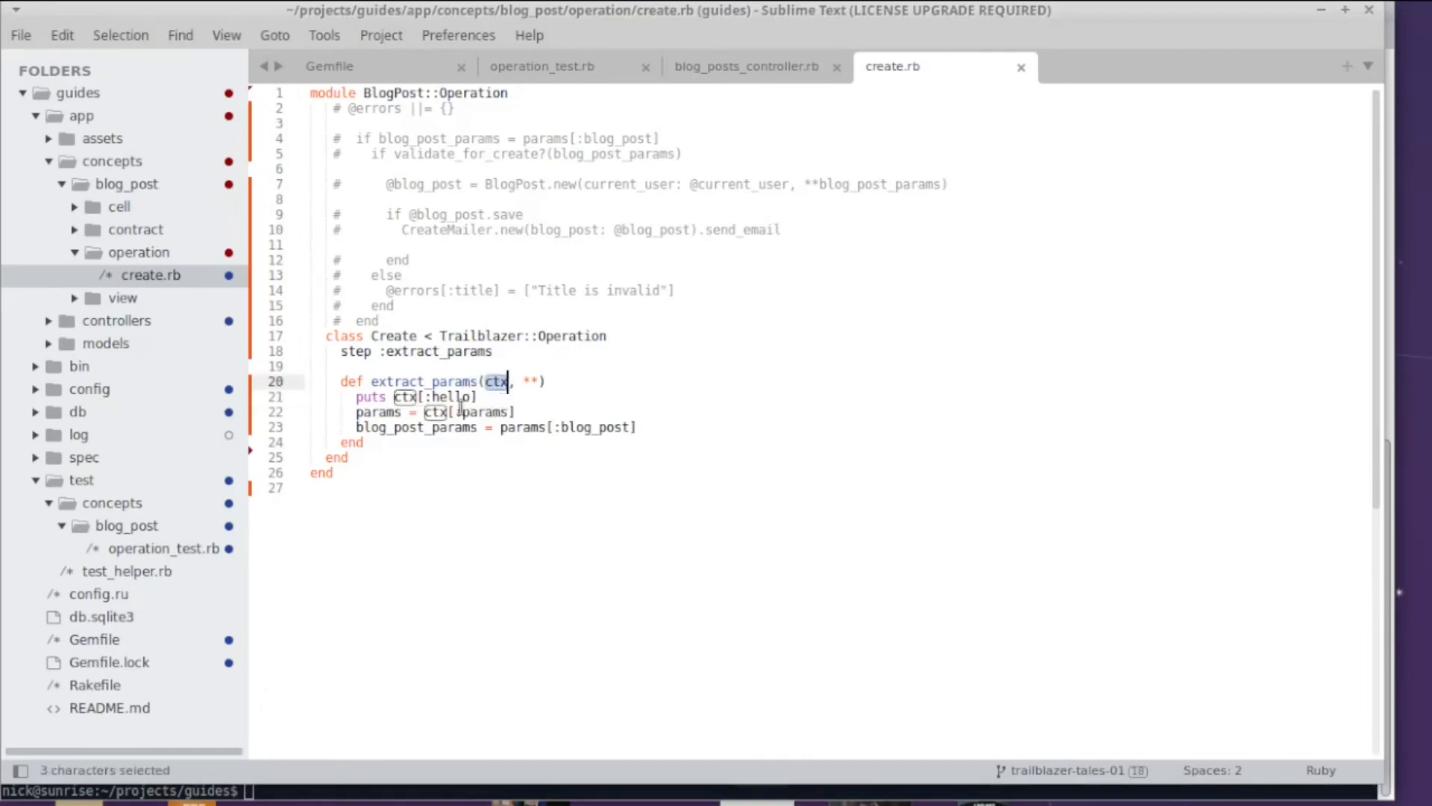
mouse_move(500, 393)
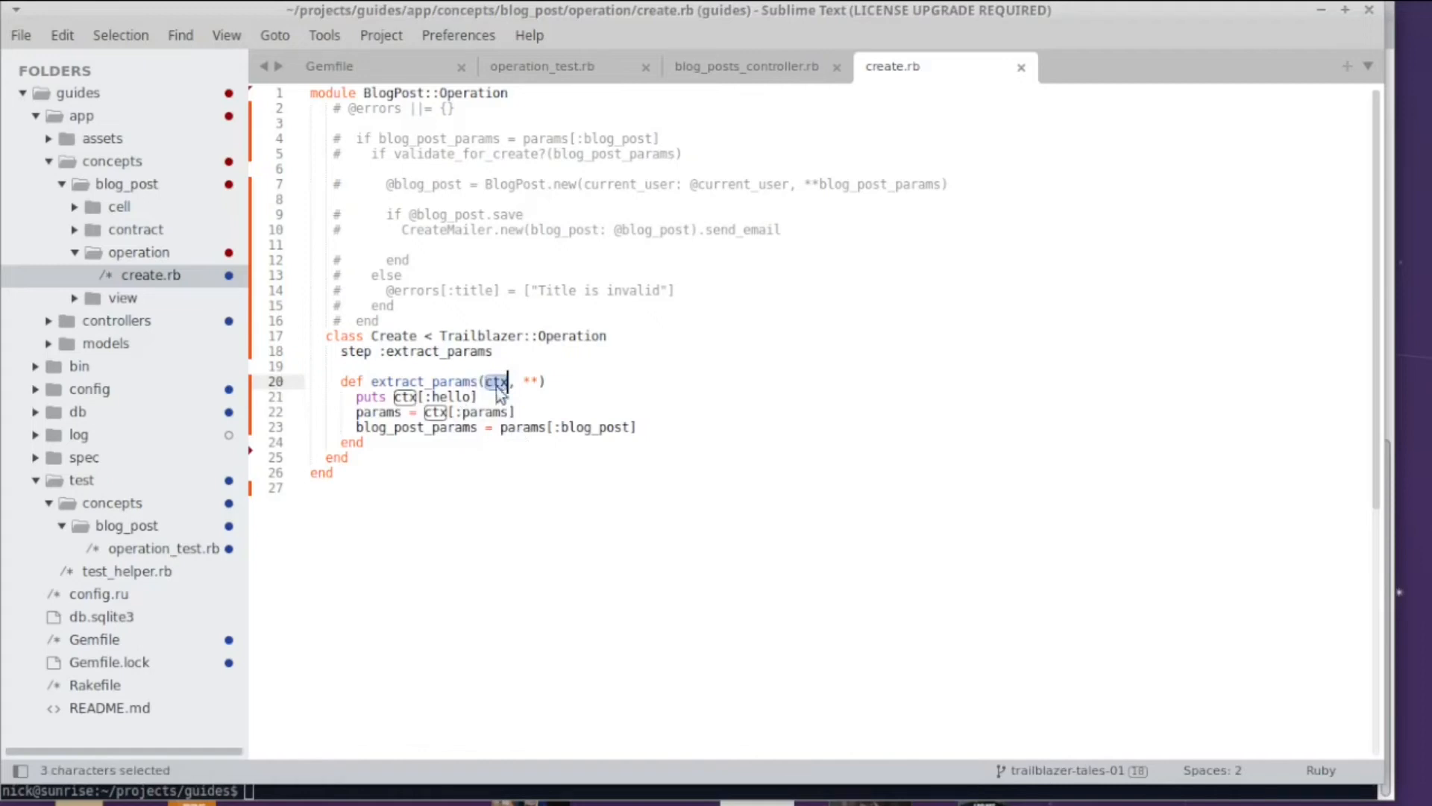
click(542, 65)
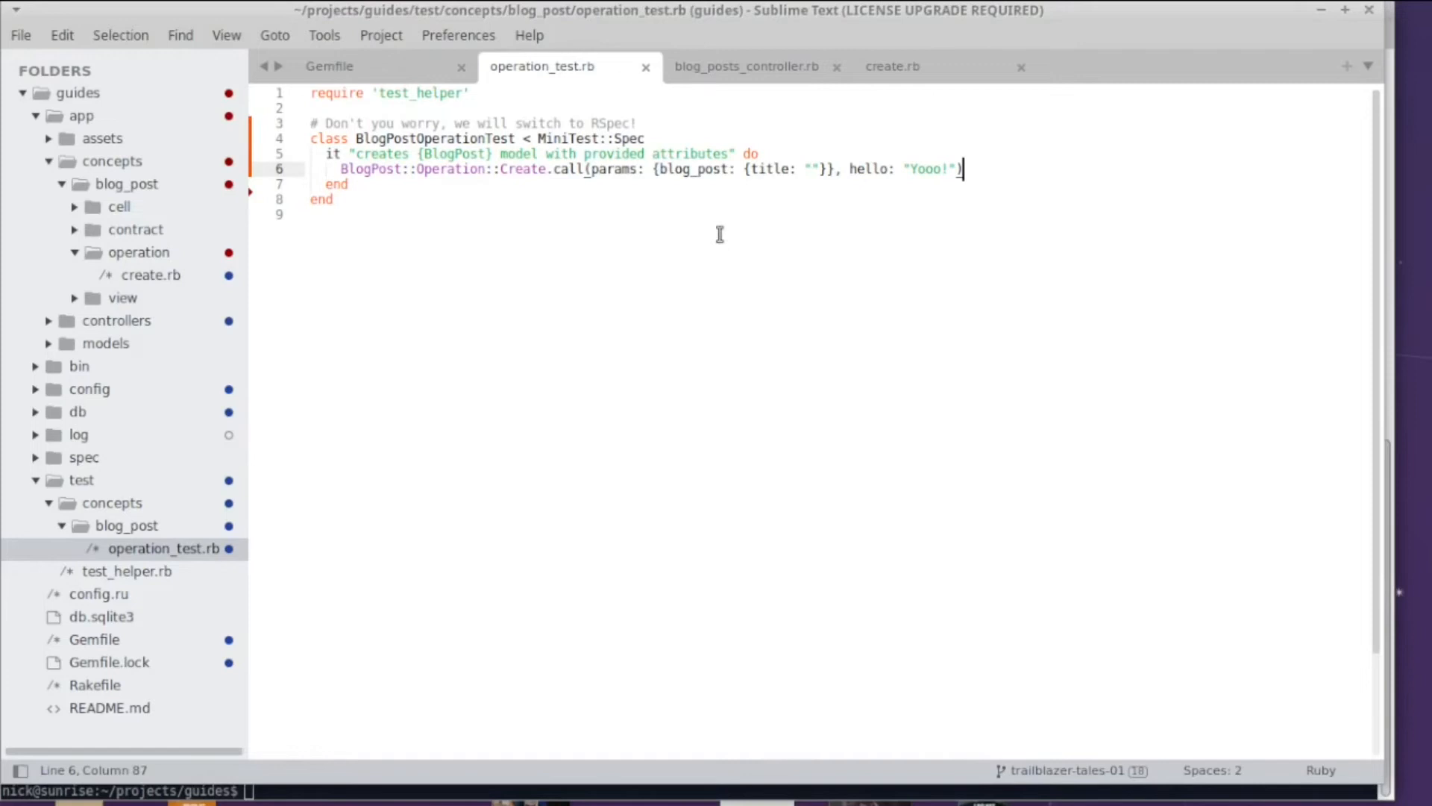
mouse_move(614, 169)
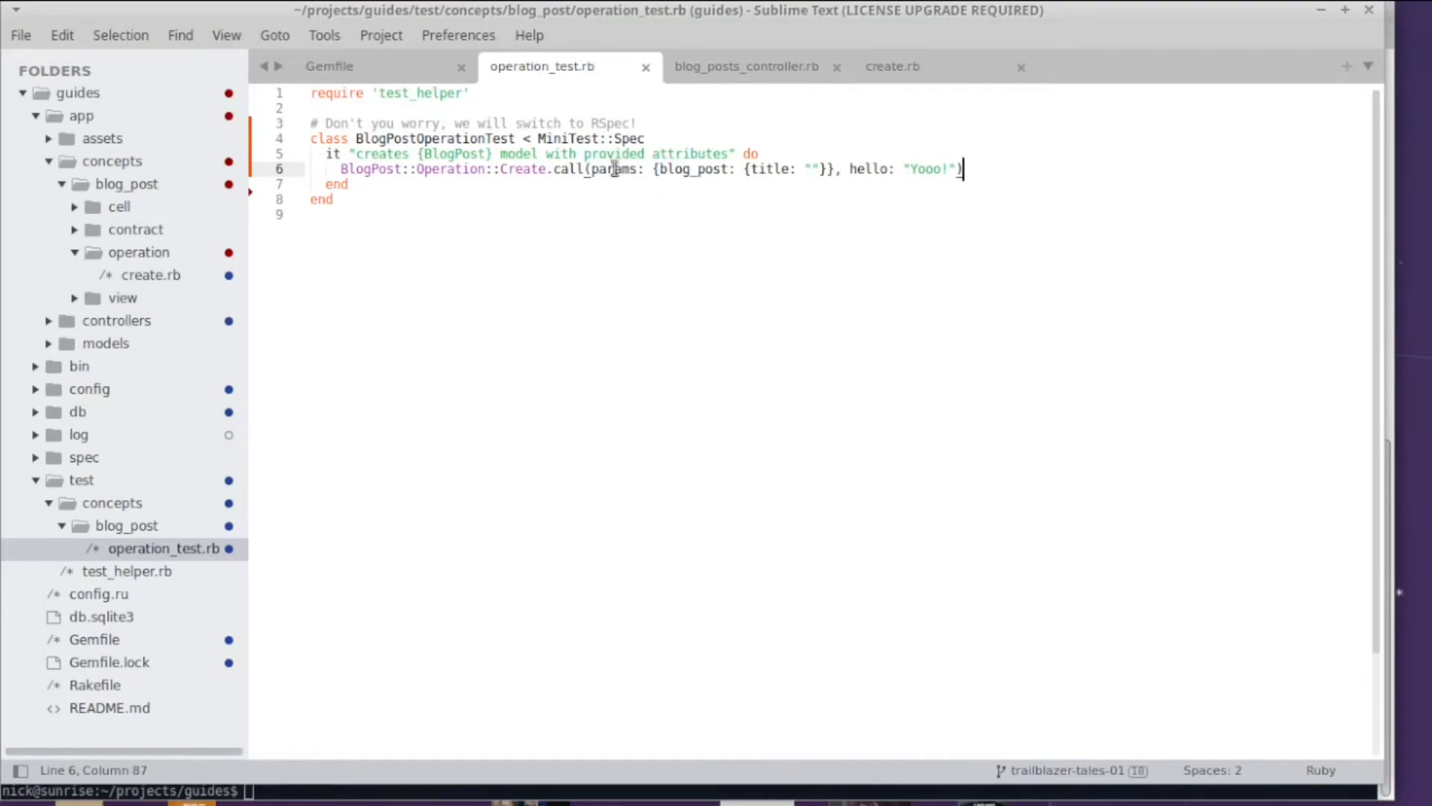
double_click(869, 169)
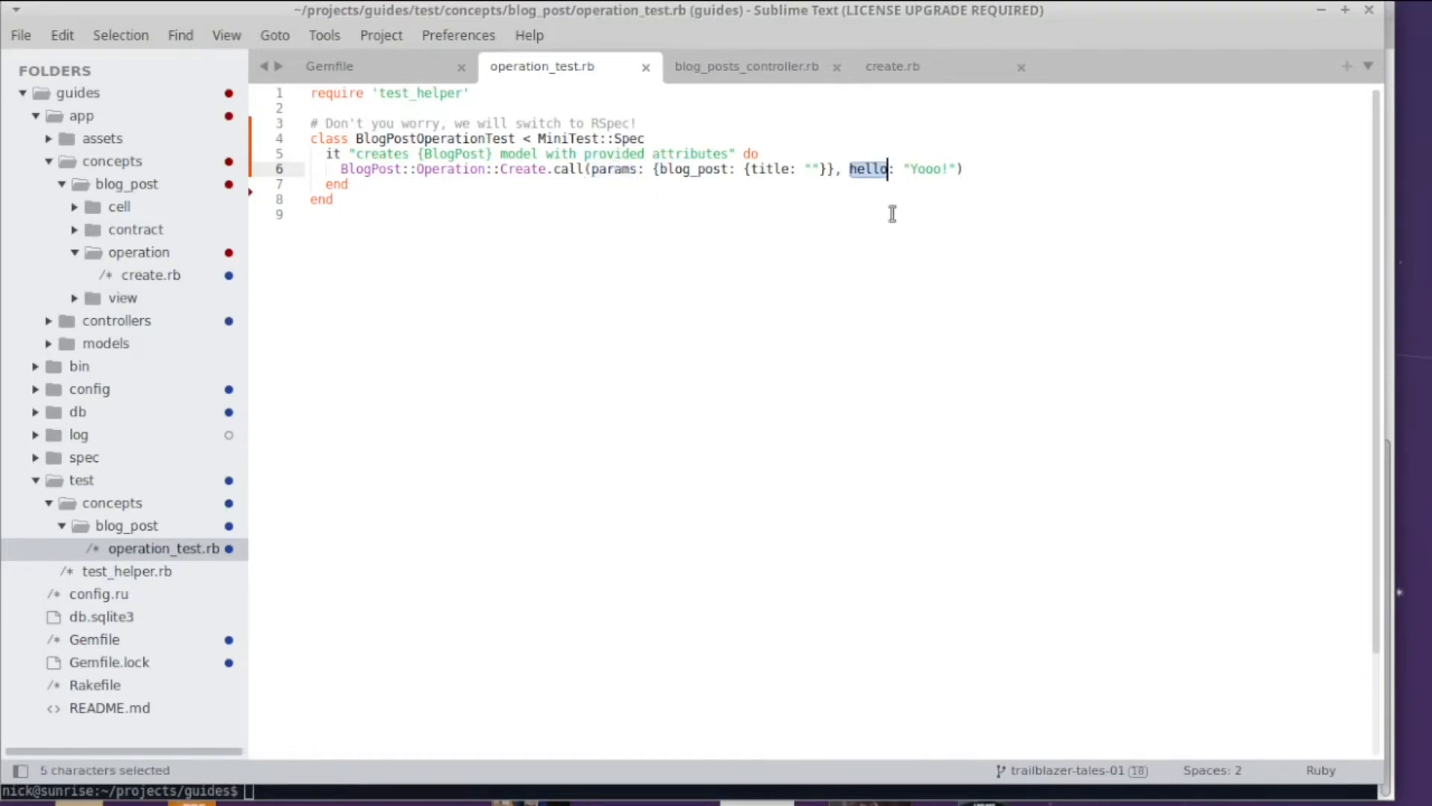
click(892, 65)
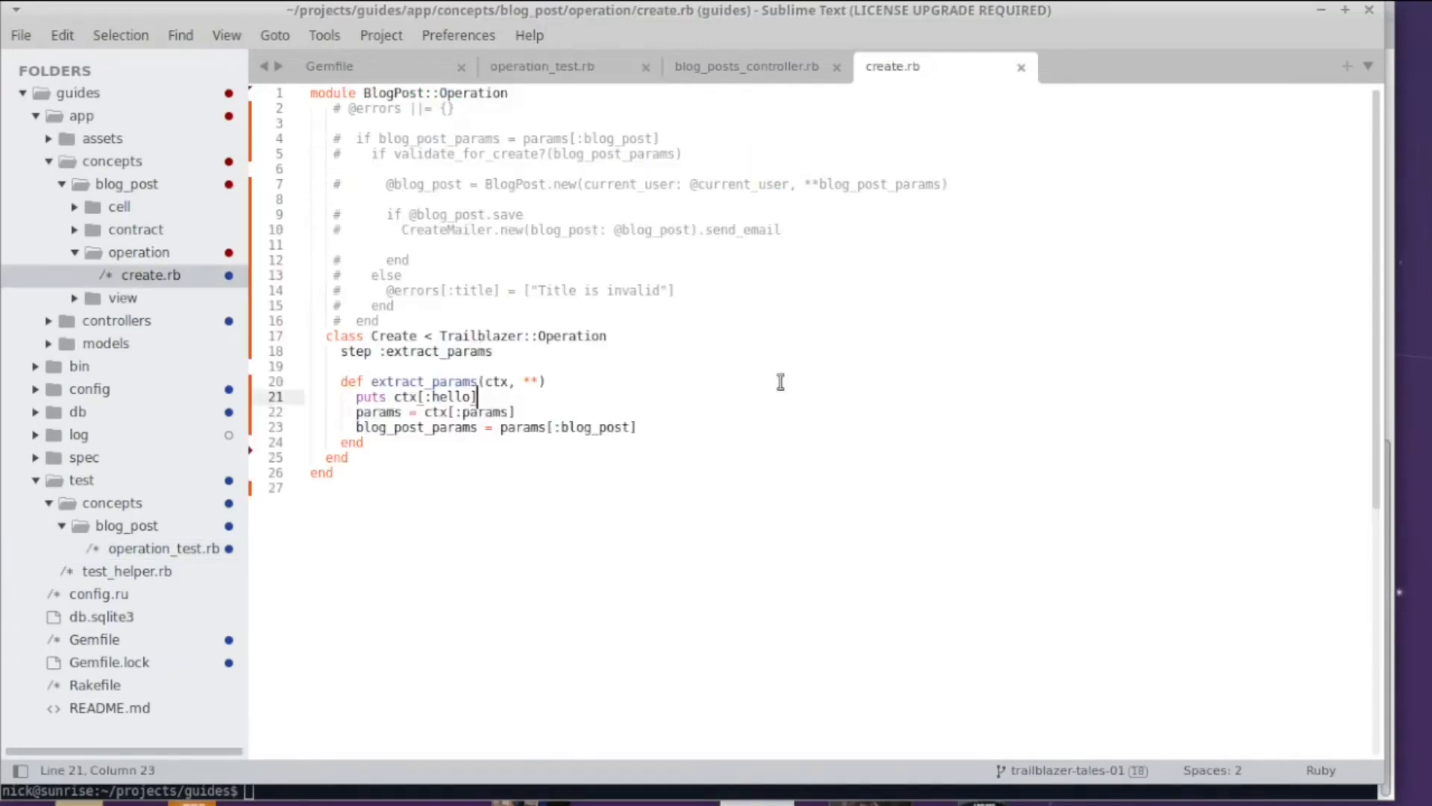
mouse_move(780, 381)
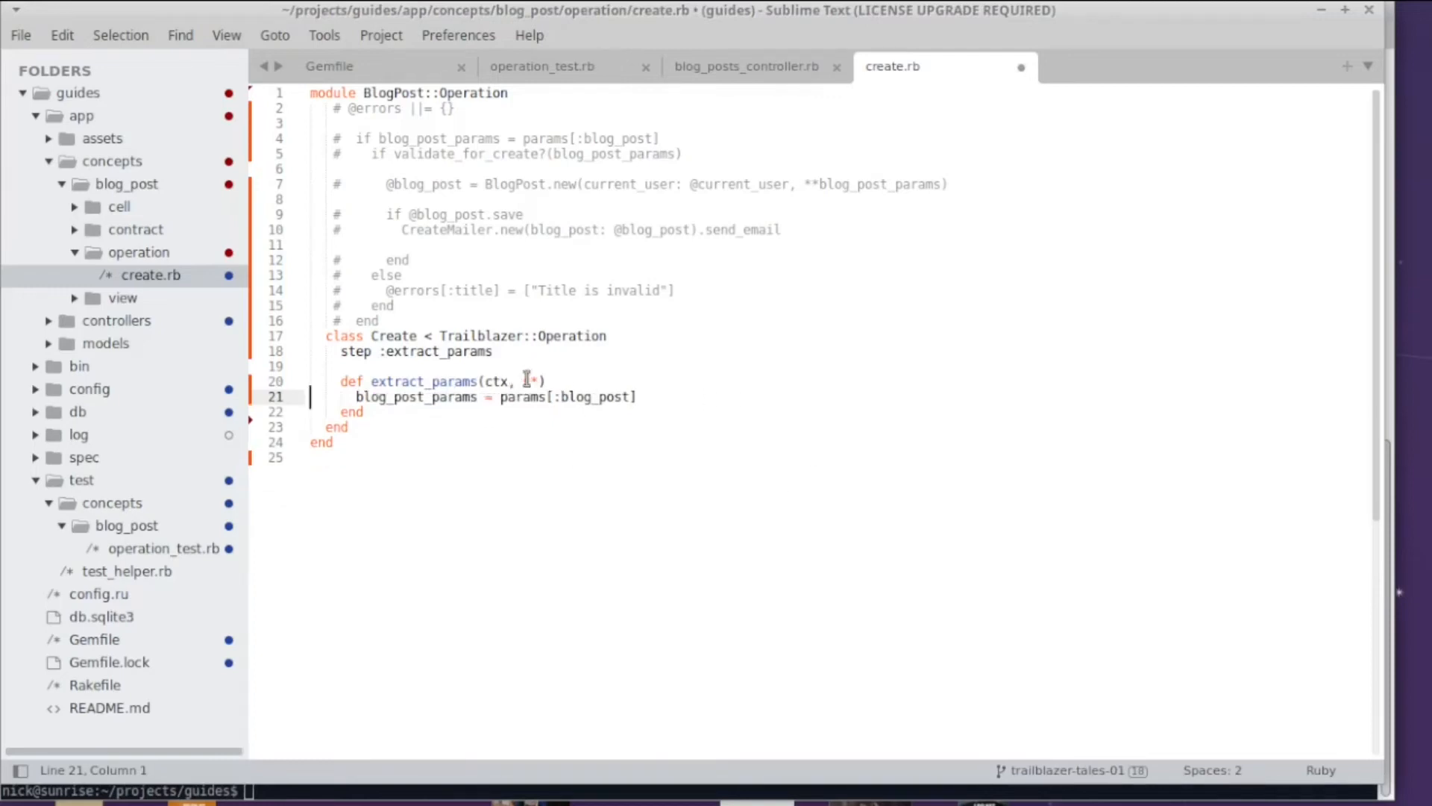
Step: Add a params: keyword argument between ctx and ** in extract_params and save
text(params:,)
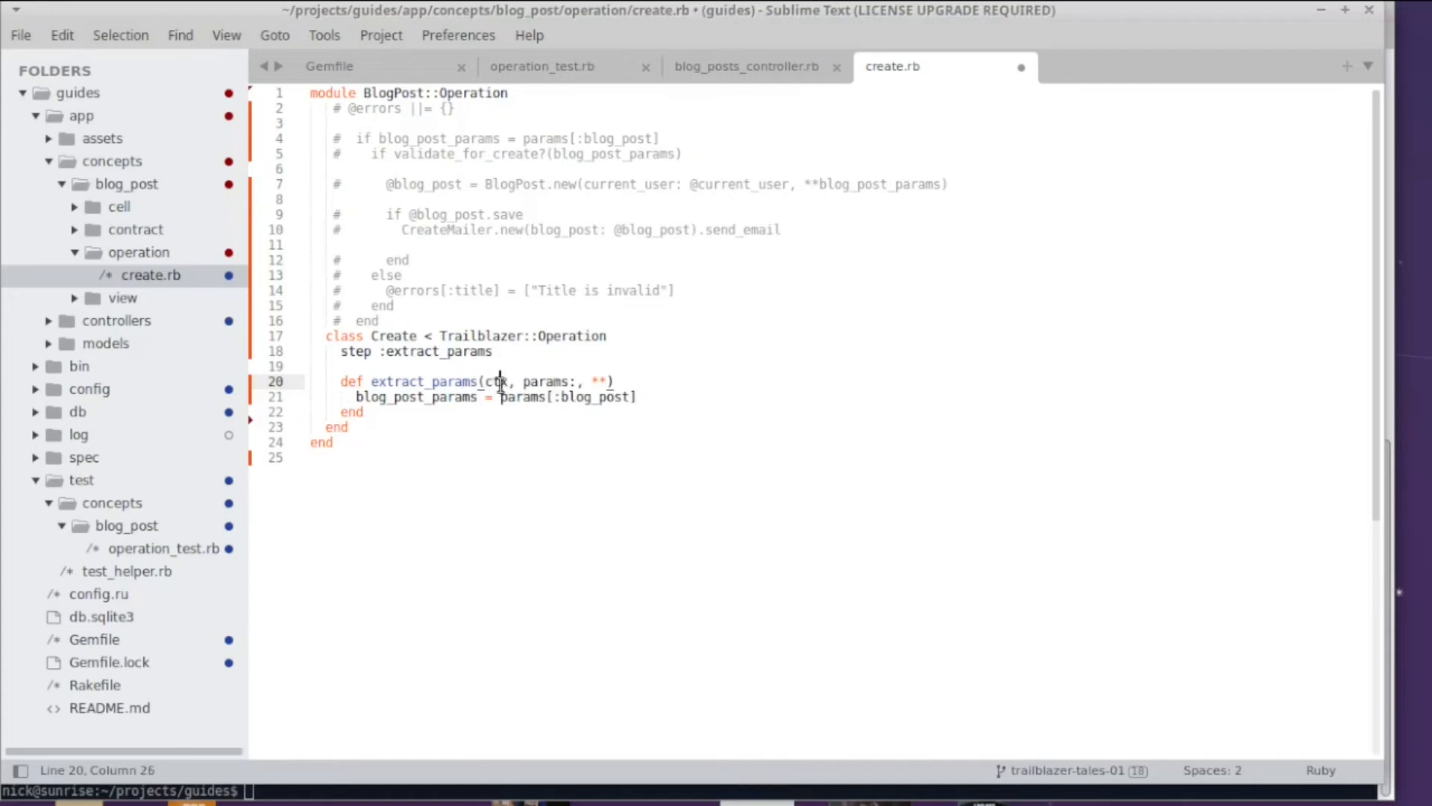
double_click(545, 381)
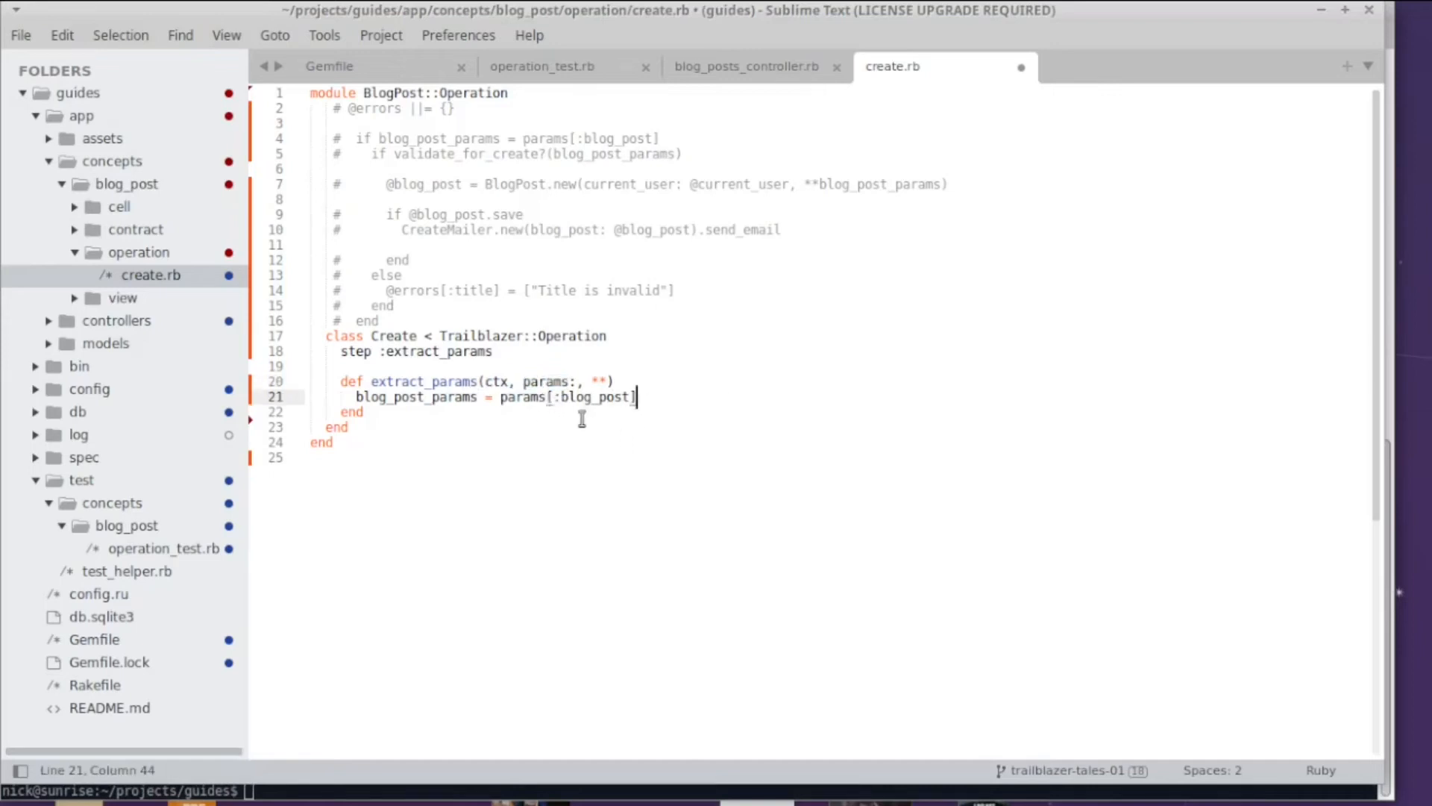
mouse_move(675, 409)
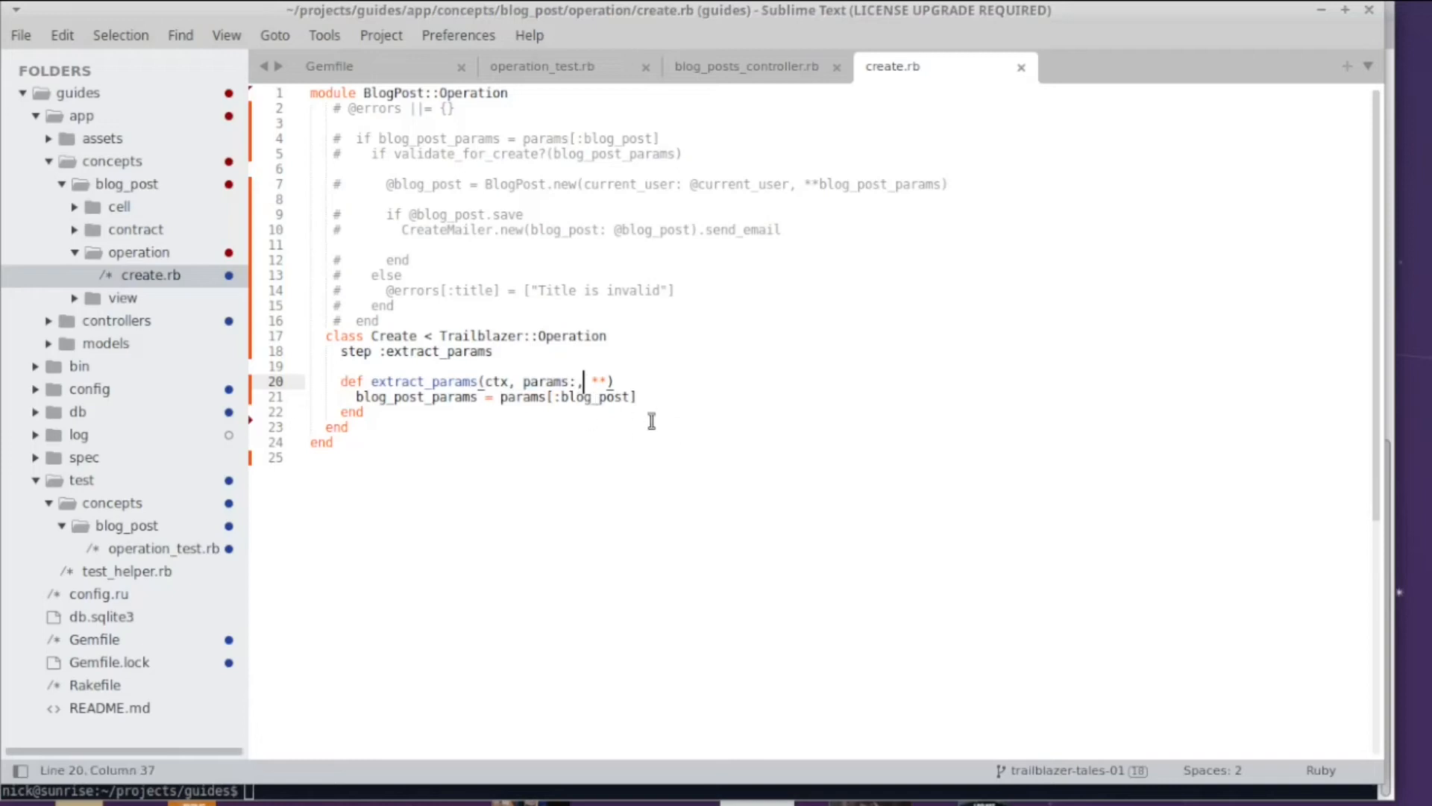
mouse_move(651, 394)
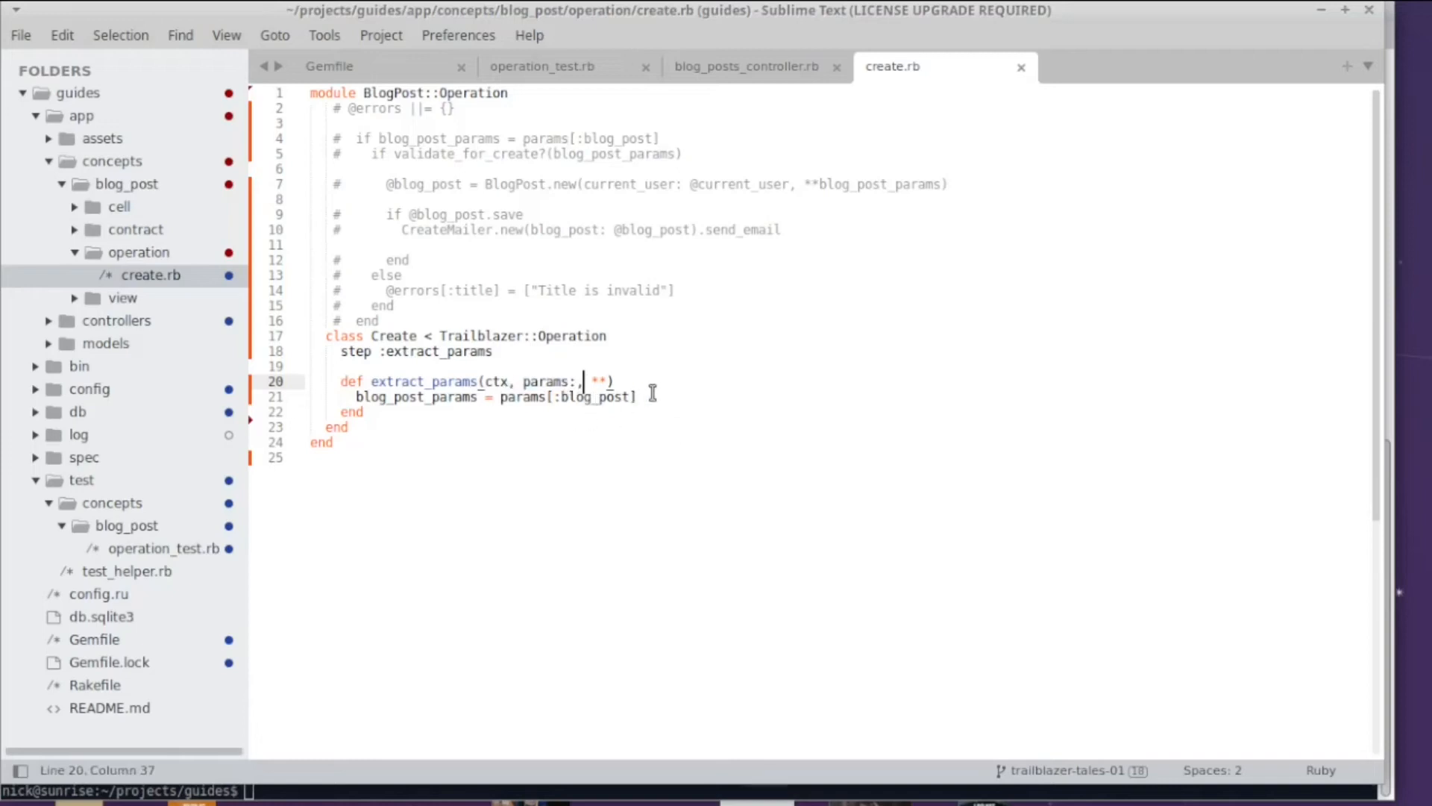
click(541, 66)
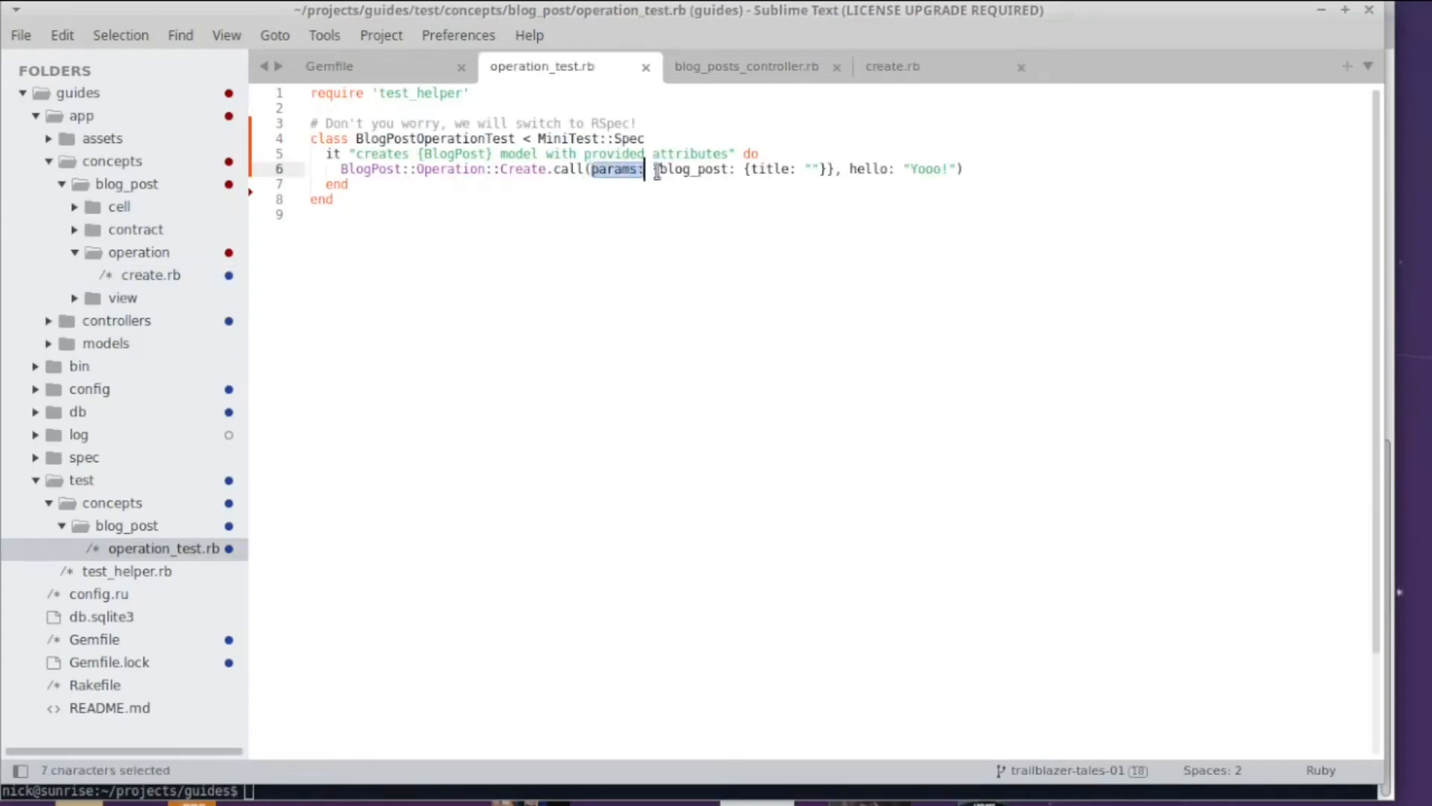
click(854, 169)
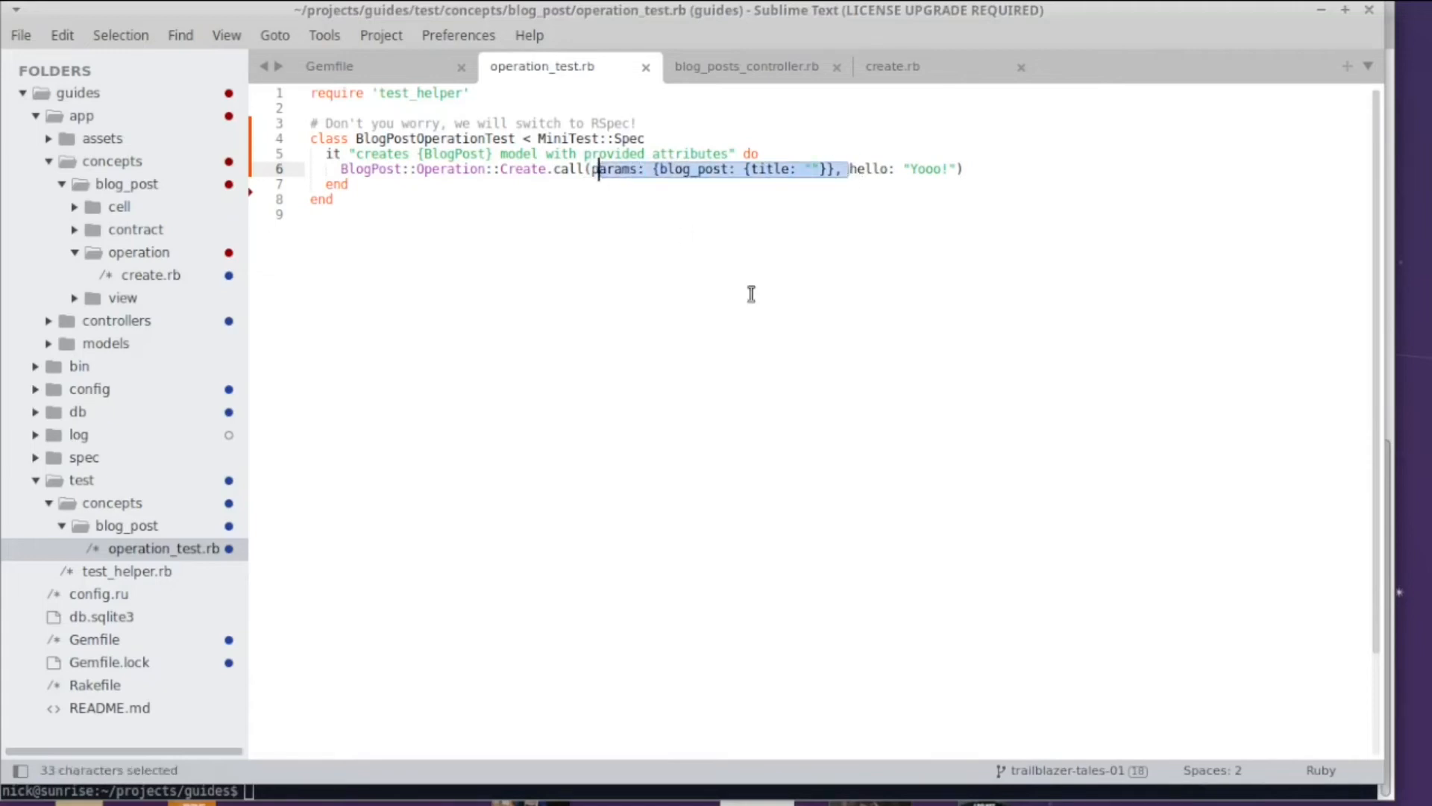
Step: Rerun operation_test.rb in the terminal and read the missing keyword :params ArgumentError
key(Delete)
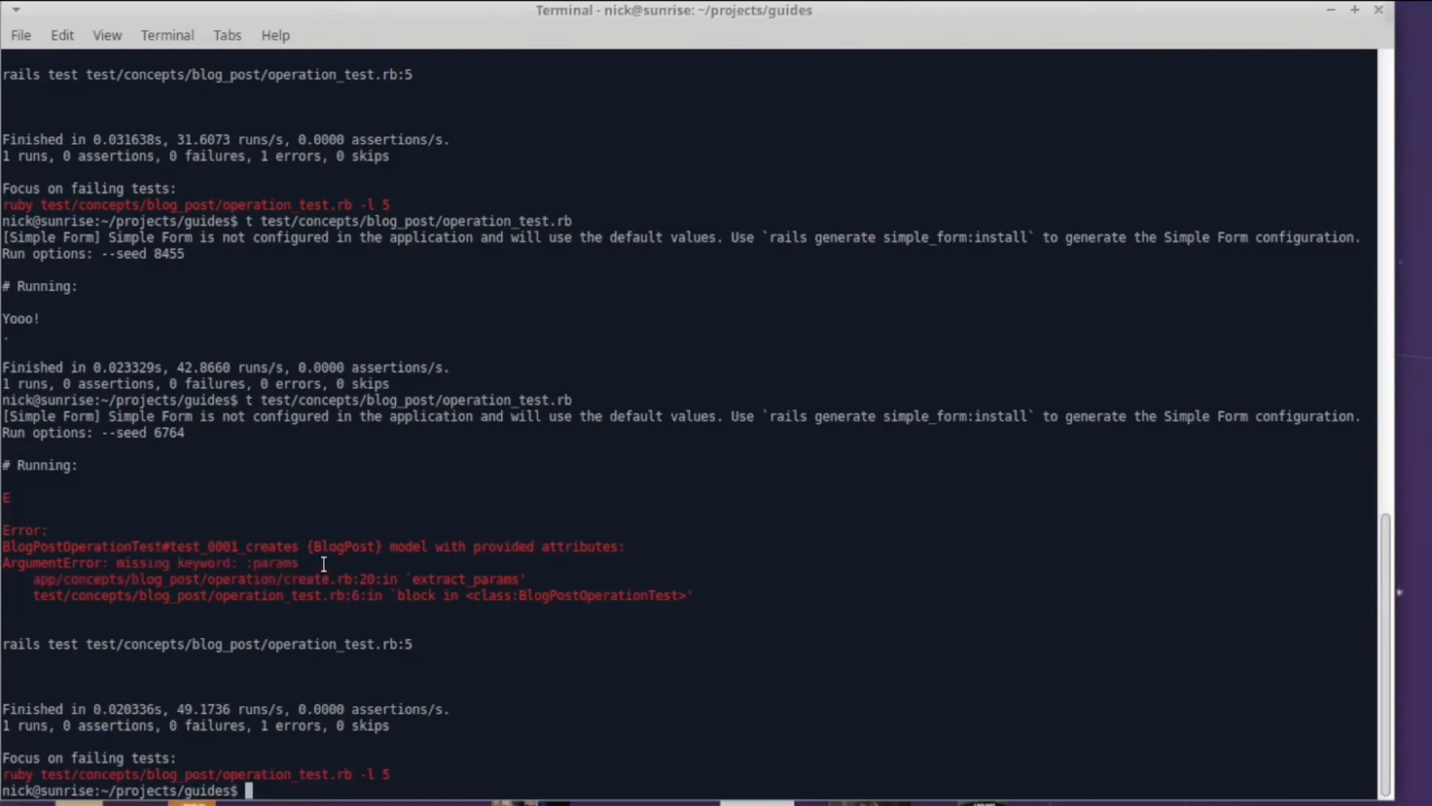
mouse_move(489, 591)
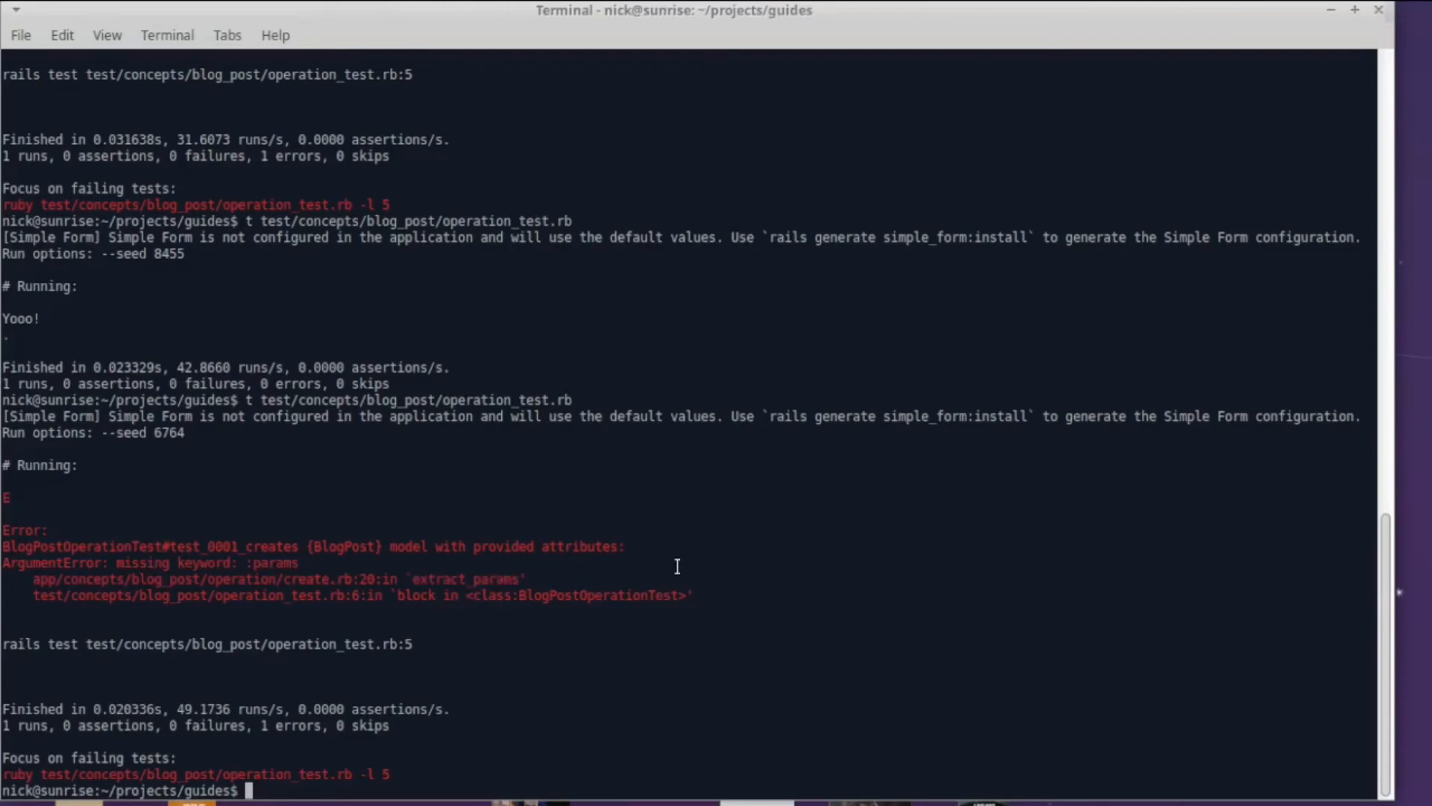
mouse_move(648, 582)
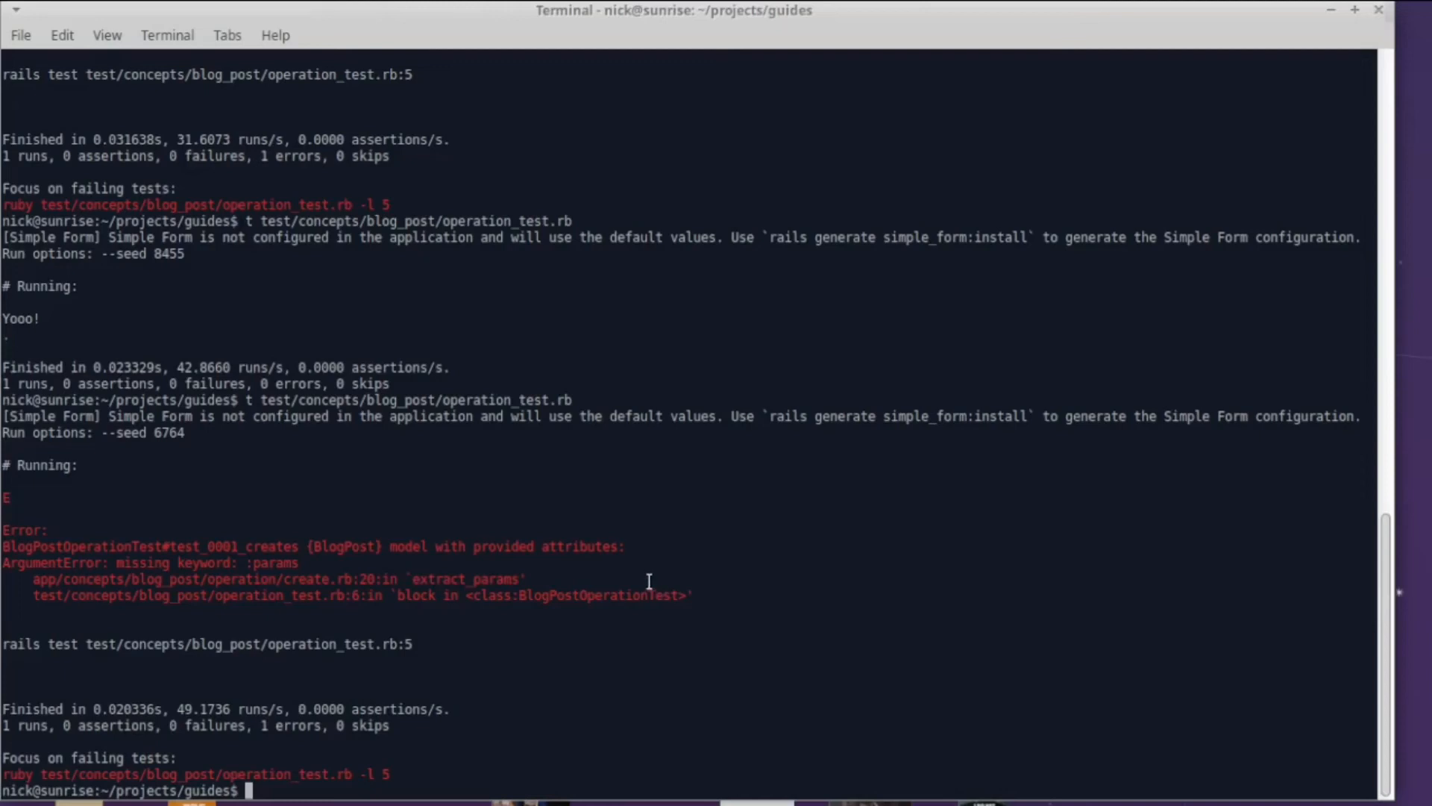
mouse_move(649, 590)
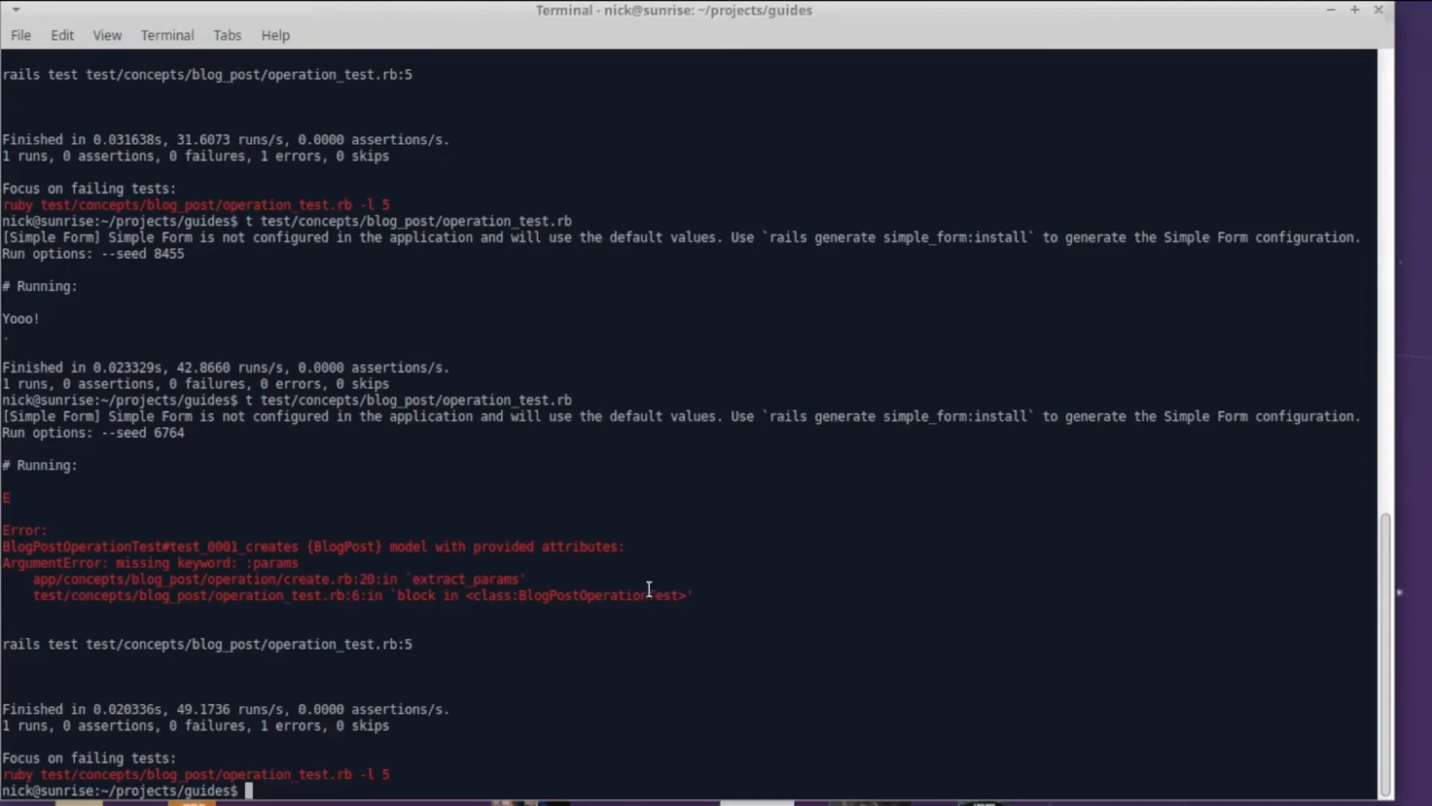
mouse_move(648, 585)
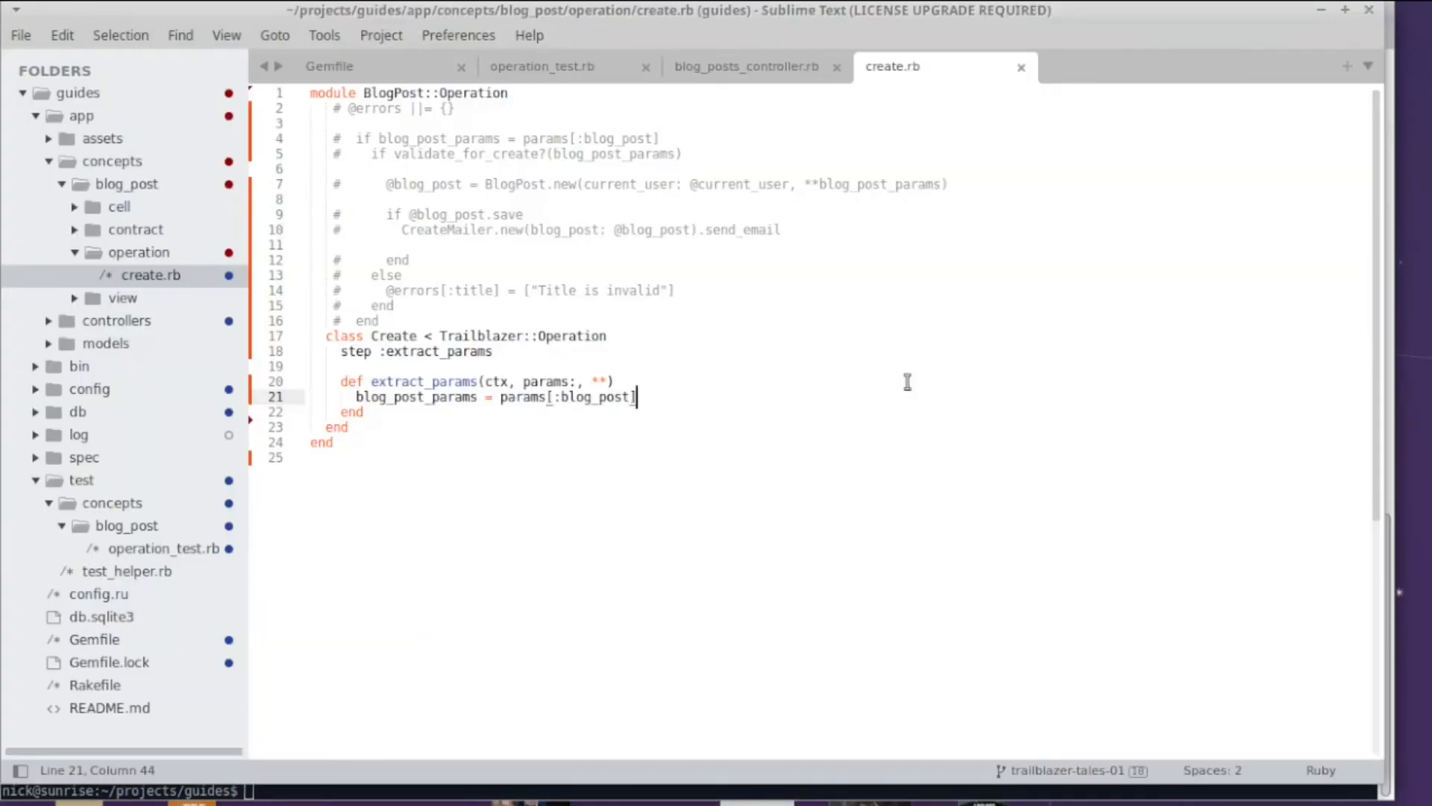
Step: Highlight the ctx, params: and ** arguments of extract_params while explaining them
click(573, 381)
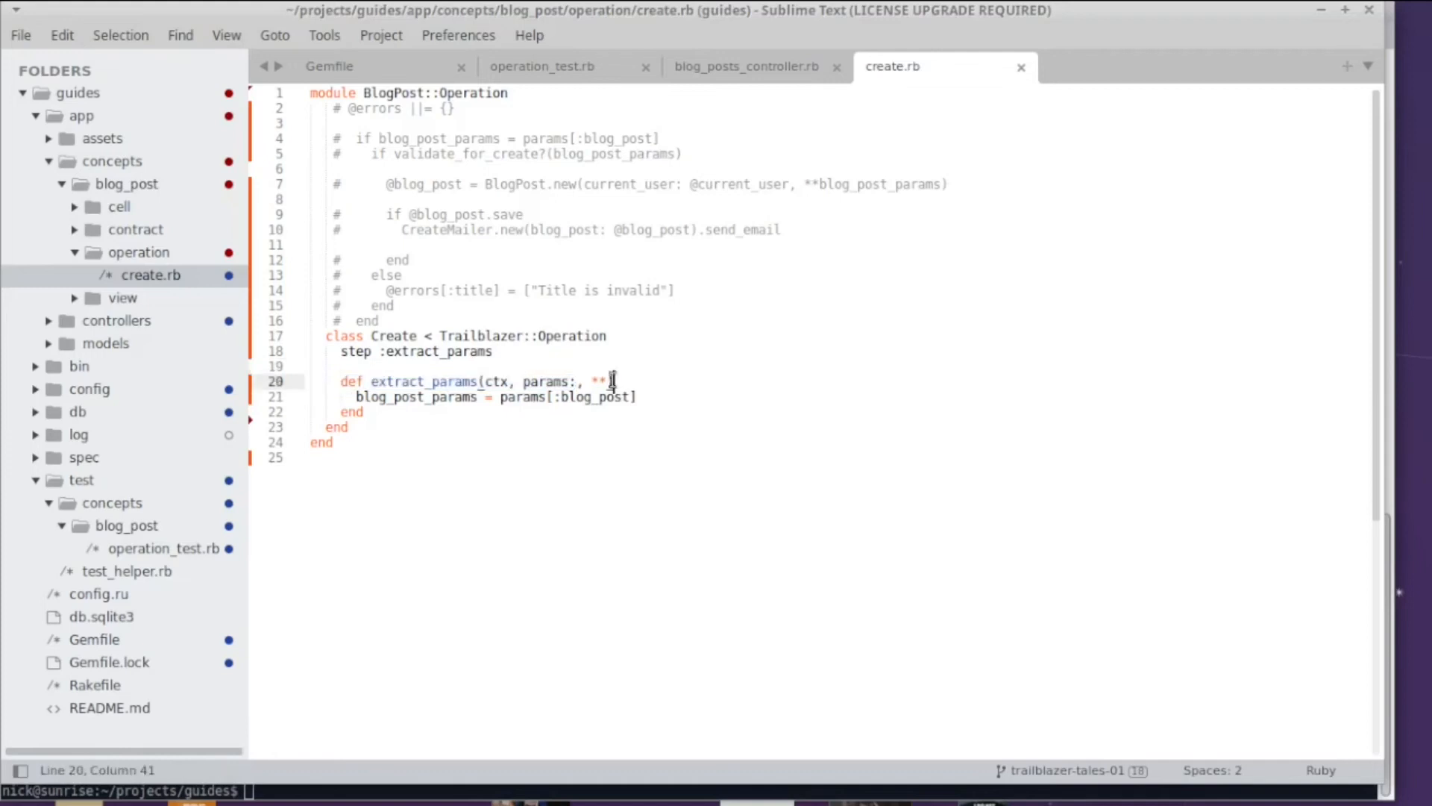
drag(577, 381, 614, 382)
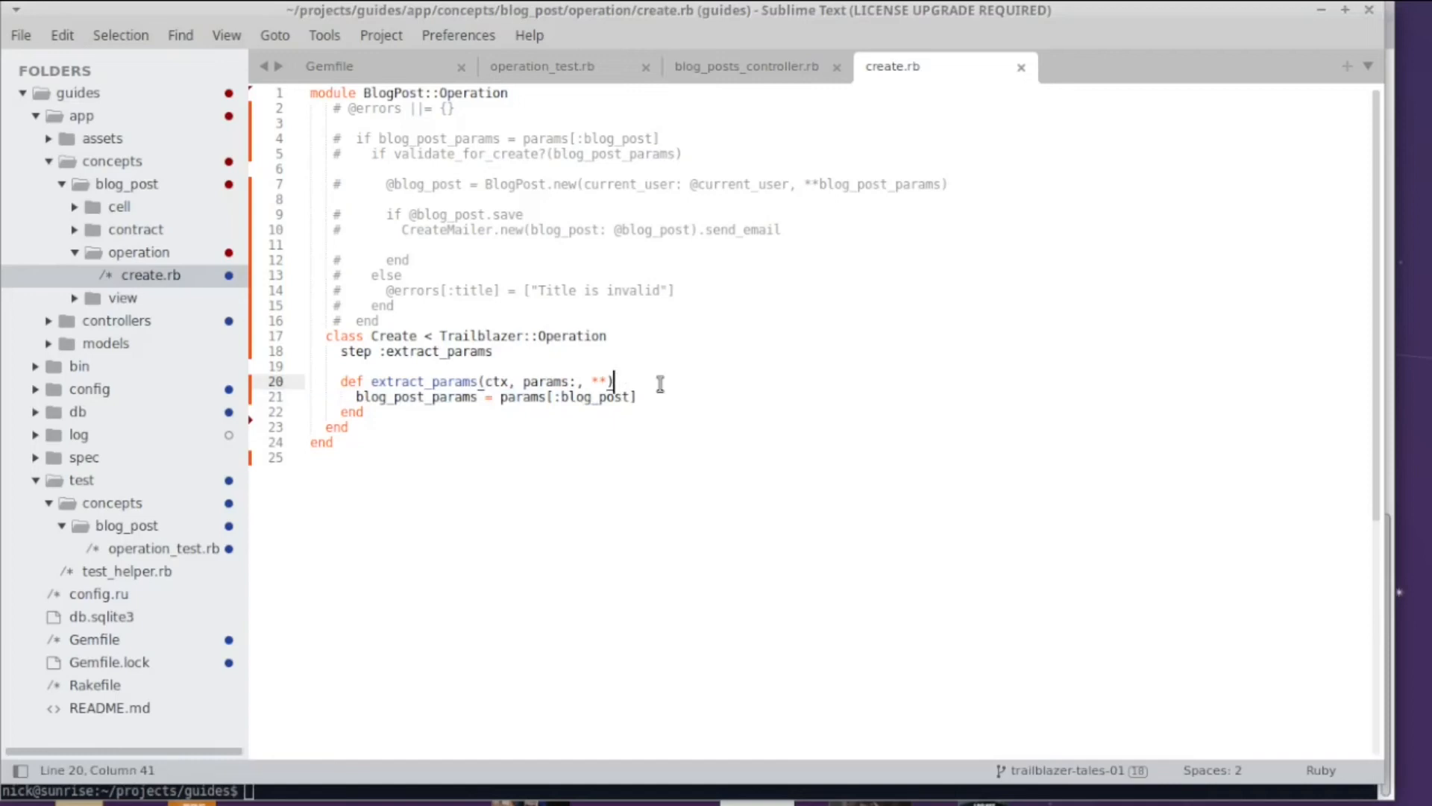
mouse_move(538, 345)
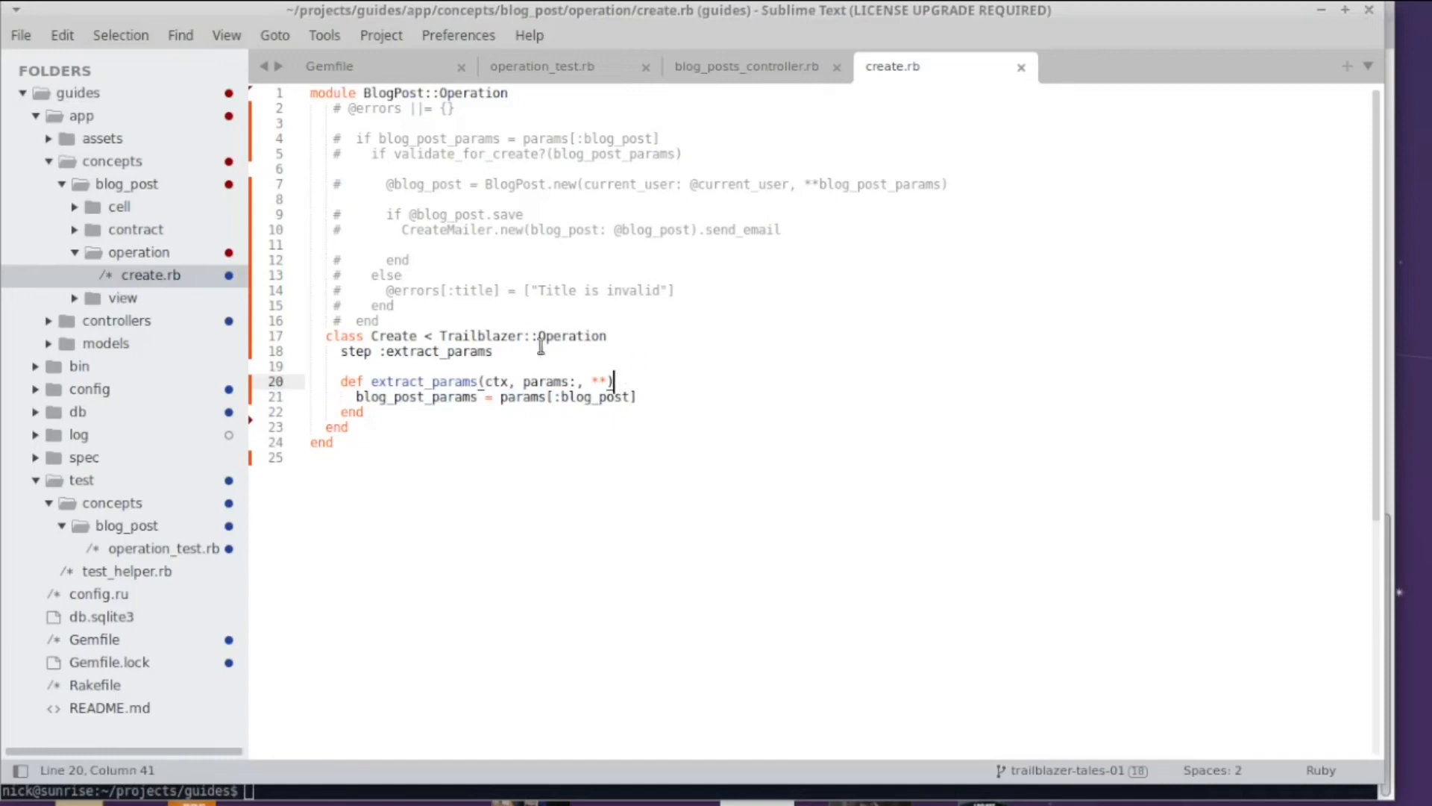
double_click(545, 381)
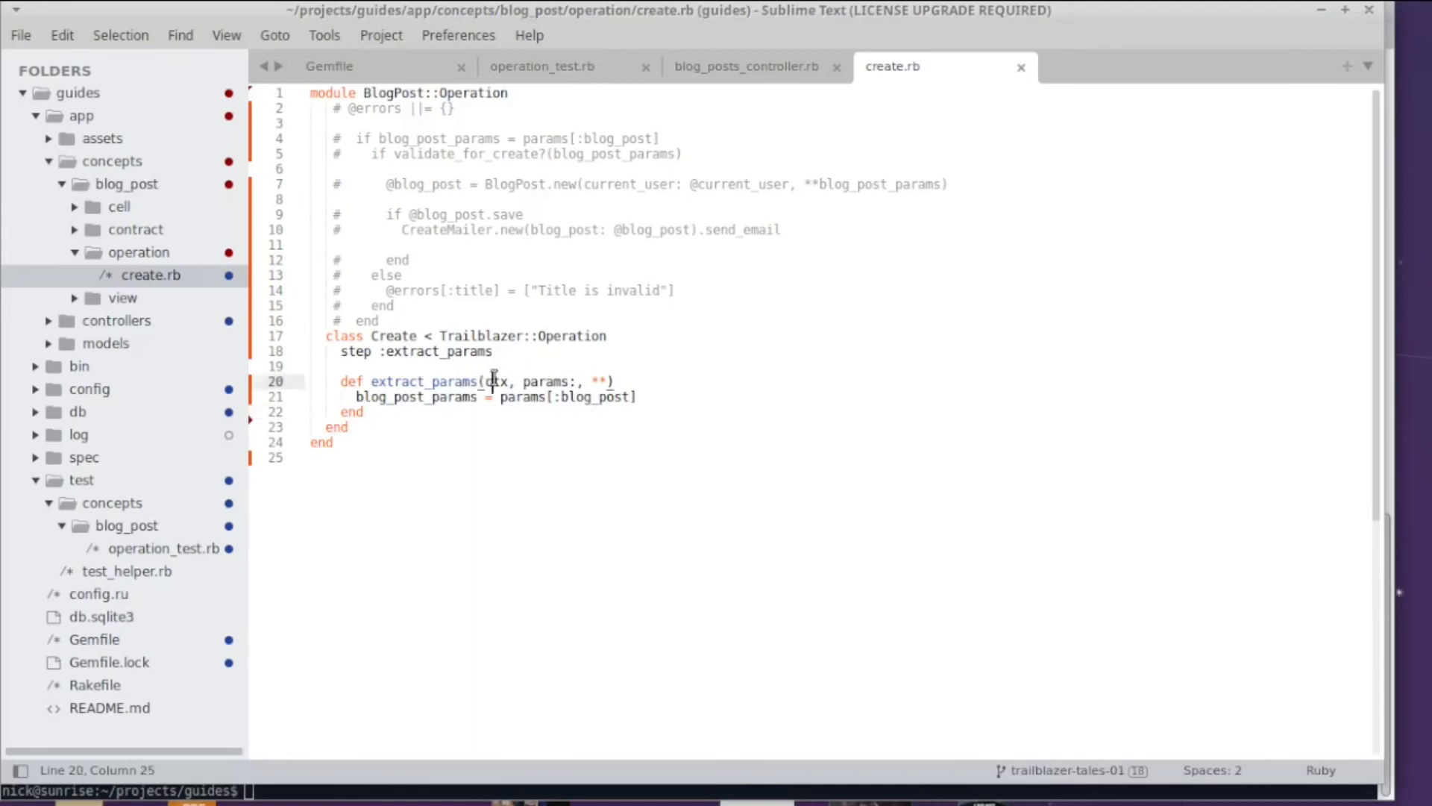
double_click(496, 381)
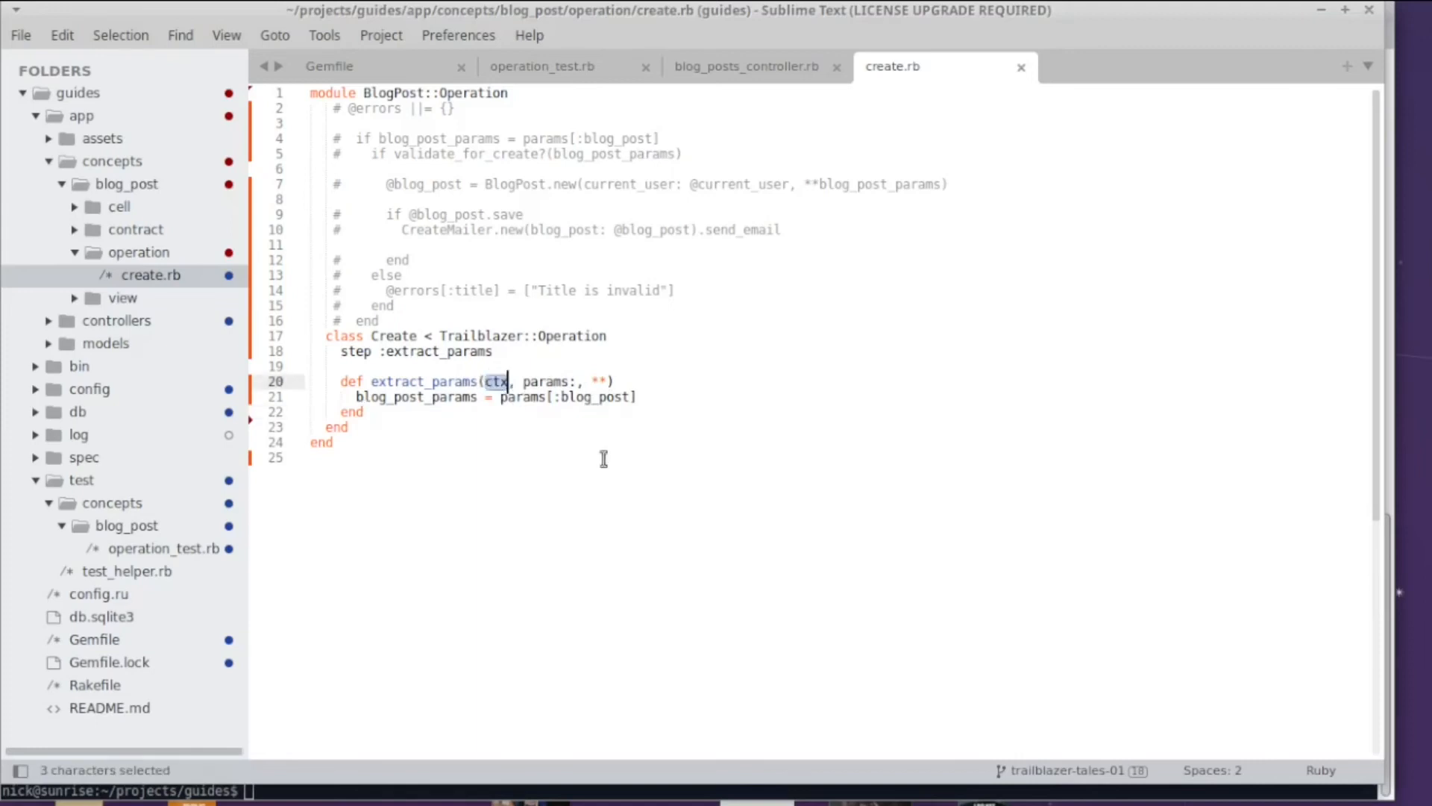
double_click(545, 382)
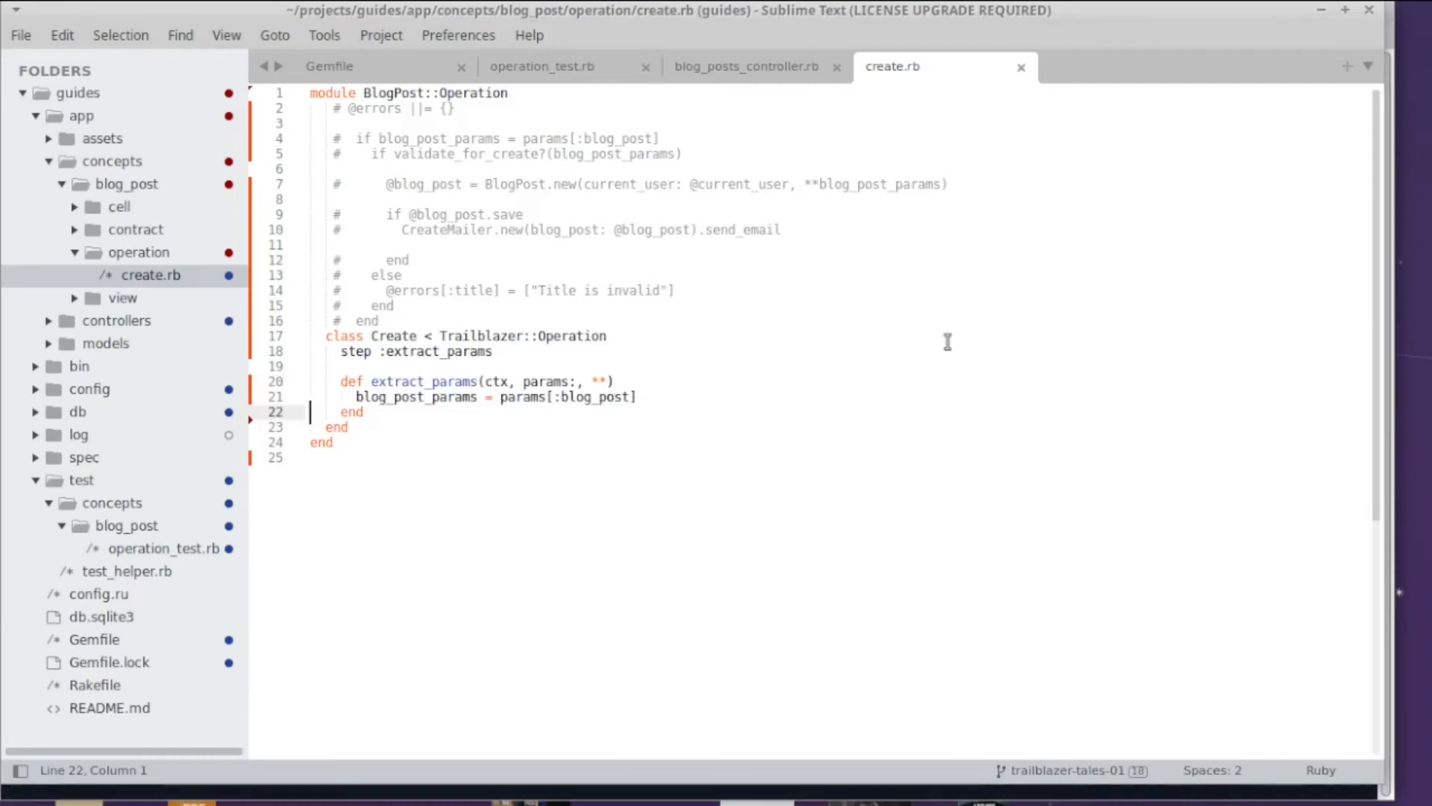
mouse_move(695, 257)
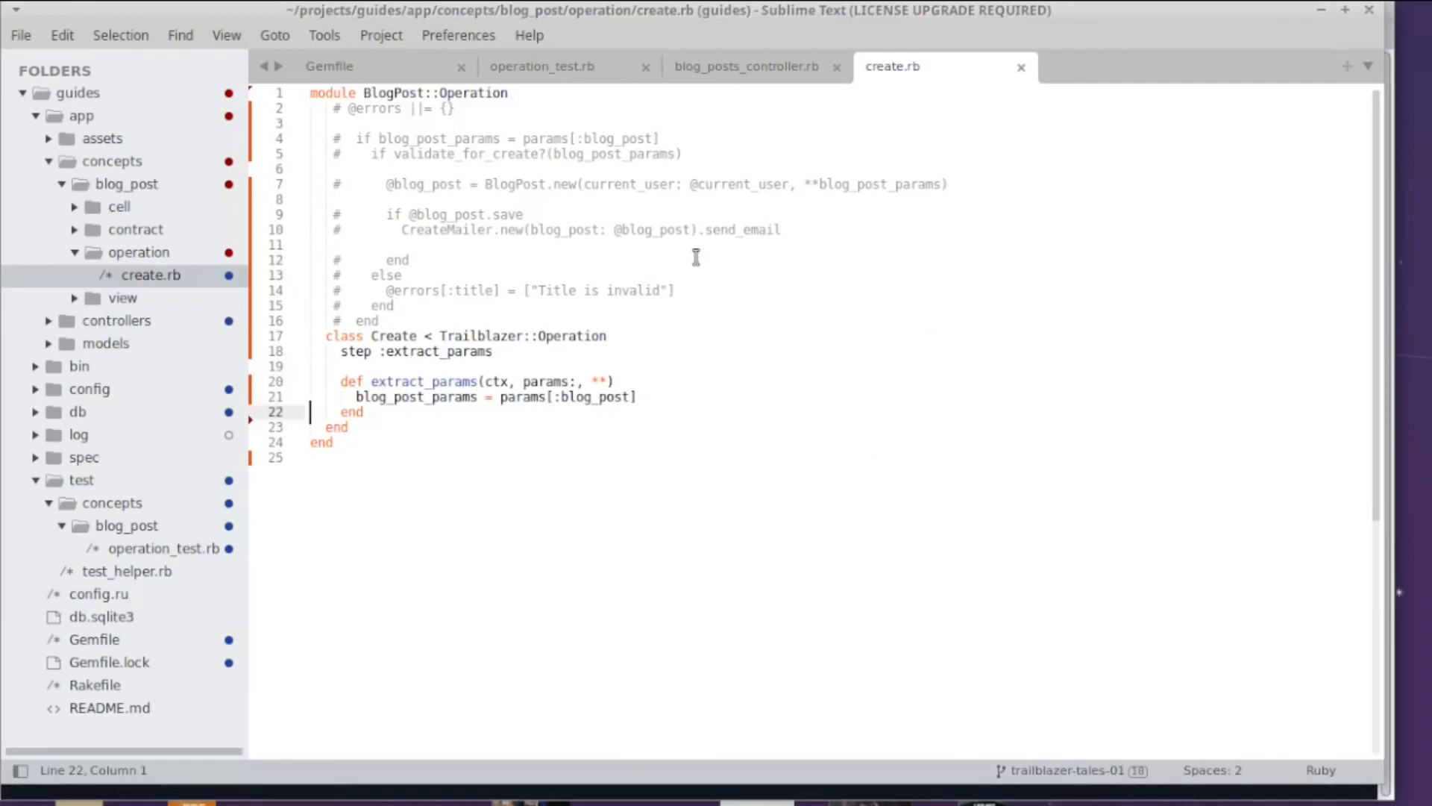
mouse_move(541, 66)
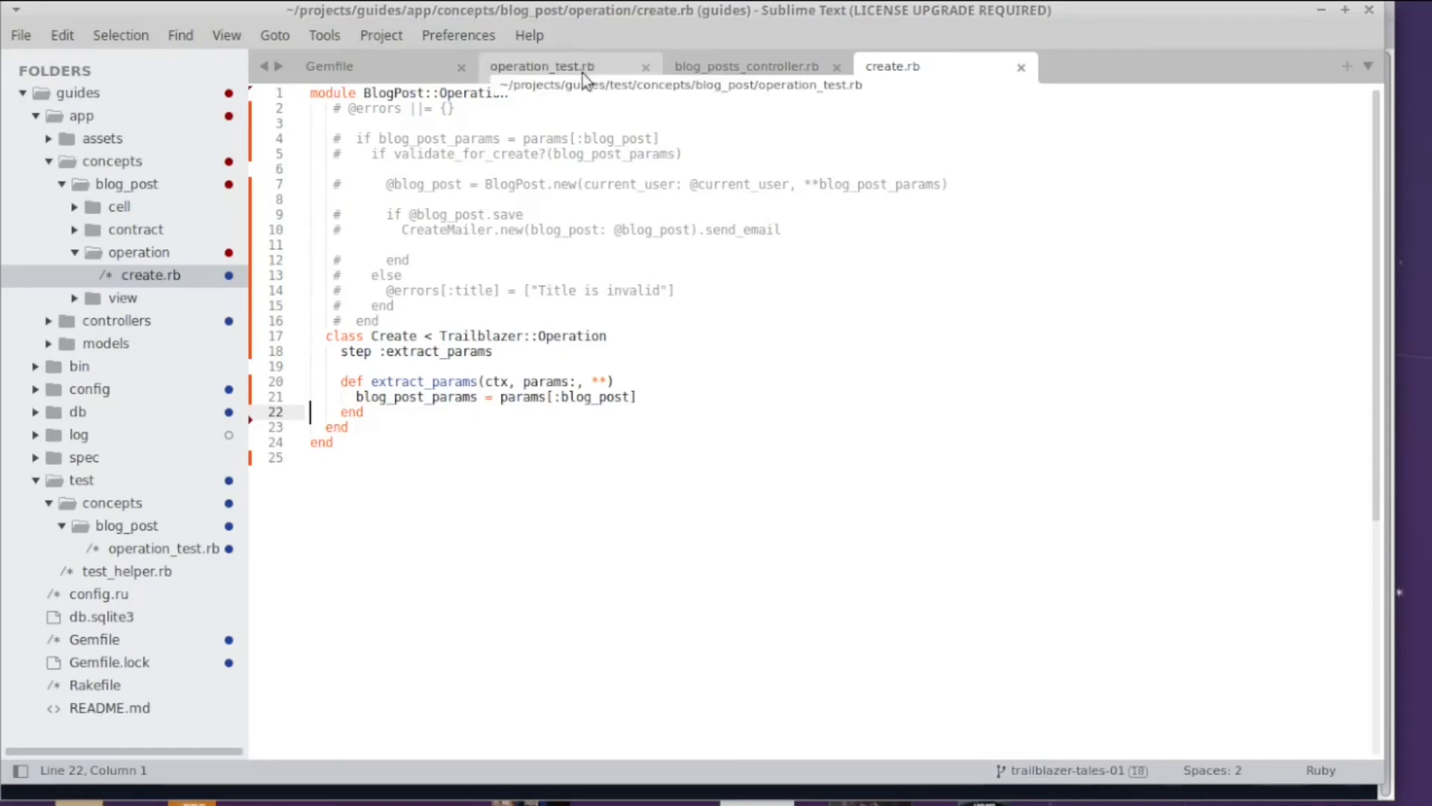
Step: In operation_test.rb pass params: {blog_post: {title: ""}} and remove the leftover hello argument
click(542, 66)
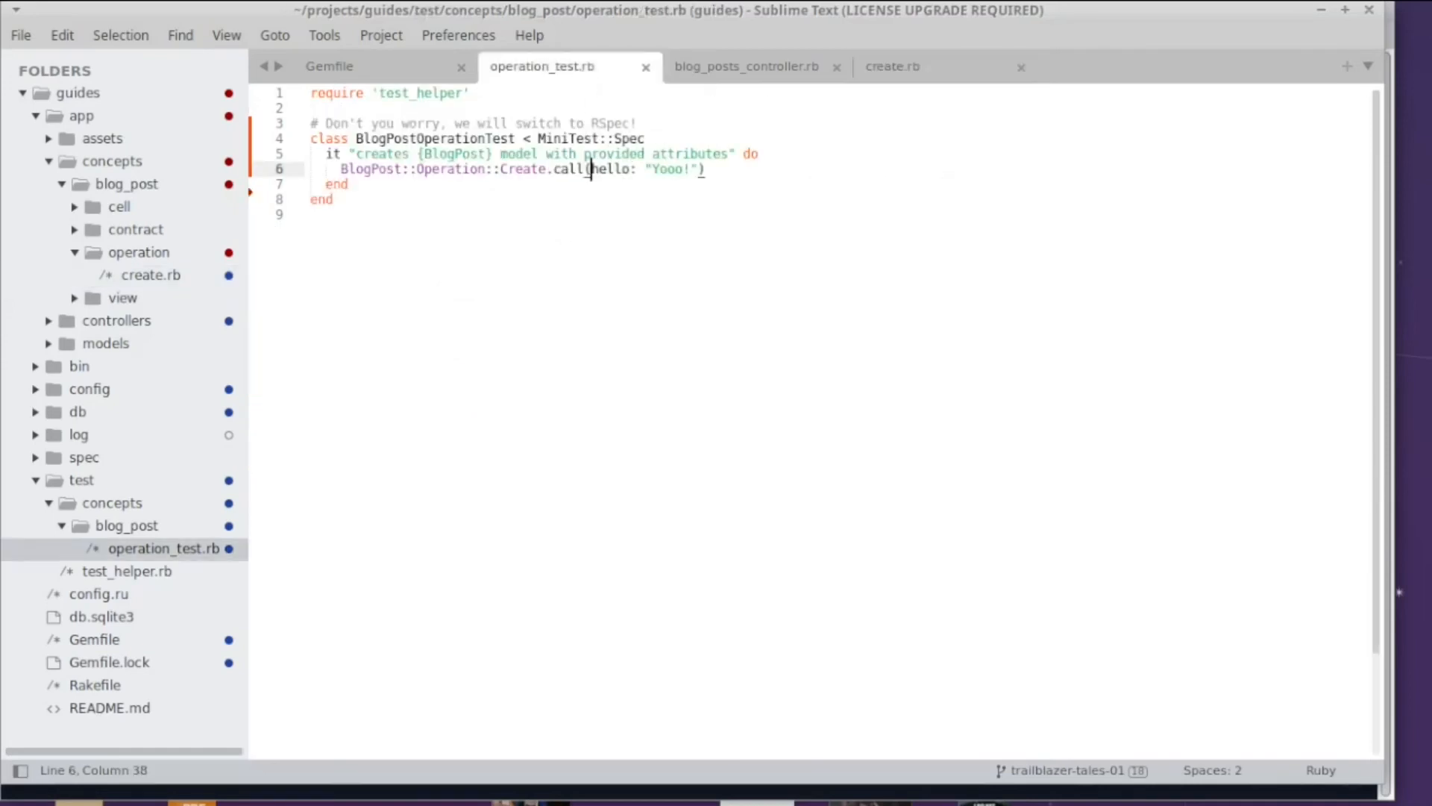
text(params: {blog_post: {title: ""}},)
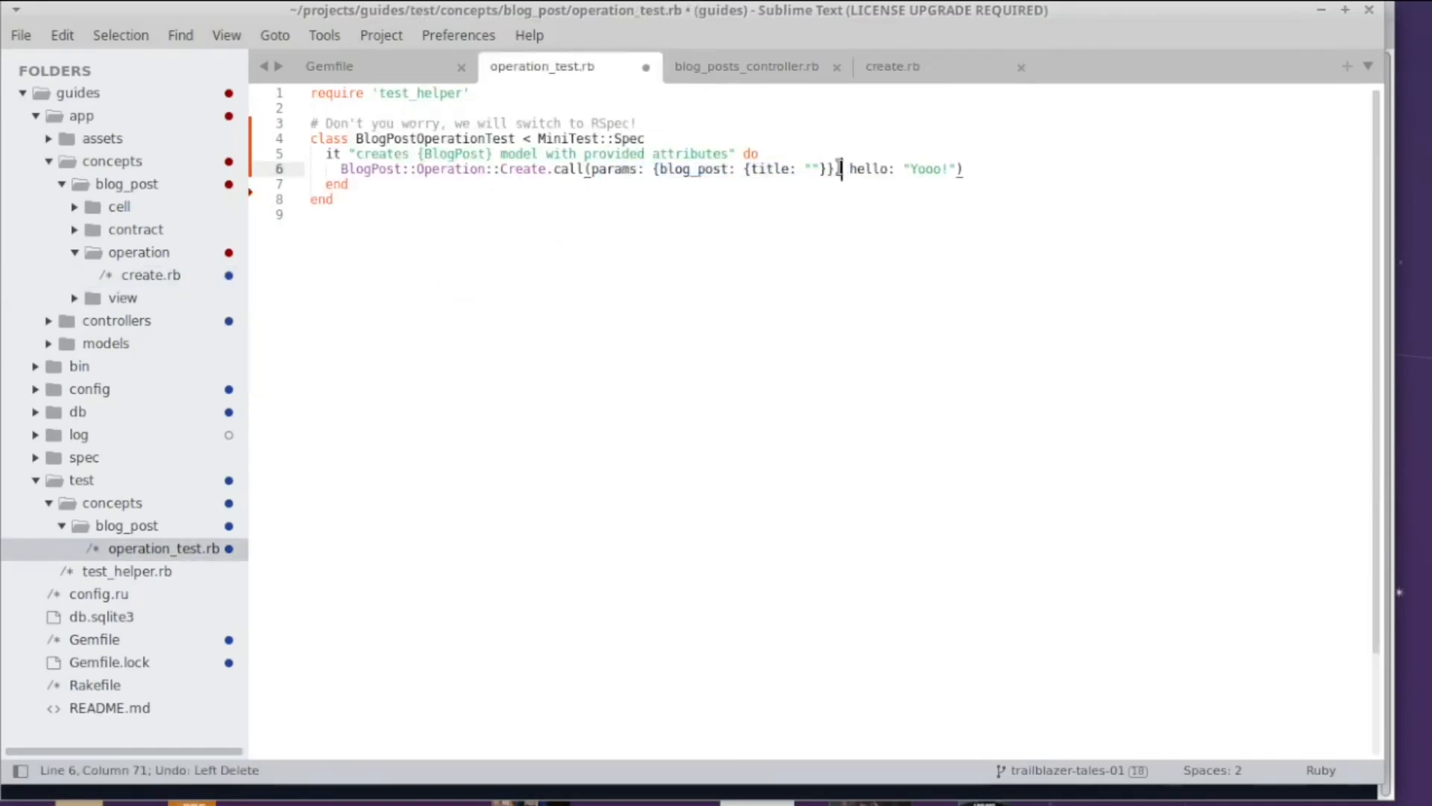
drag(837, 169, 950, 170)
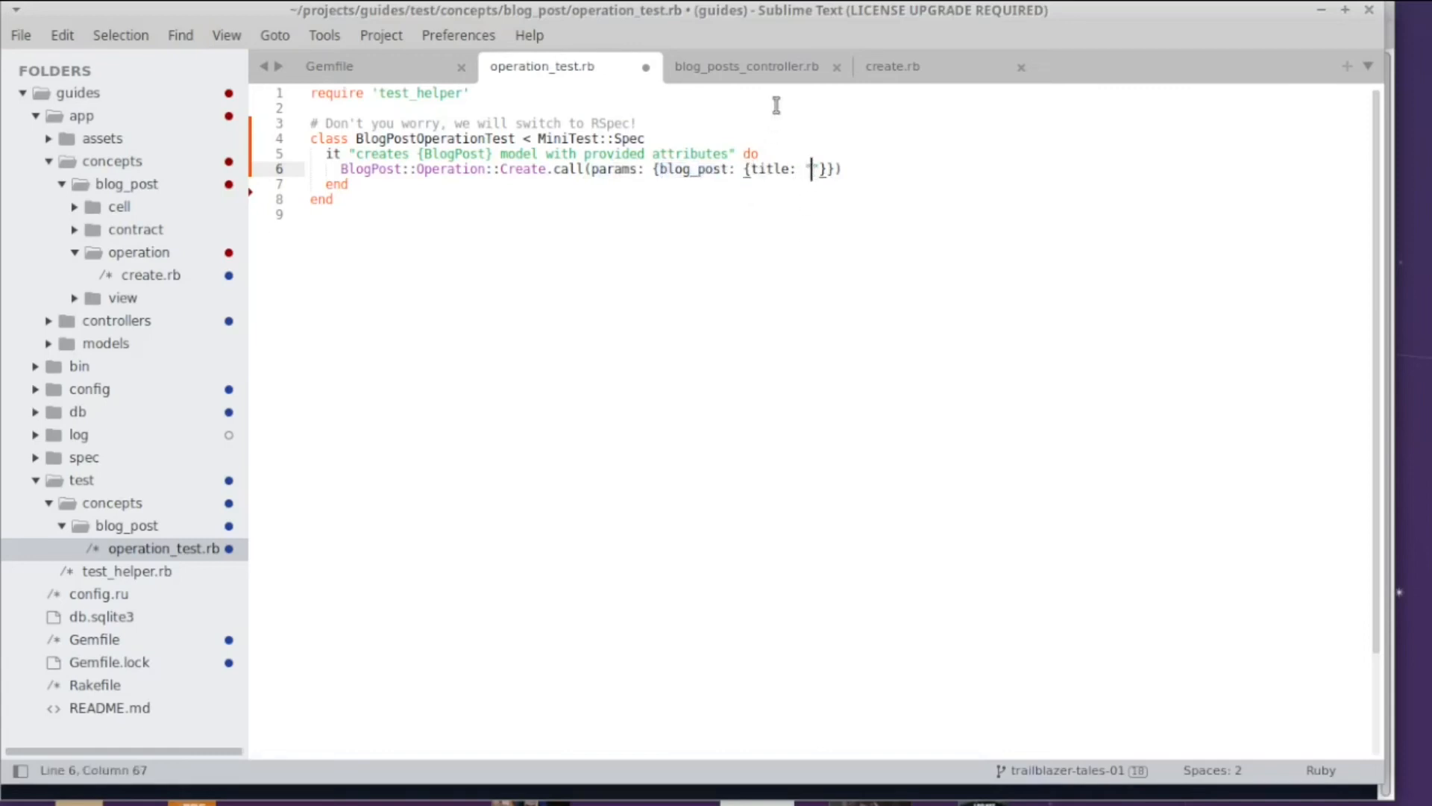
Step: In create.rb add puts blog_post_params inside extract_params
click(892, 66)
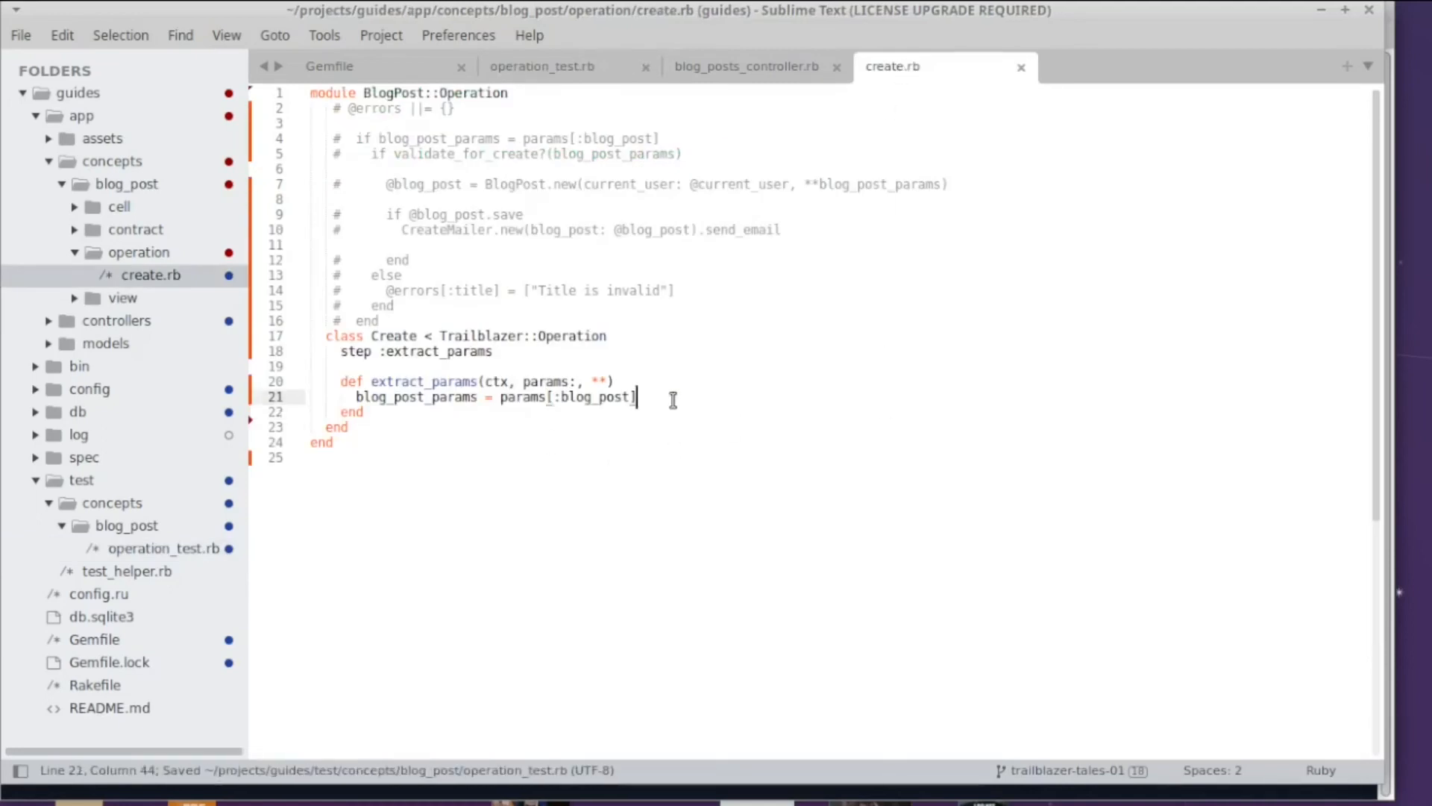
key(Return)
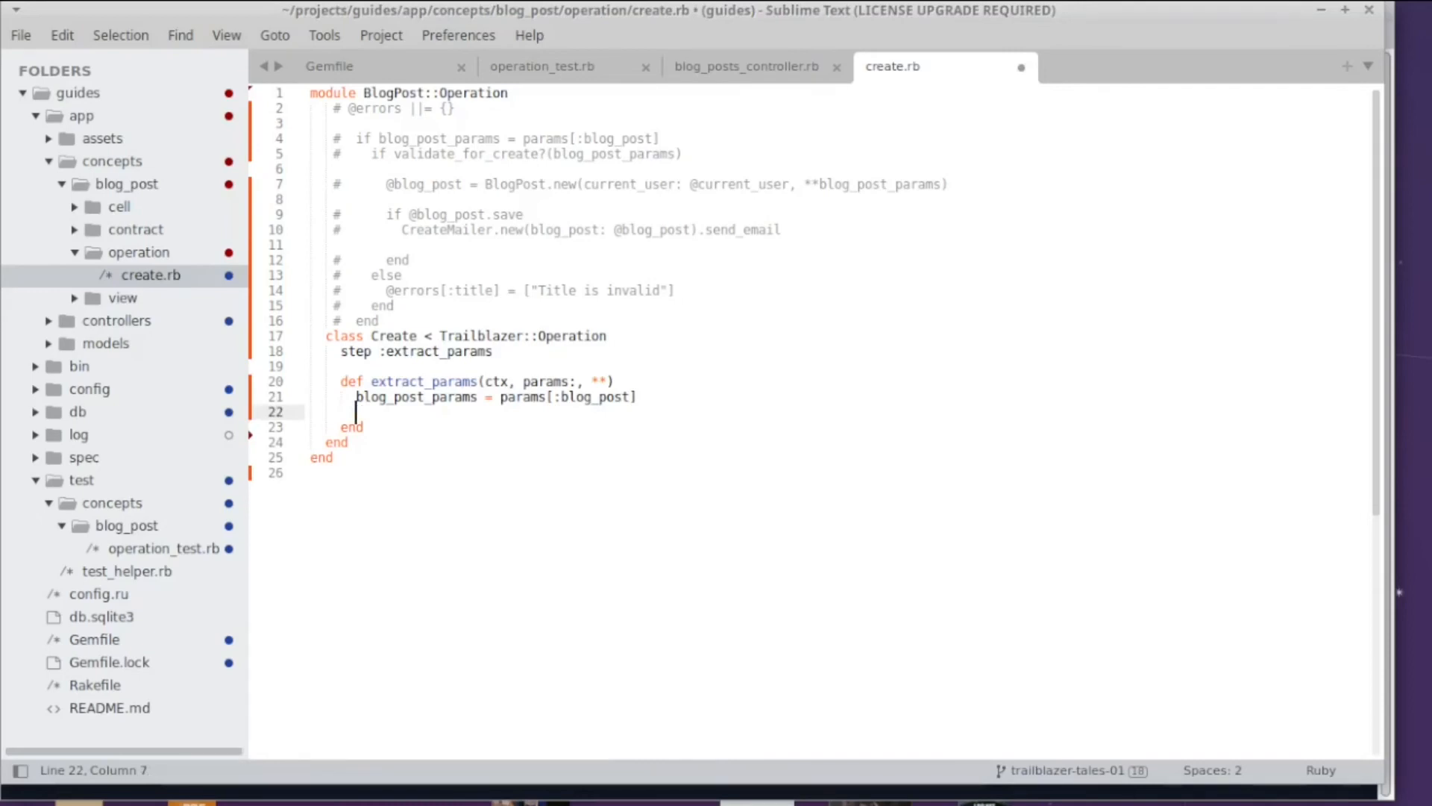
text(puts blog_post_params)
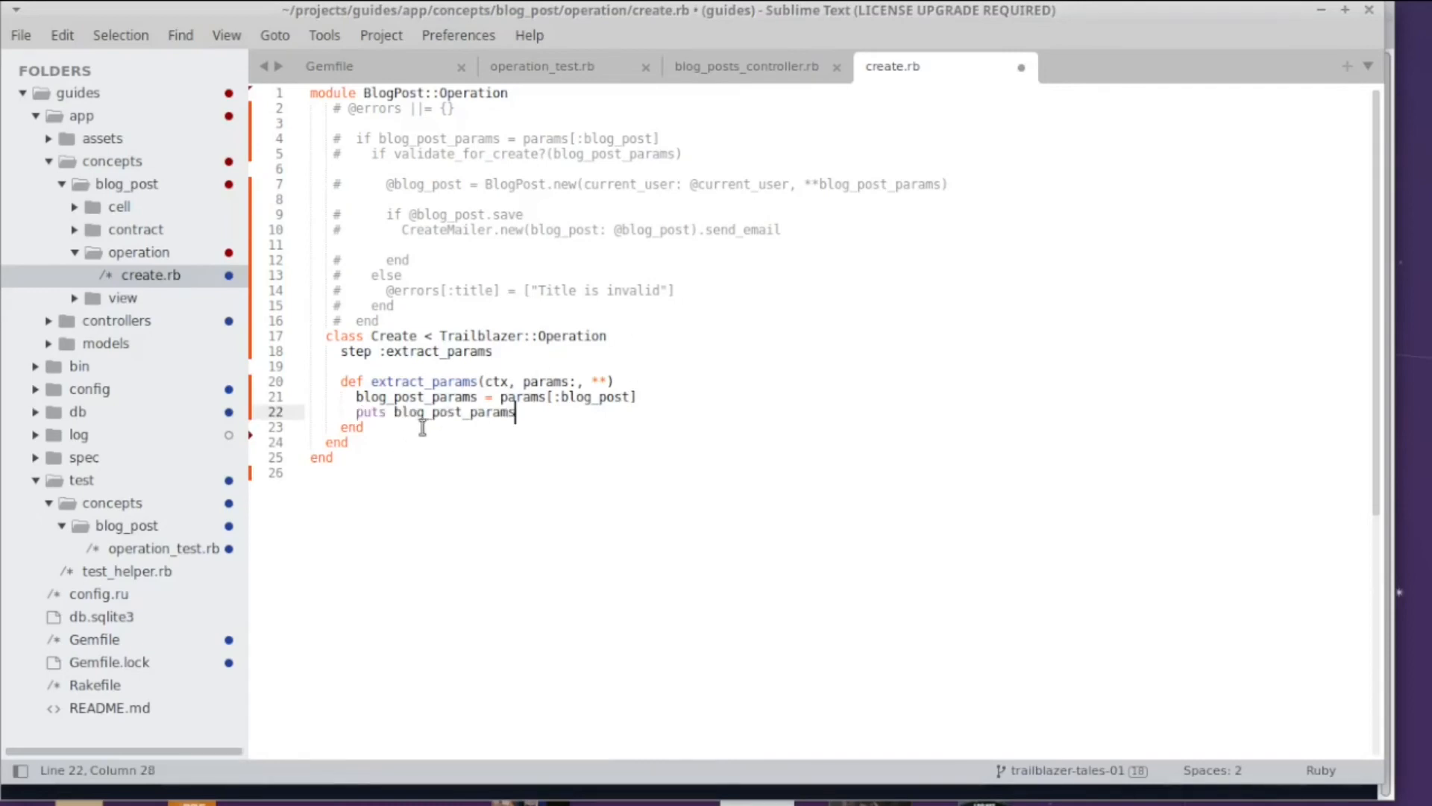
double_click(454, 411)
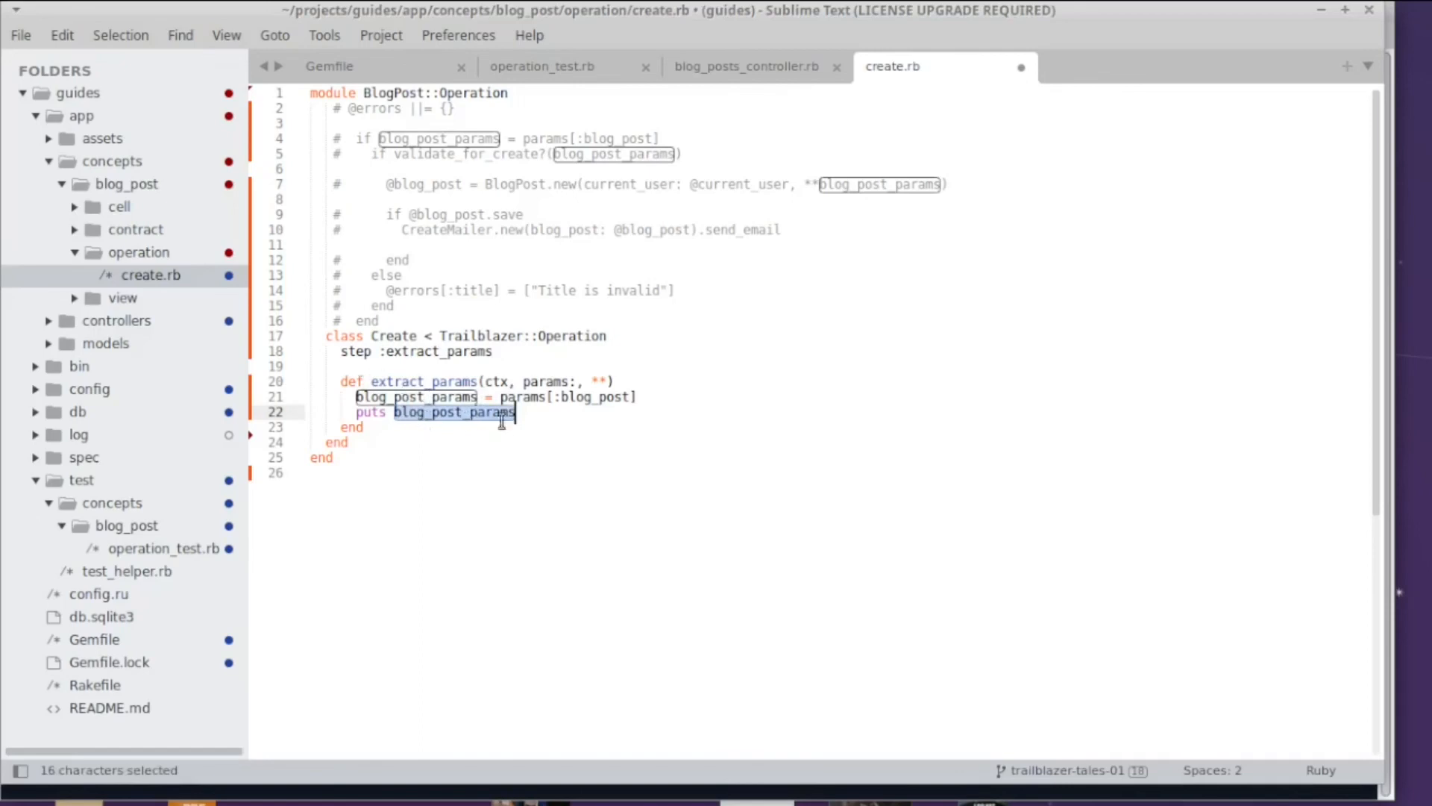
click(667, 436)
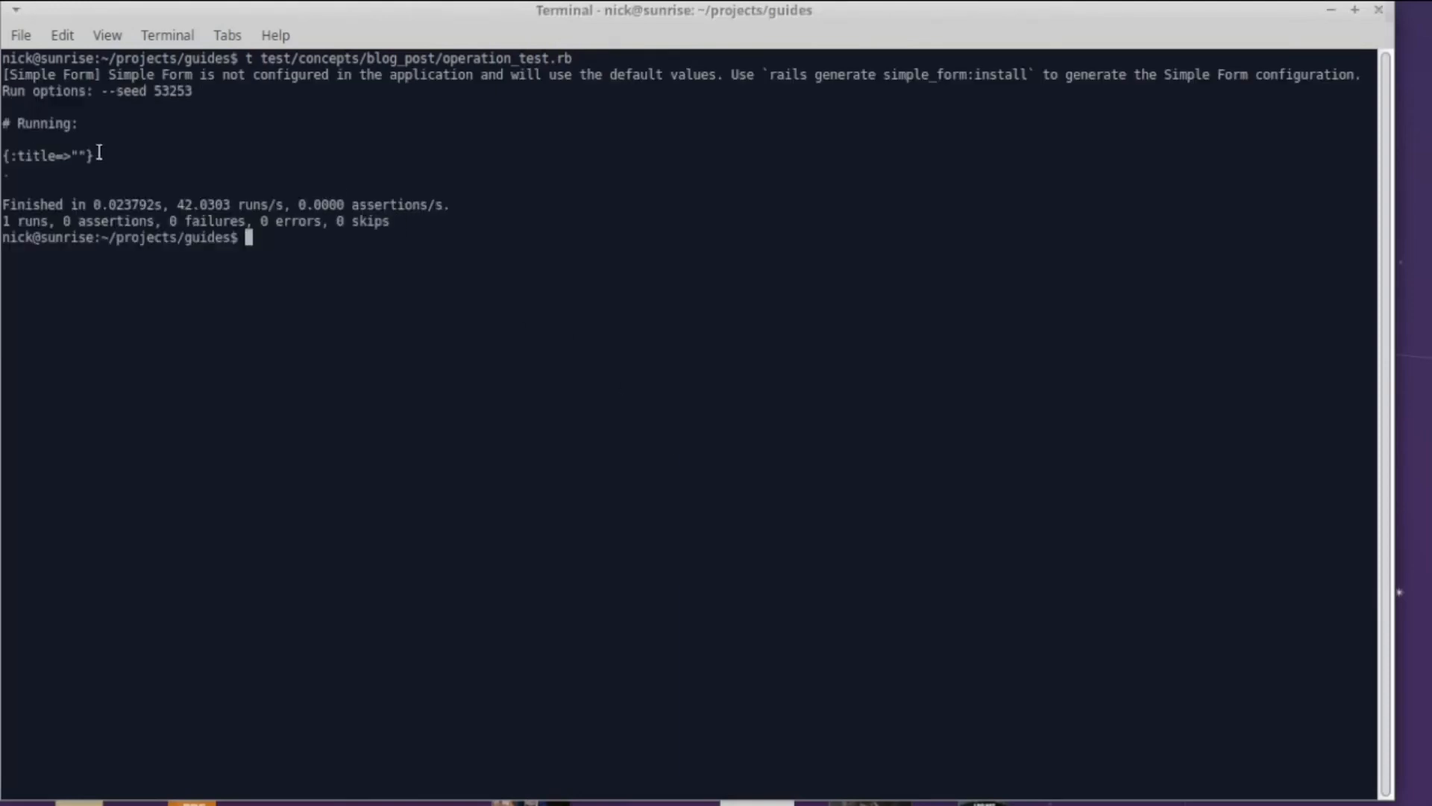
mouse_move(269, 195)
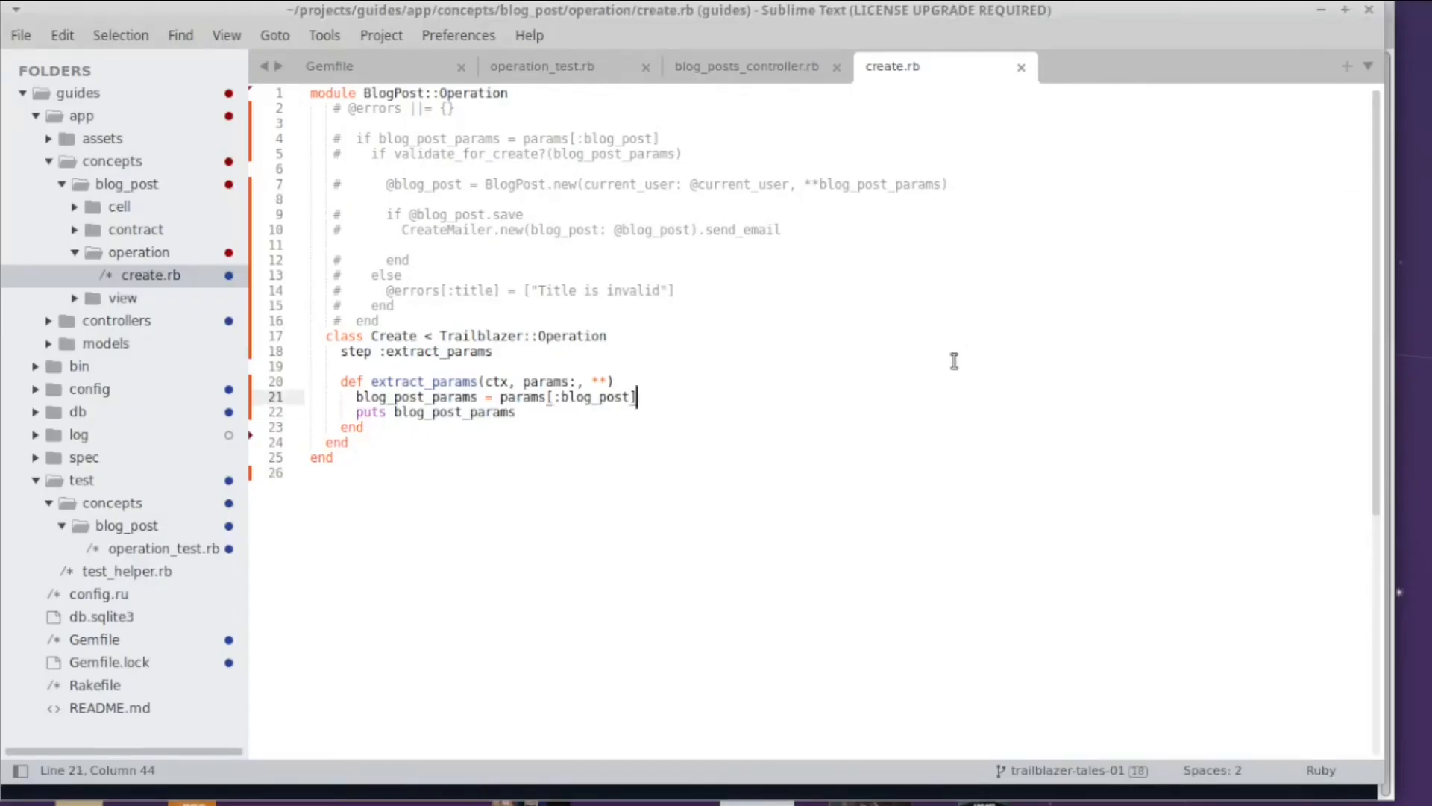
mouse_move(863, 367)
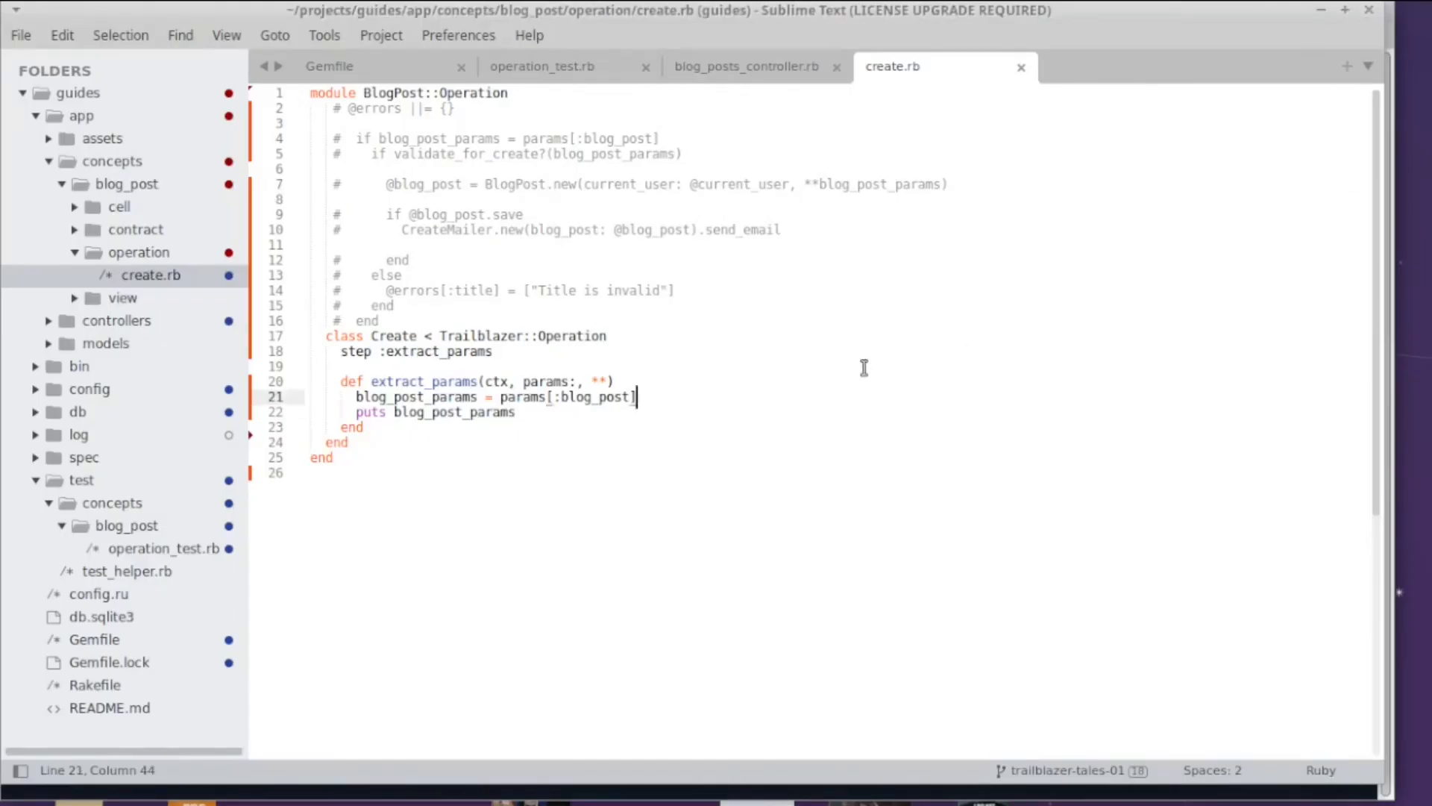
mouse_move(468, 402)
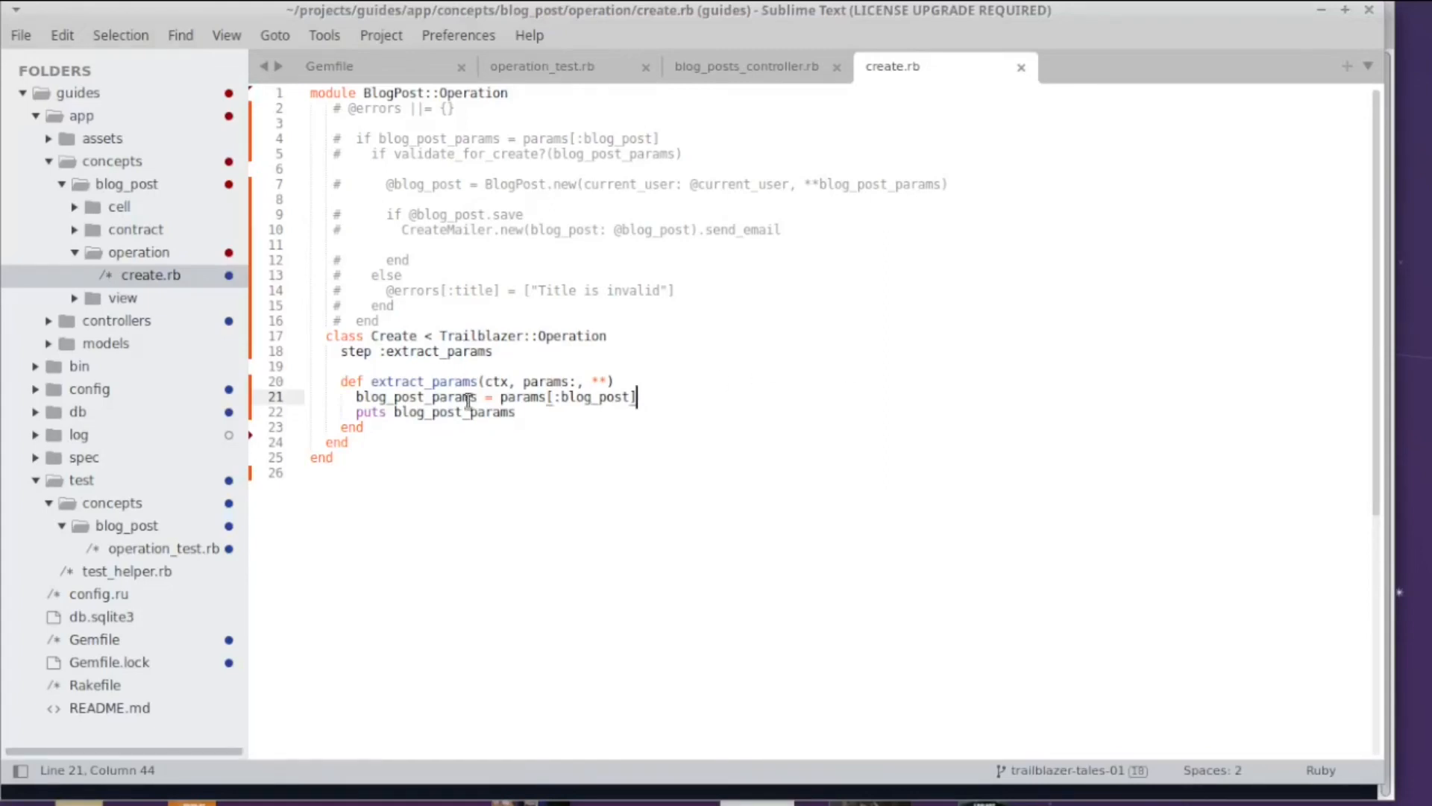
Step: Add ctx[:my_params] = blog_post_params after the puts line, accepting the completion
double_click(415, 396)
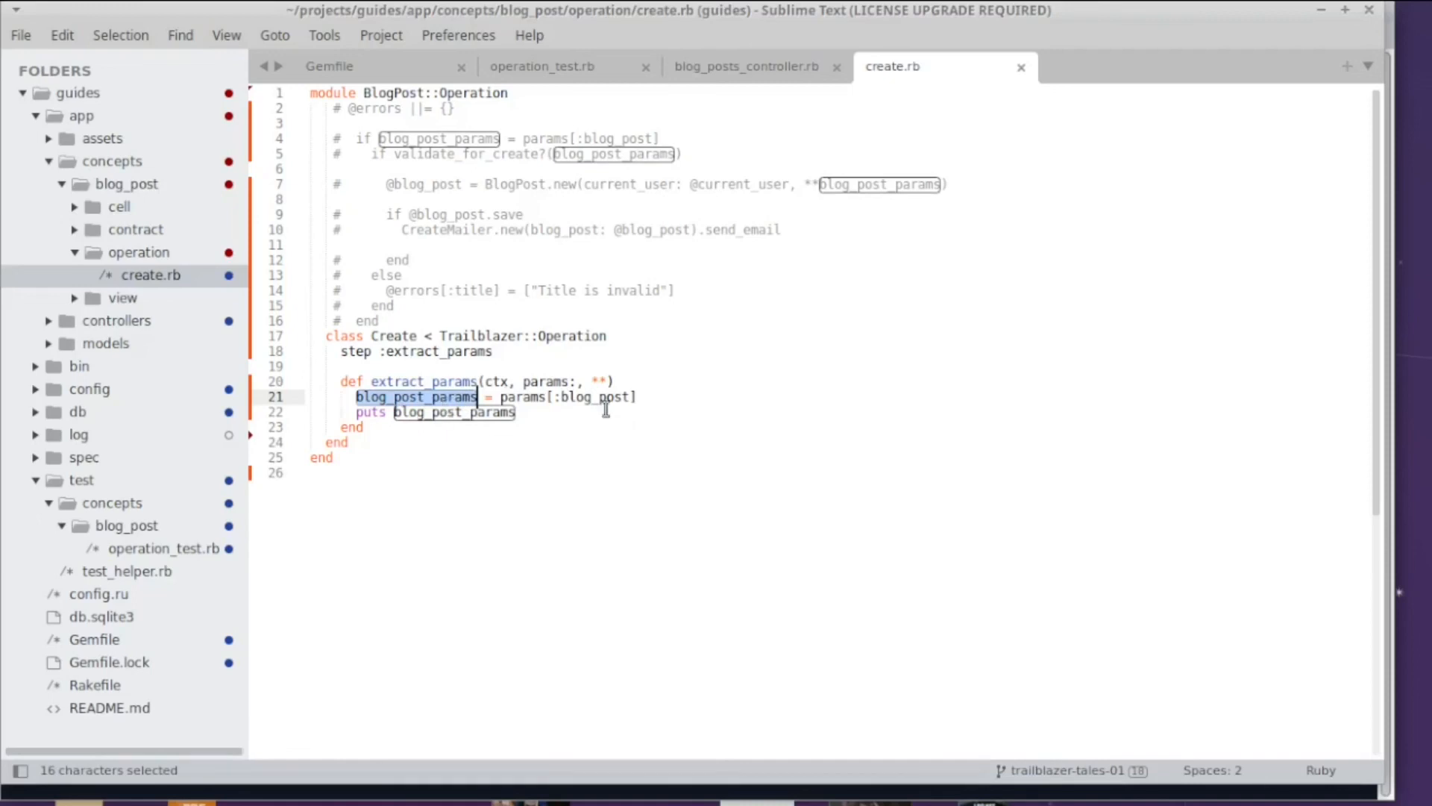
mouse_move(403, 448)
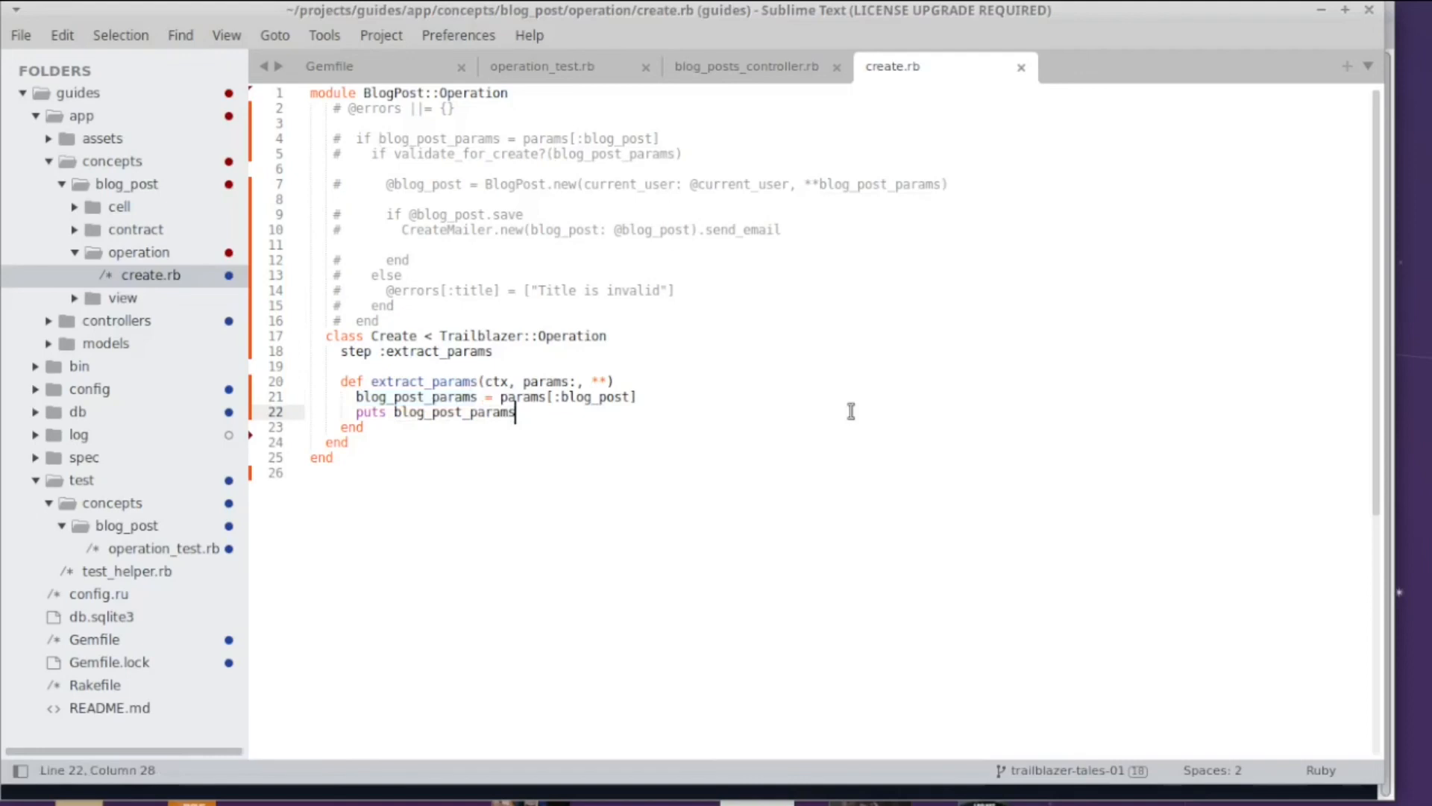
key(enter)
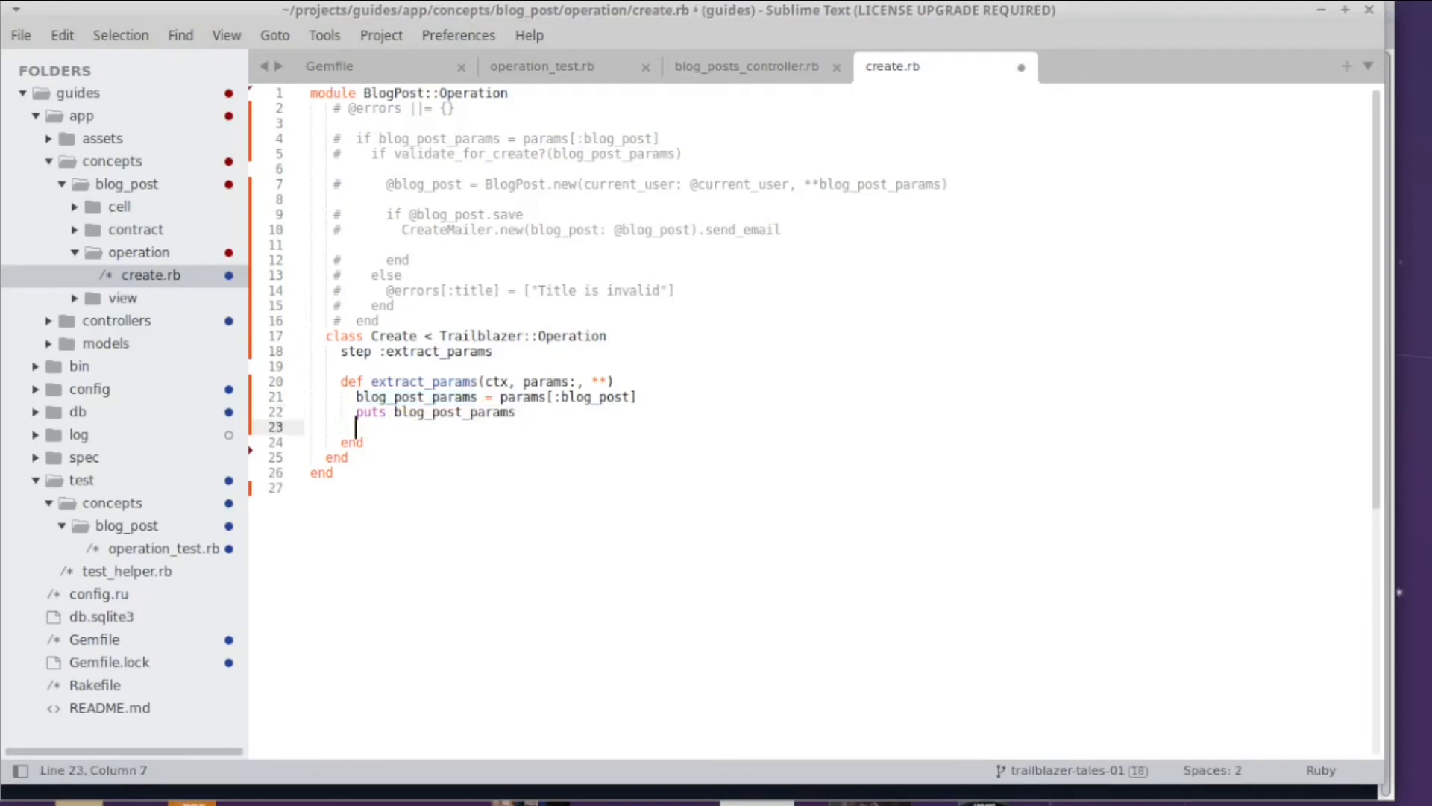
text(ctx[:my_params])
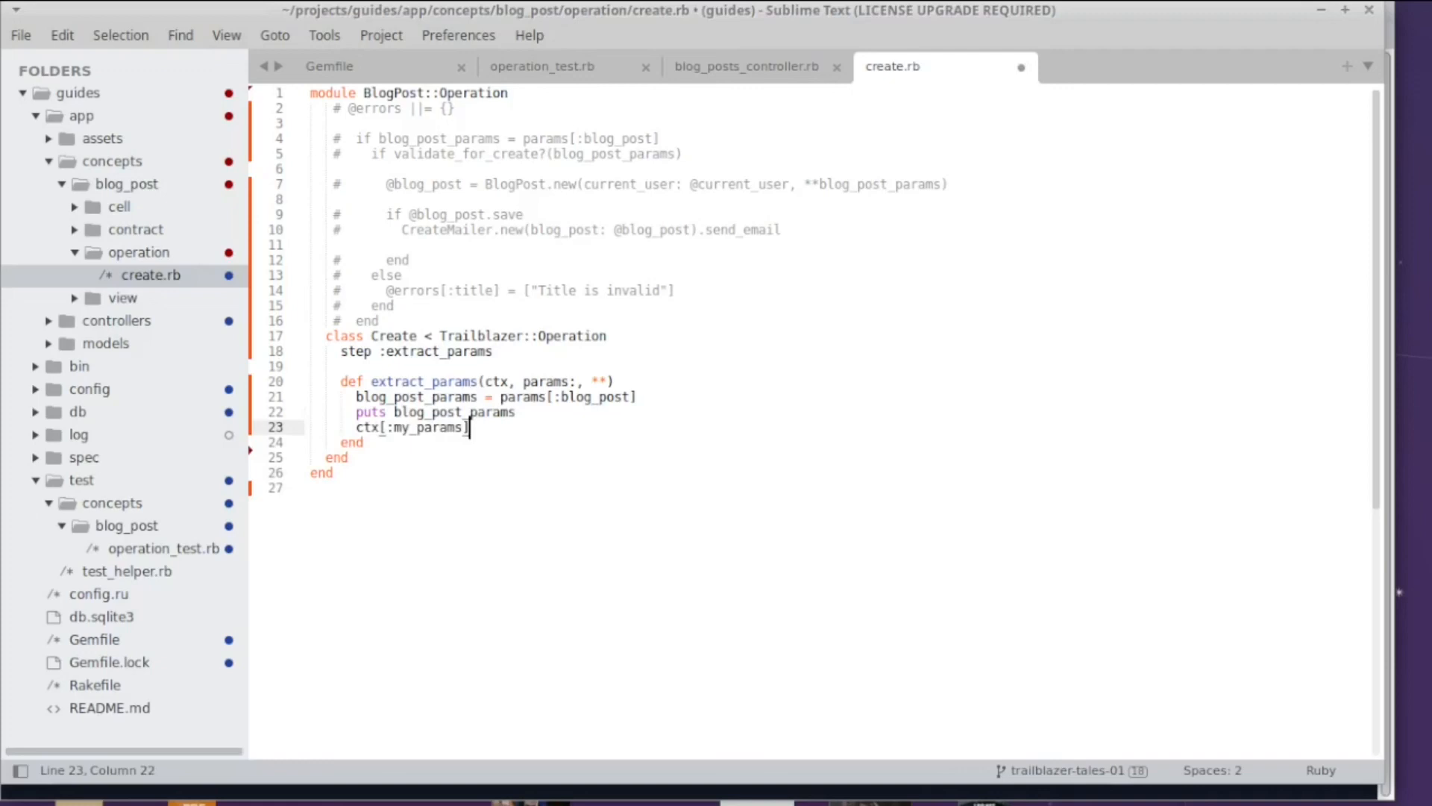
text(= blgo)
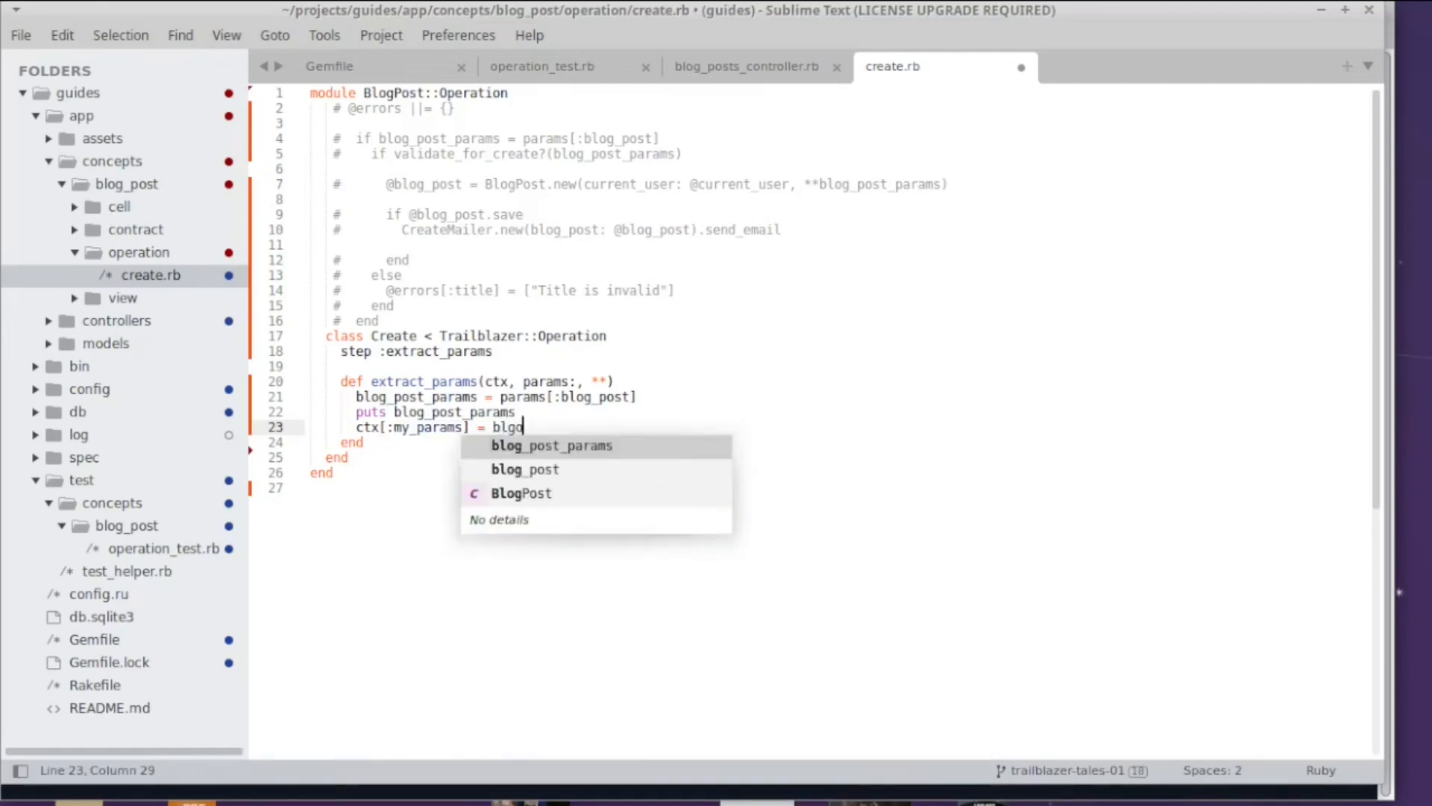
key(Tab)
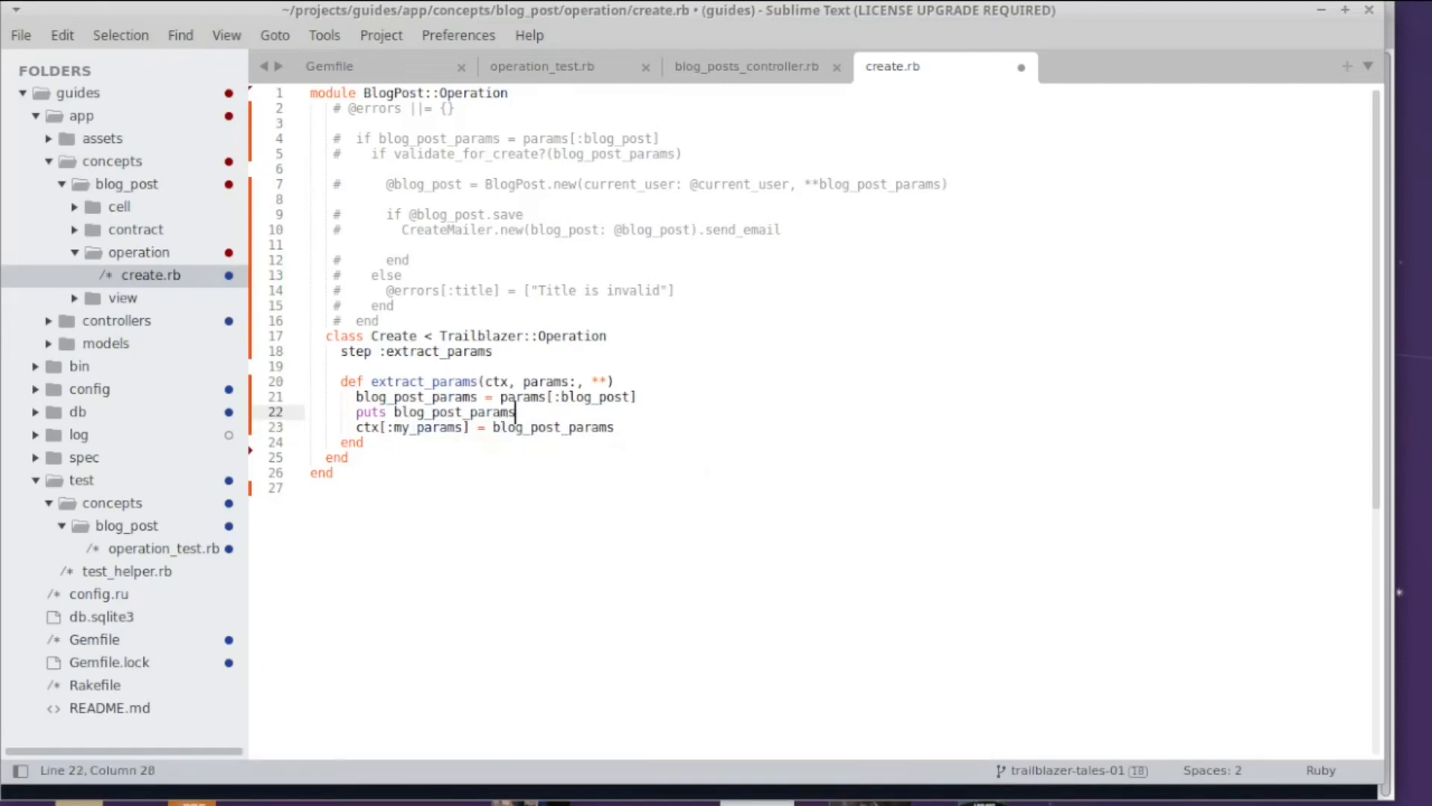